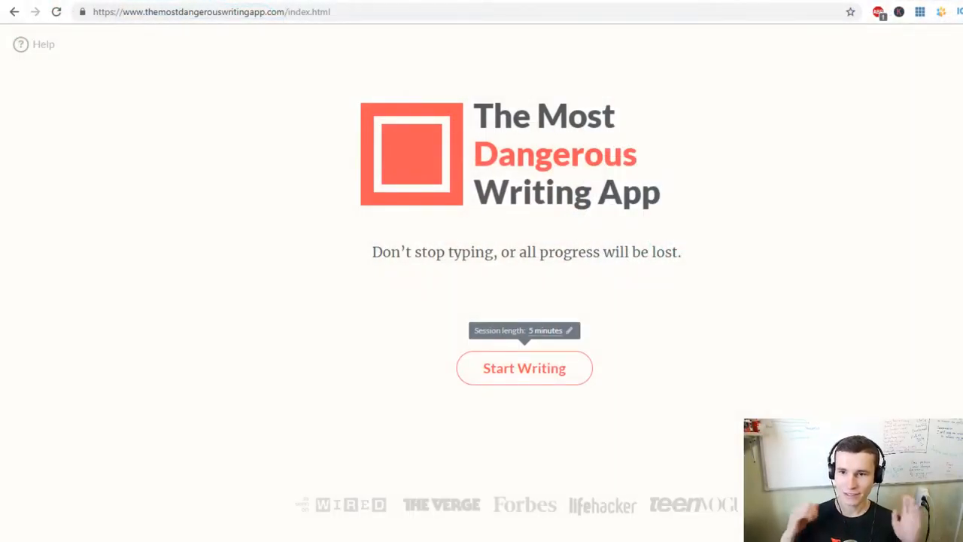
Step: Start a five-minute writing session from The Most Dangerous Writing App home page
{"action": "left_click", "coordinate": [210, 11]}
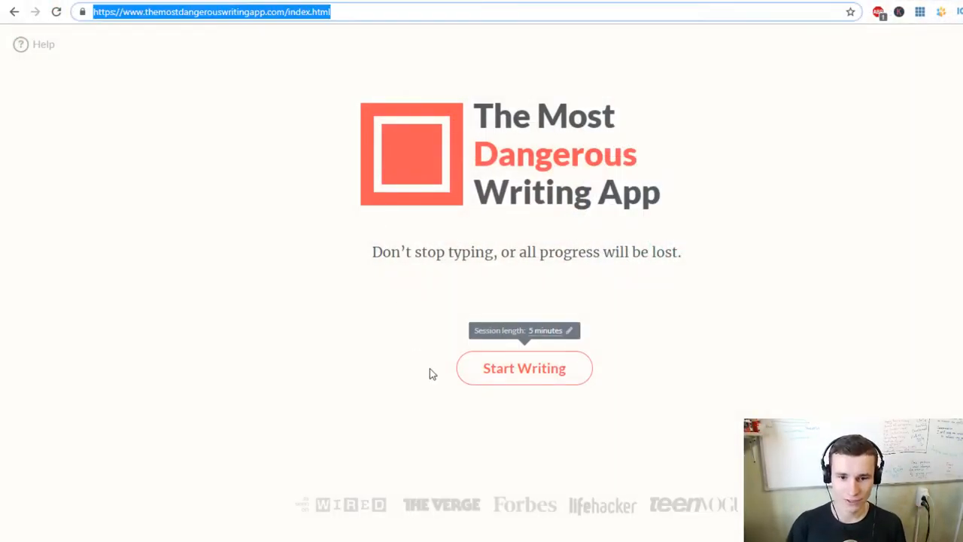
{"action": "left_click", "coordinate": [524, 368]}
{"action": "type", "text": "Hello World."}
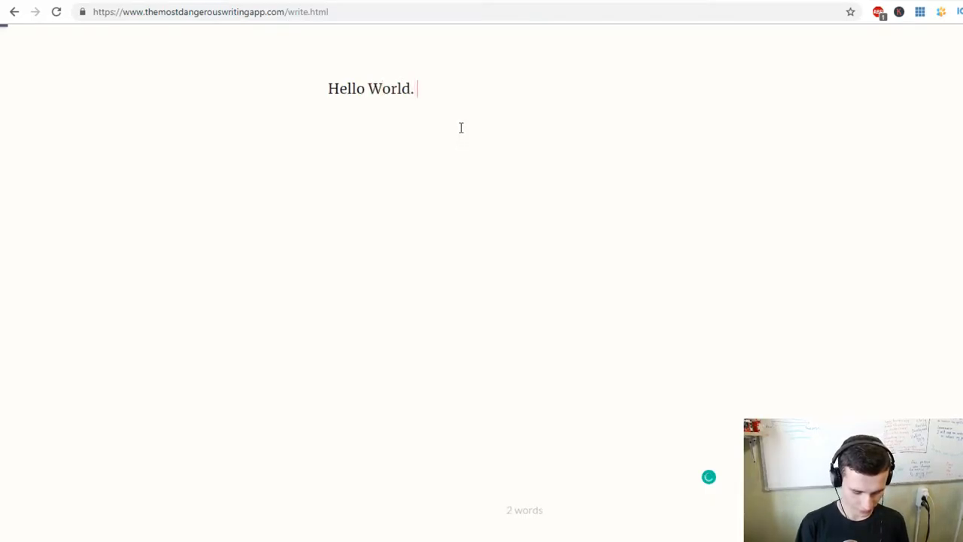
Step: Write 'How are you doing?' and a paragraph about practicing 1 hour on a productive morning
{"action": "type", "text": "How are you d"}
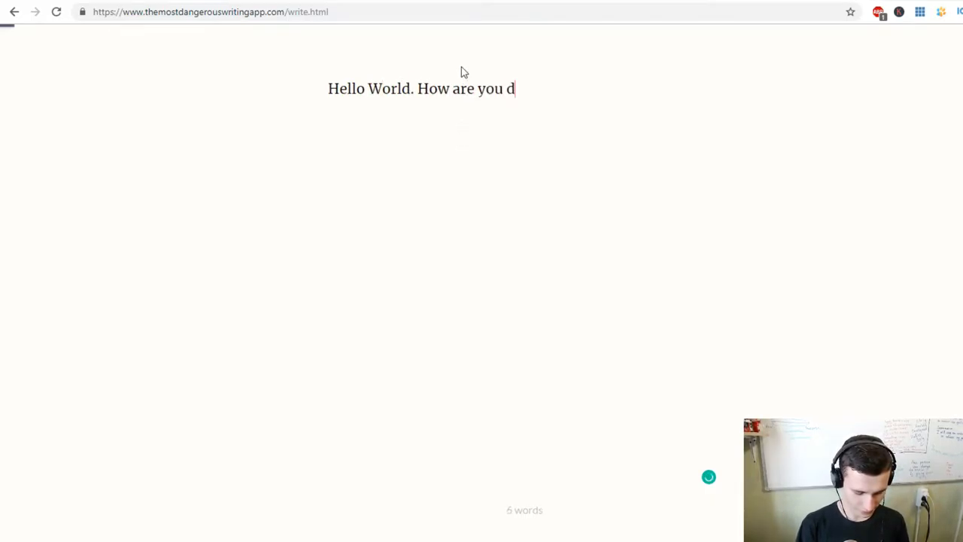
{"action": "type", "text": "oing? L)"}
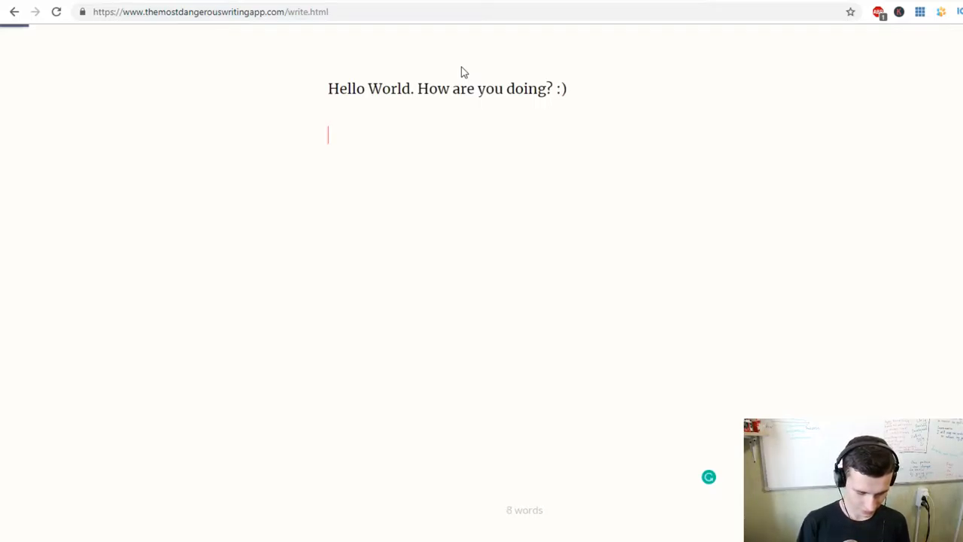
{"action": "type", "text": "I feel"}
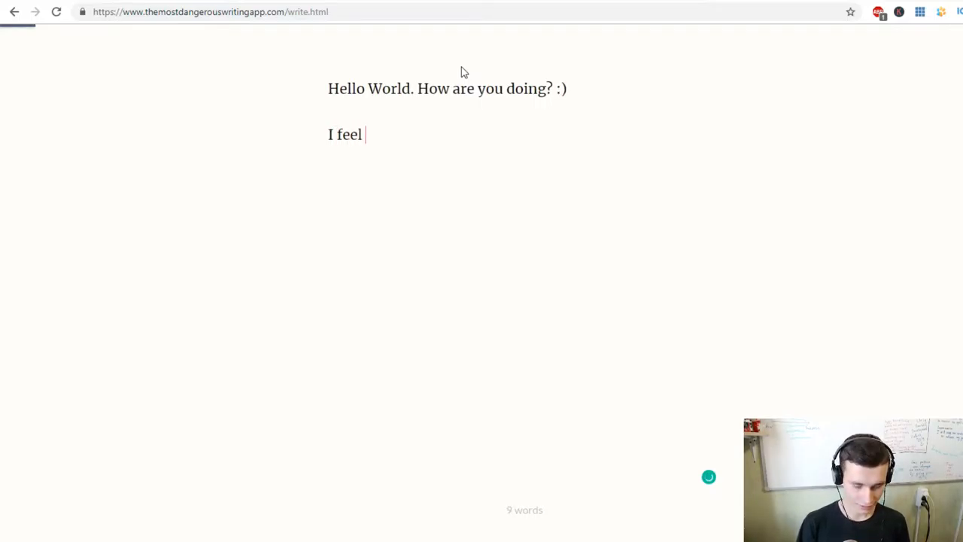
{"action": "type", "text": "good cause"}
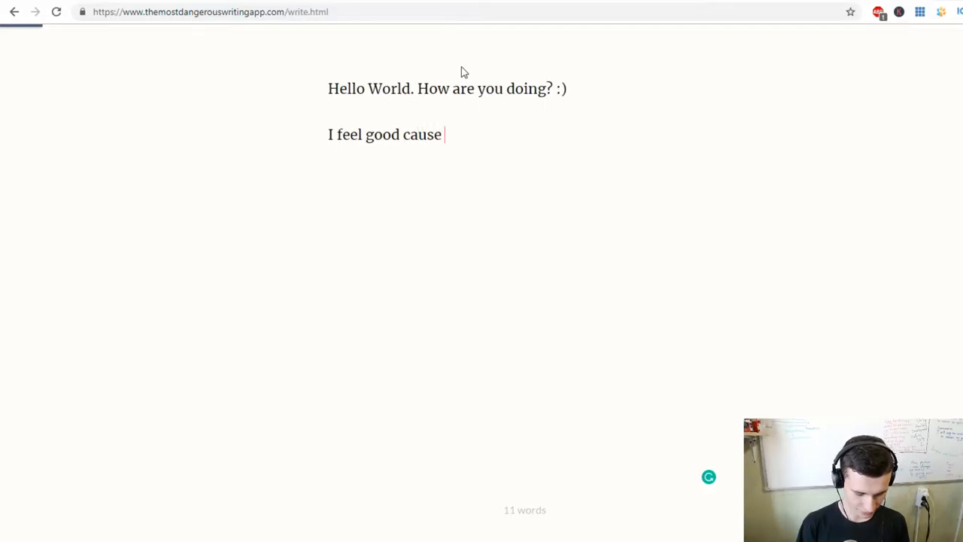
{"action": "type", "text": "today I pr"}
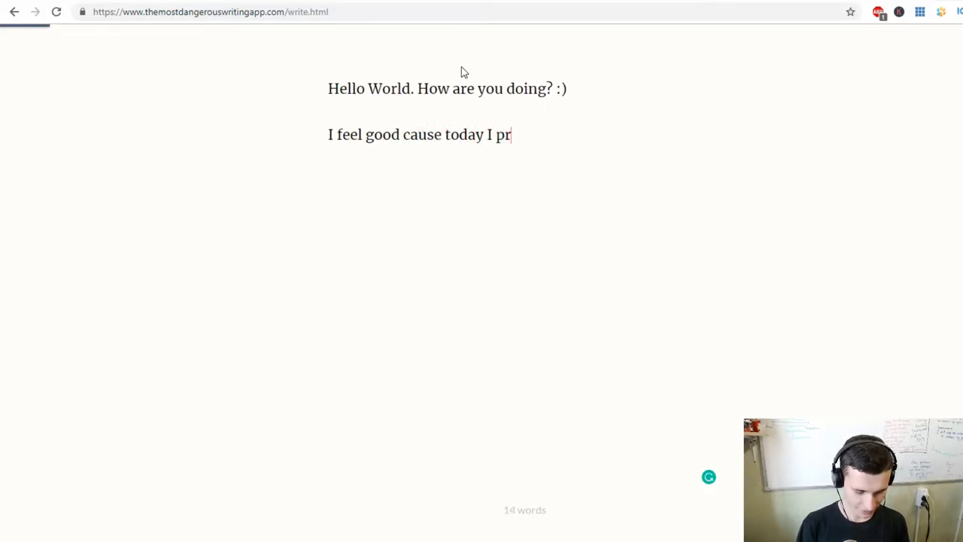
{"action": "type", "text": "acti"}
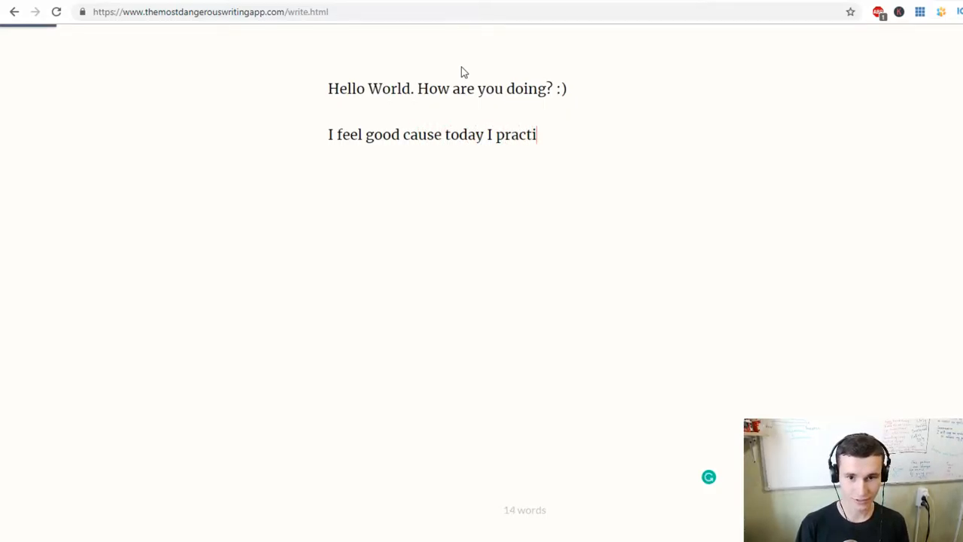
{"action": "type", "text": "ced"}
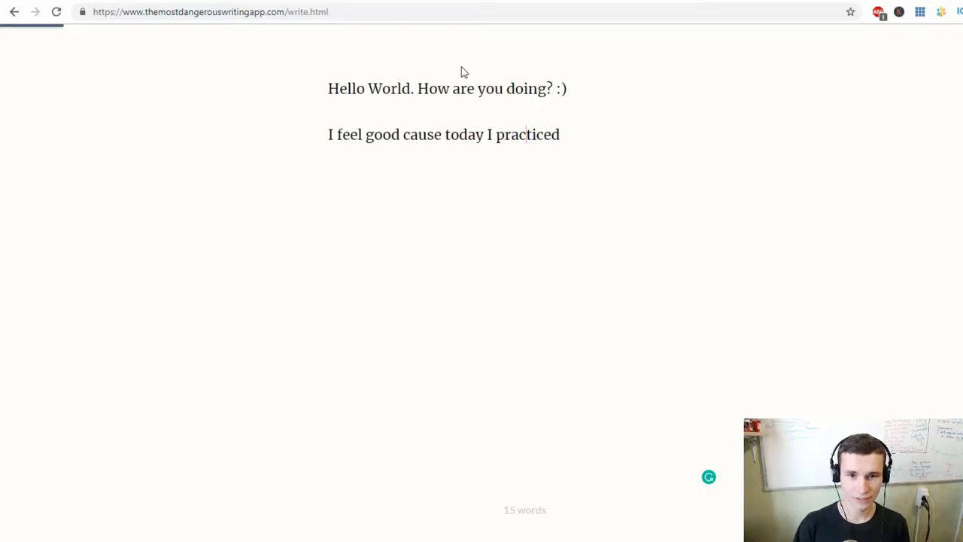
{"action": "type", "text": "already"}
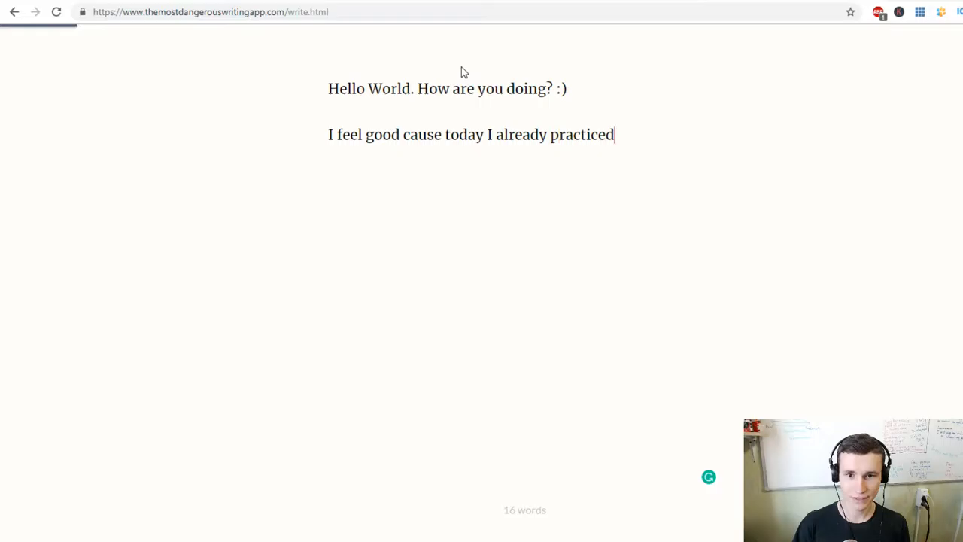
{"action": "type", "text": "1 hour"}
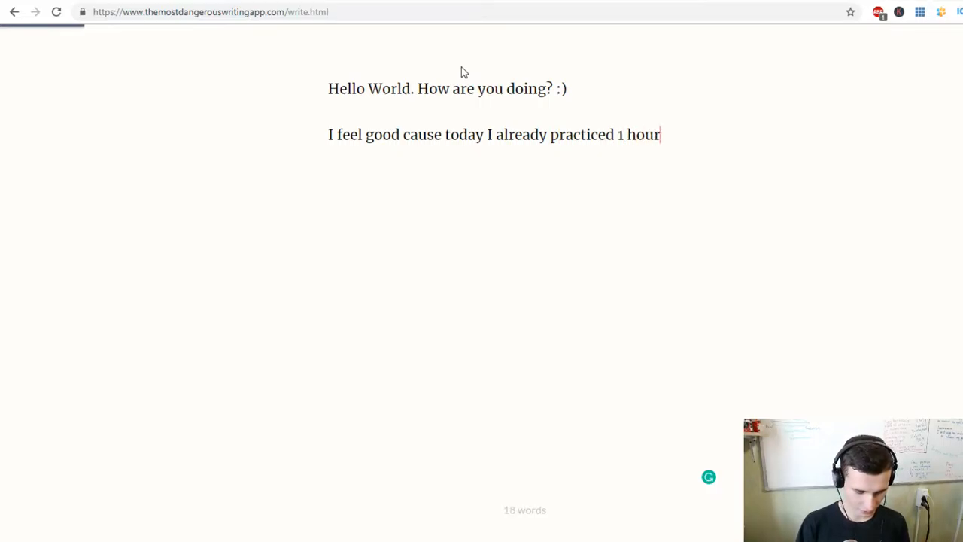
{"action": "type", "text": "."}
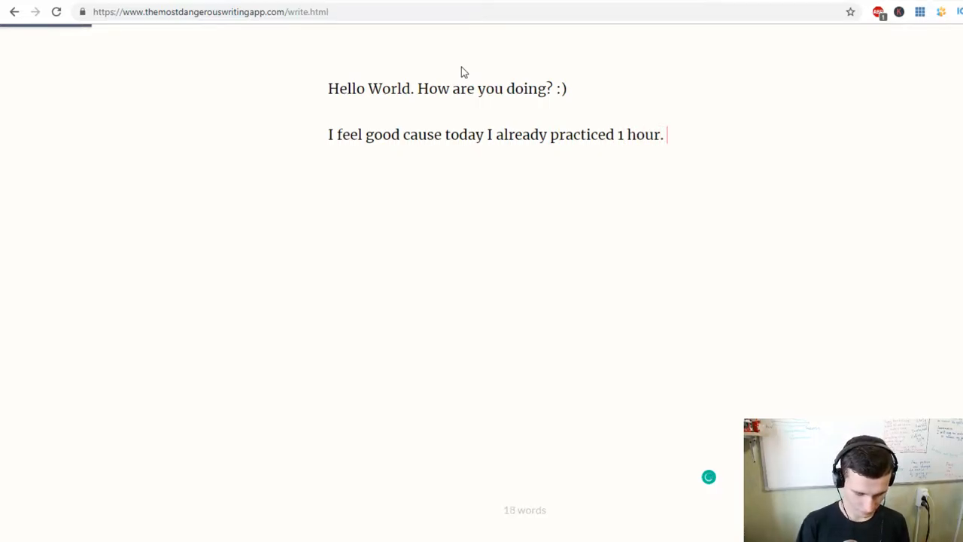
{"action": "type", "text": "Productive m"}
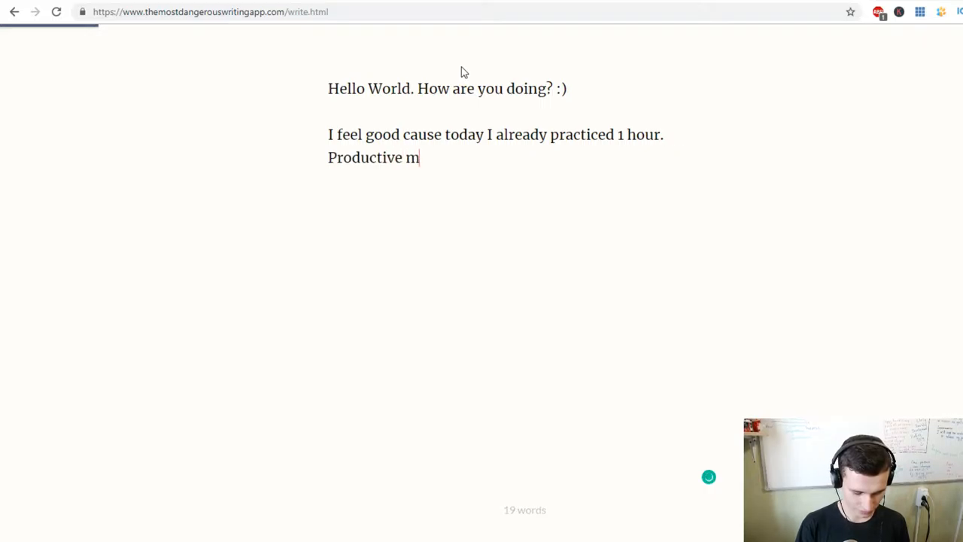
{"action": "type", "text": "on"}
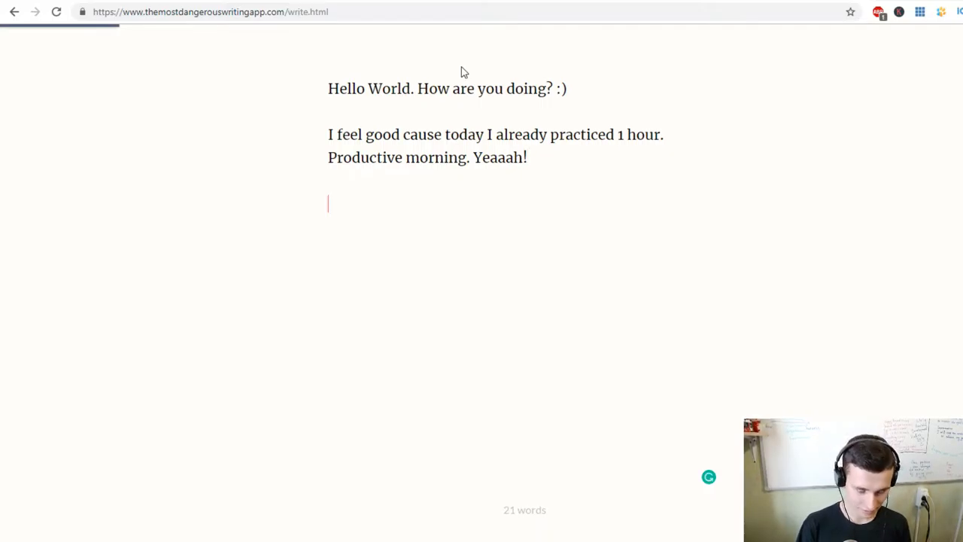
Step: Write 'I super glad to see you, my dear viewer :)'
{"action": "type", "text": "I super g"}
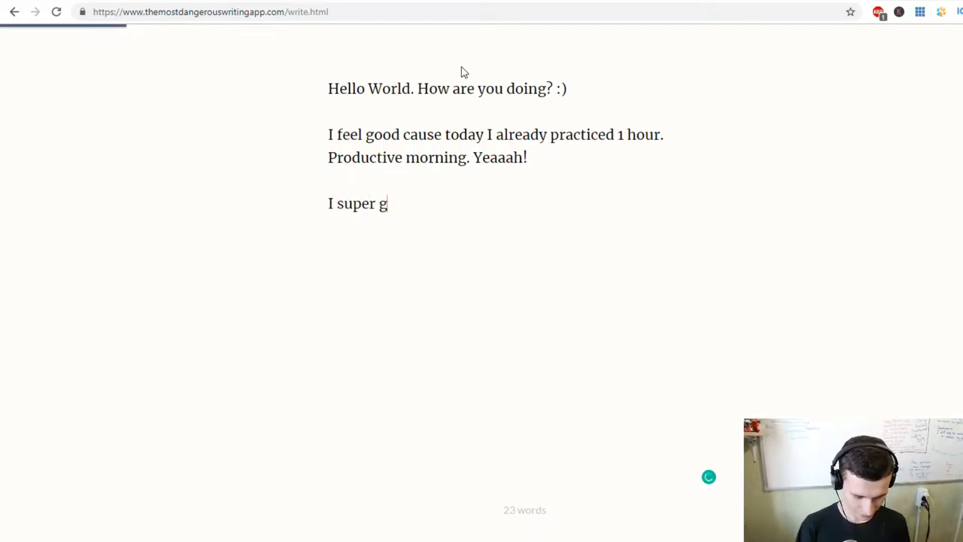
{"action": "type", "text": "lad to see yto"}
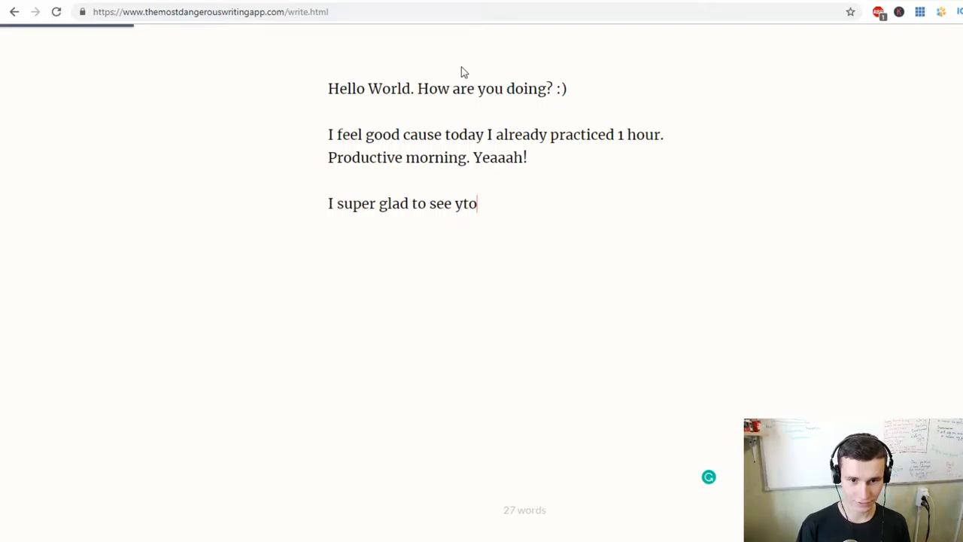
{"action": "type", "text": "you, my"}
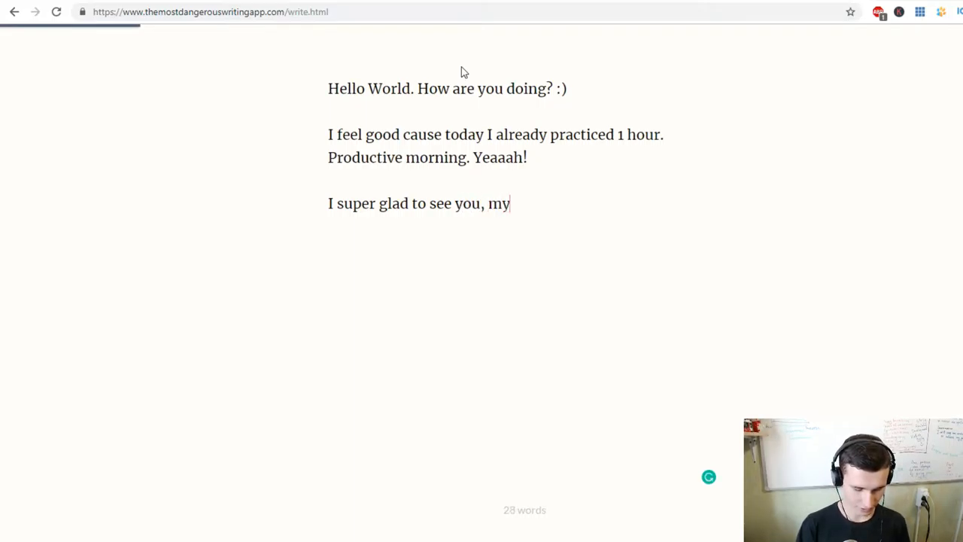
{"action": "type", "text": "dear vie"}
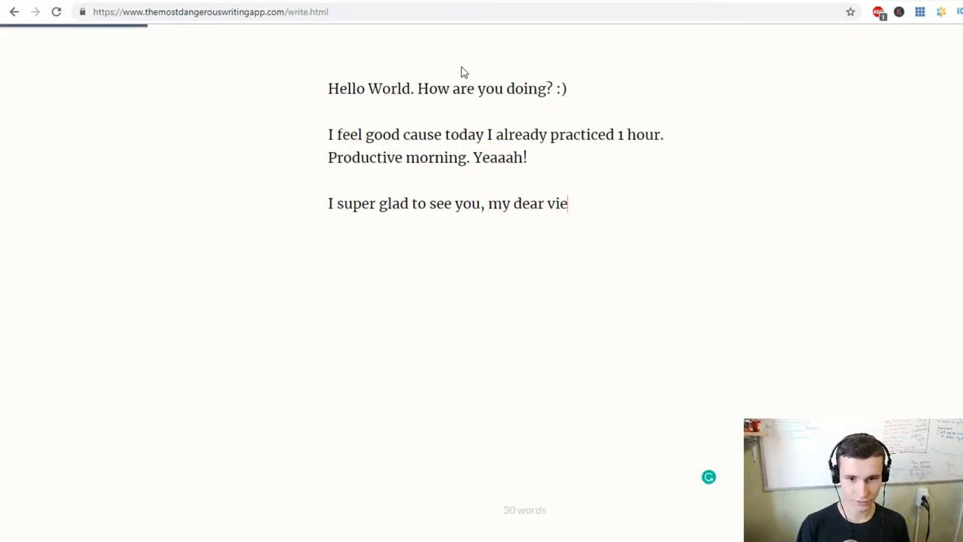
{"action": "type", "text": "wer :)"}
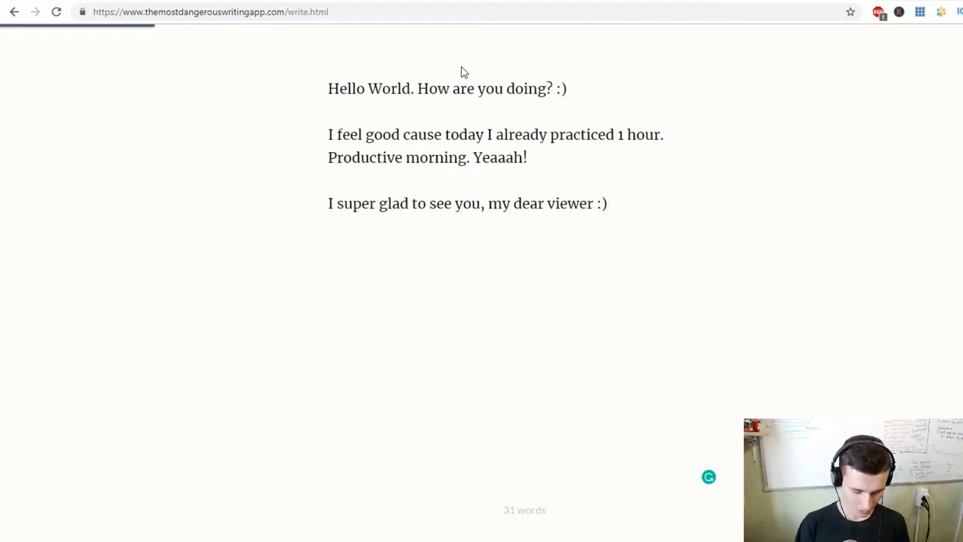
Step: Write 'I like to learn new languages. It is collision in my brain'
{"action": "type", "text": "I like to leas"}
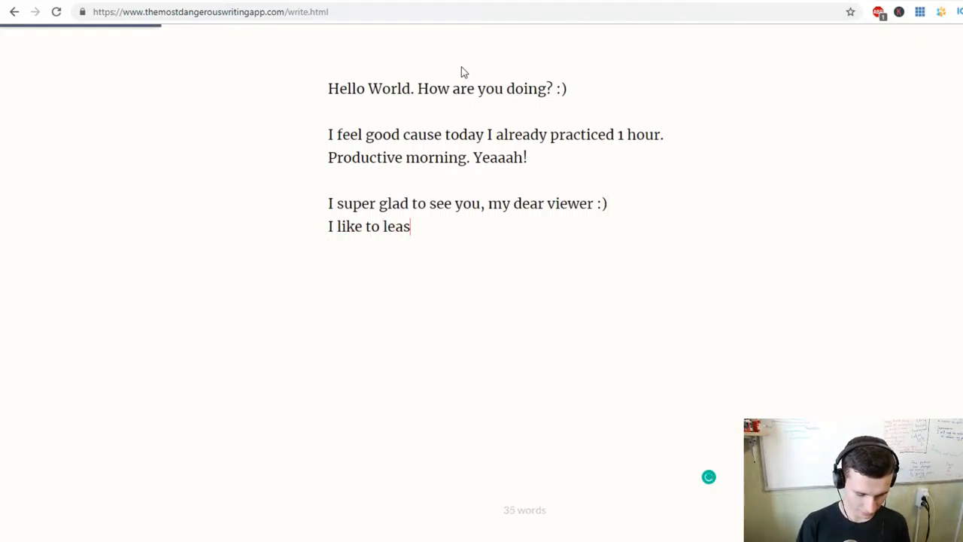
{"action": "type", "text": "rn"}
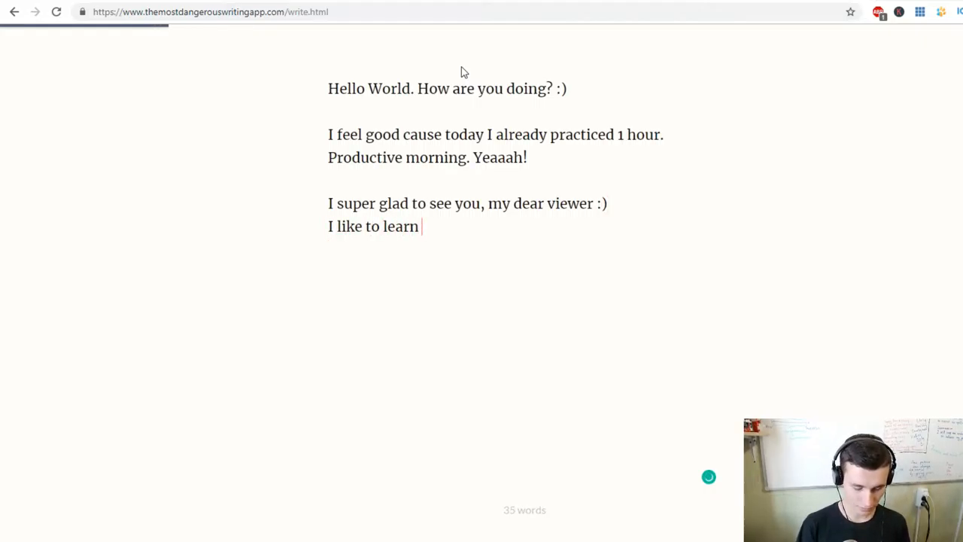
{"action": "type", "text": "new langua"}
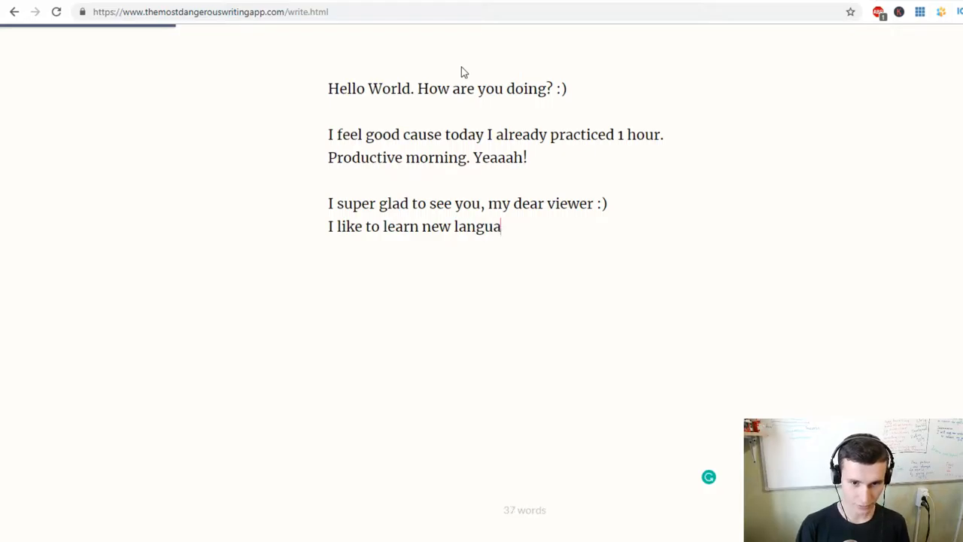
{"action": "type", "text": "ges. It"}
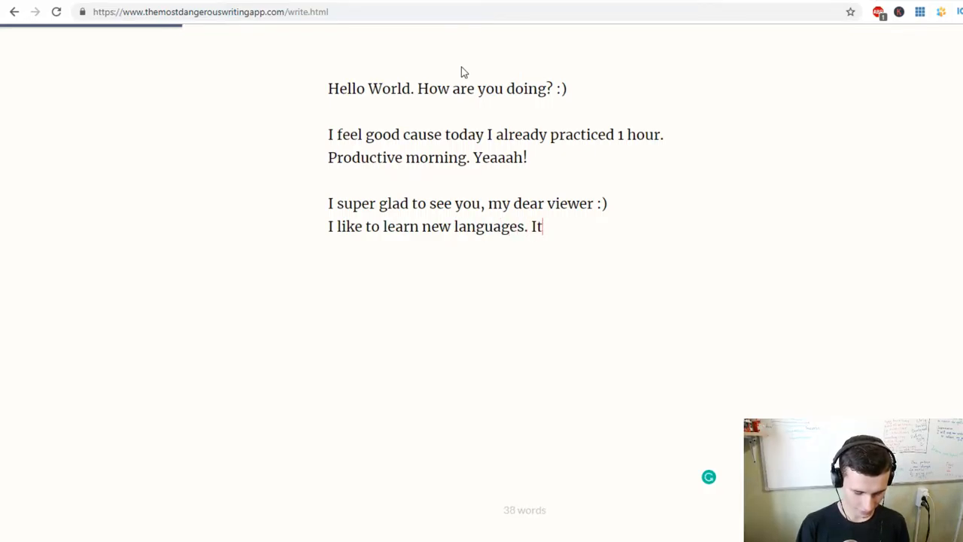
{"action": "type", "text": "is colli"}
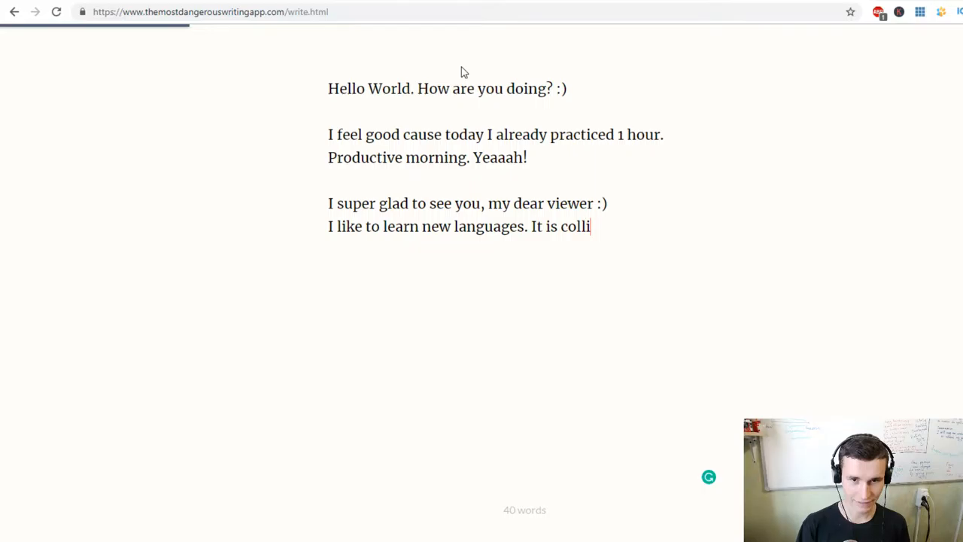
{"action": "type", "text": "sion in"}
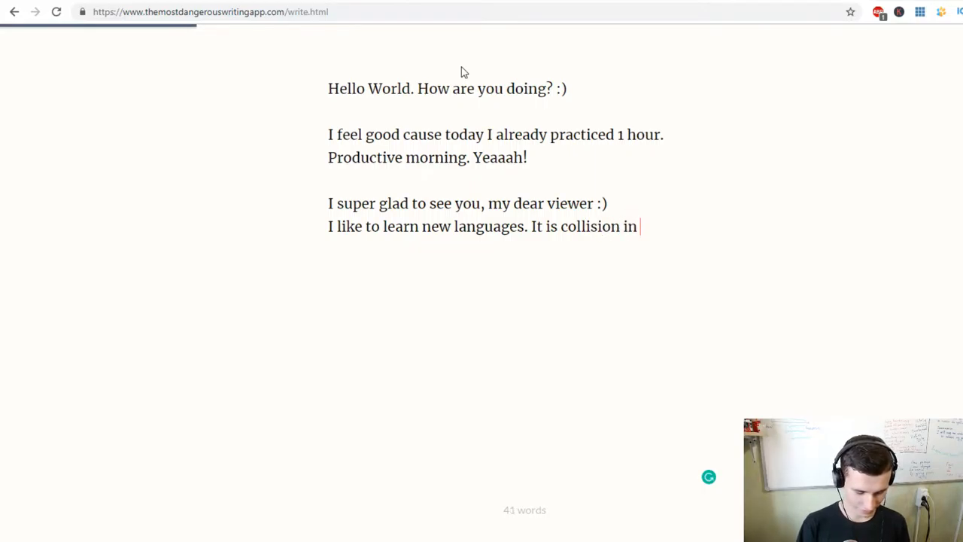
{"action": "type", "text": "my brain"}
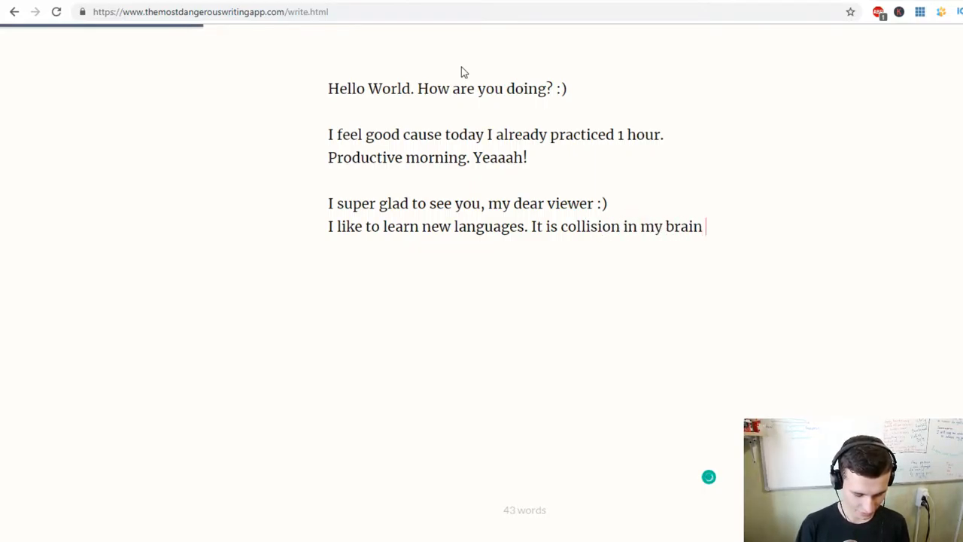
Step: Continue with 'when one more word collects inside of it. My brain'
{"action": "type", "text": "when on"}
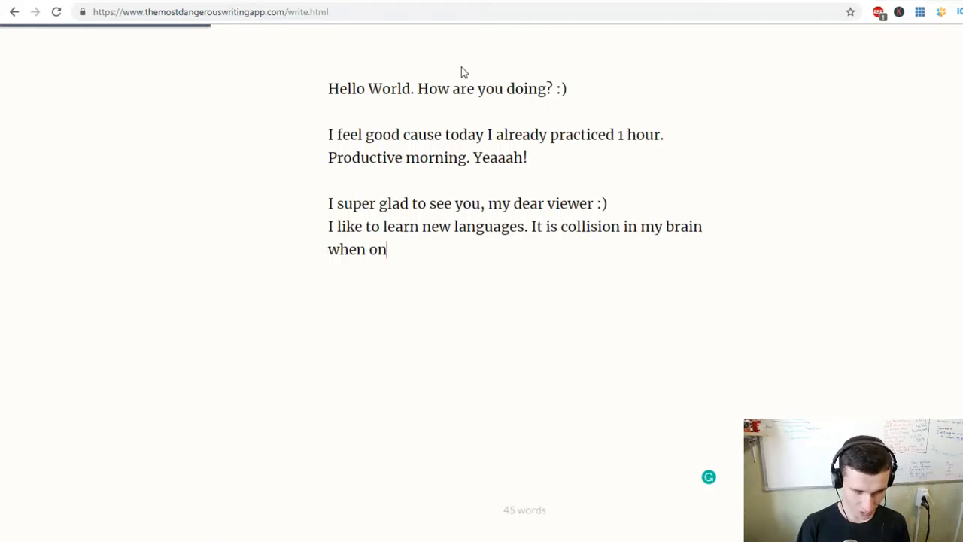
{"action": "type", "text": "e more wo"}
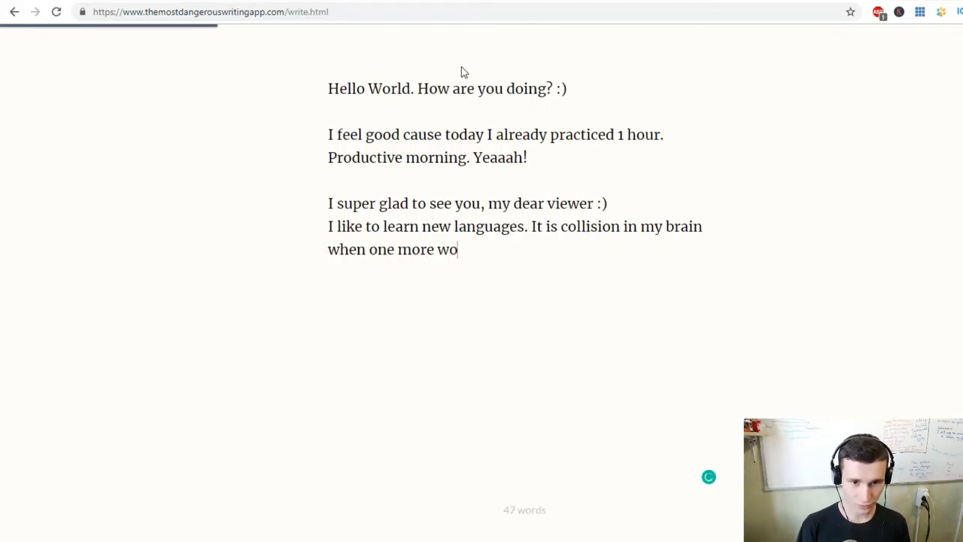
{"action": "type", "text": "rd c"}
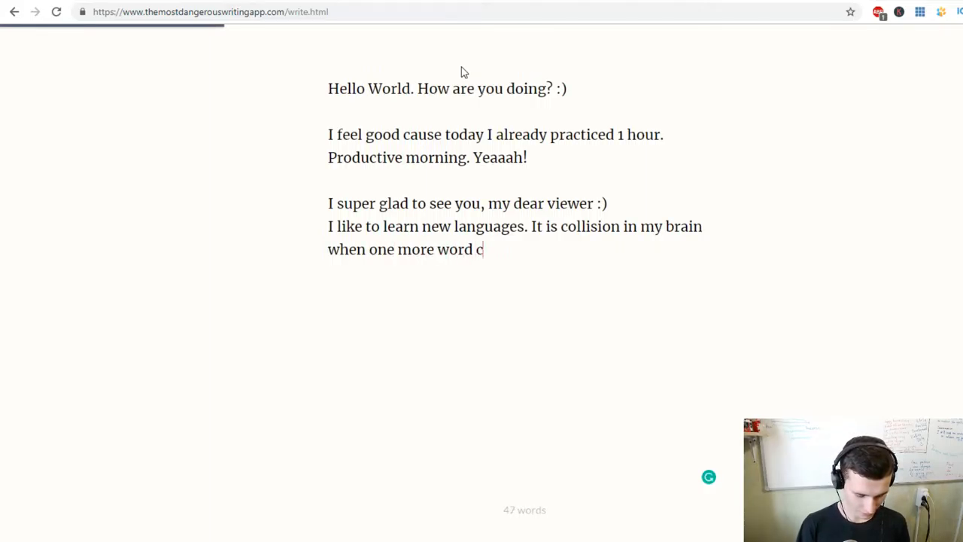
{"action": "type", "text": "ollects"}
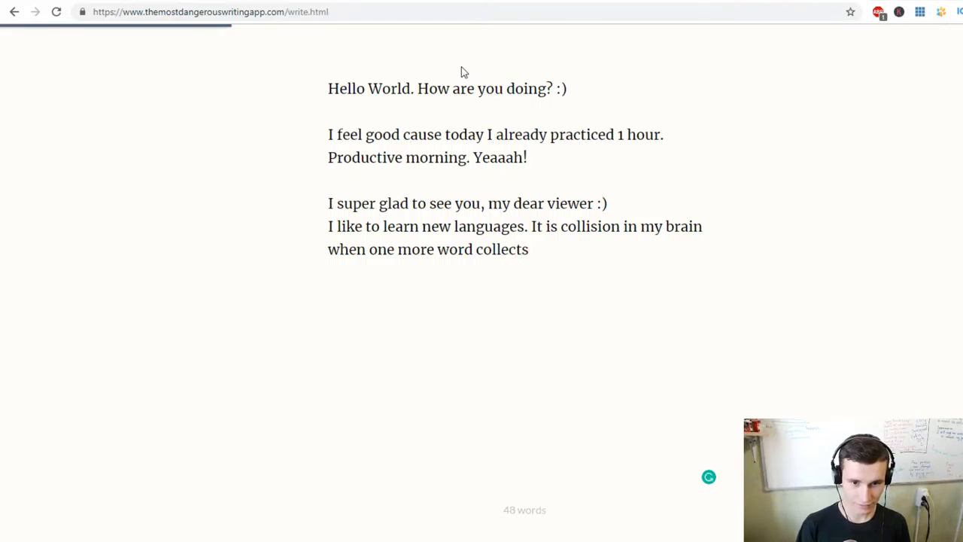
{"action": "type", "text": "in"}
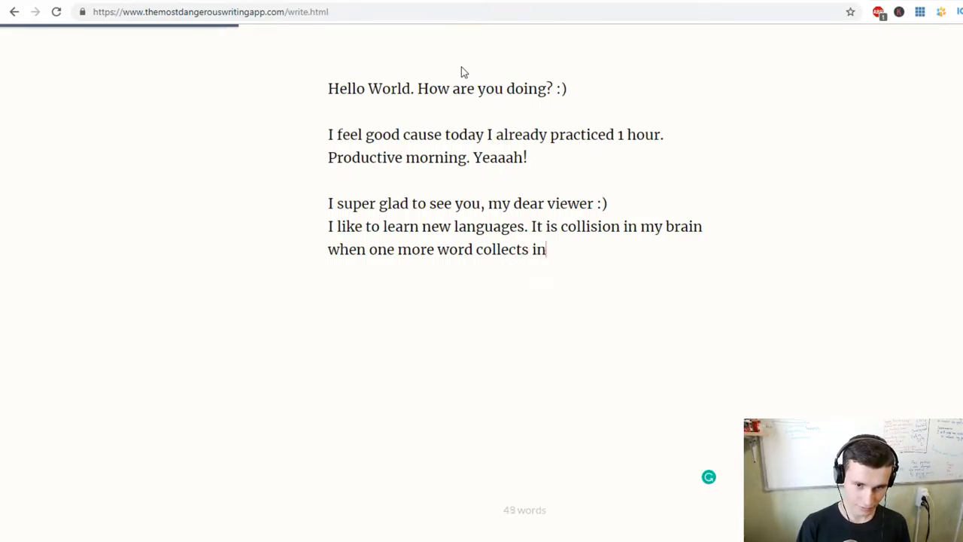
{"action": "type", "text": "s"}
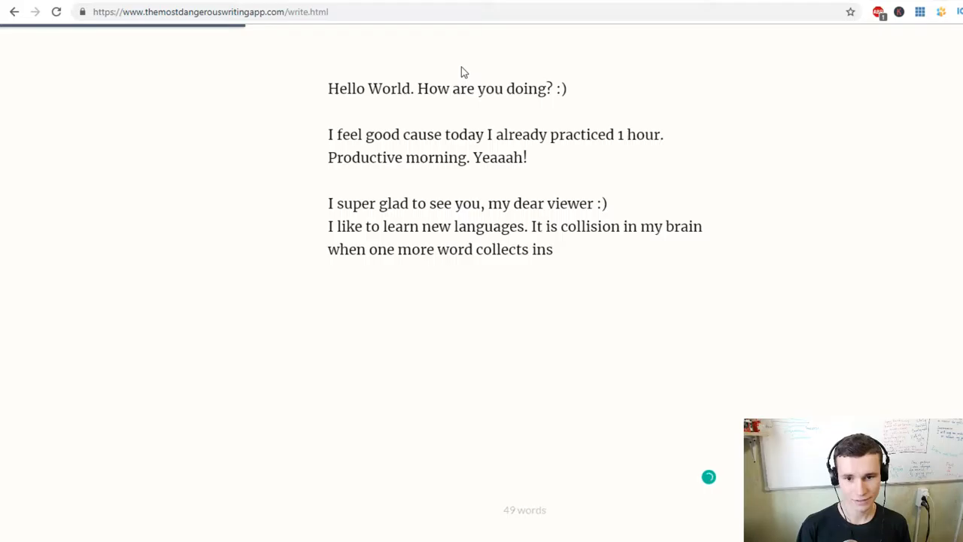
{"action": "type", "text": "ide of"}
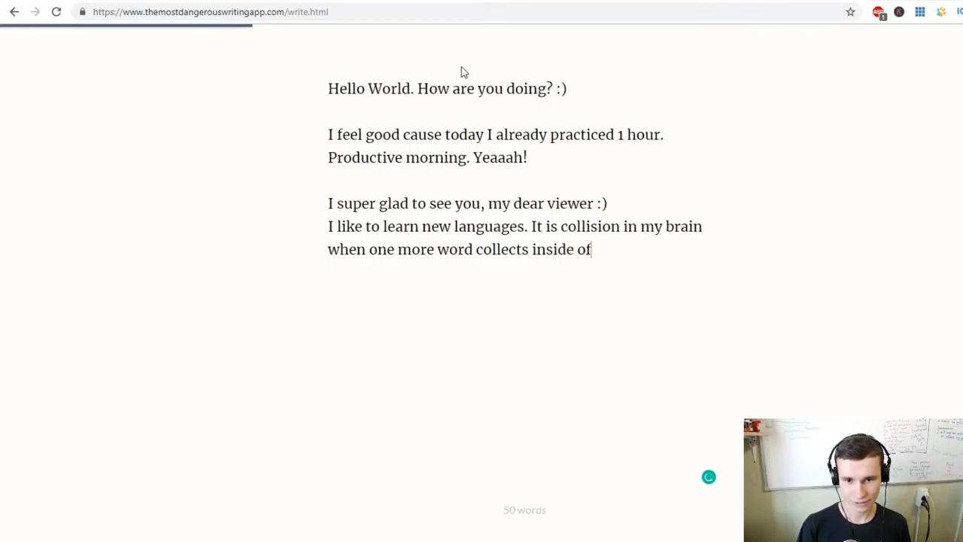
{"action": "type", "text": "it. M"}
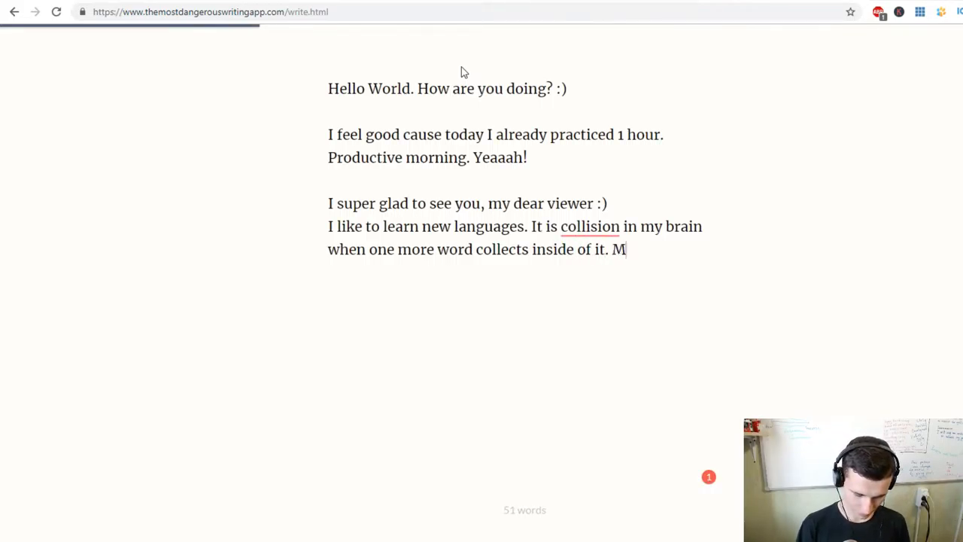
{"action": "type", "text": "y brain"}
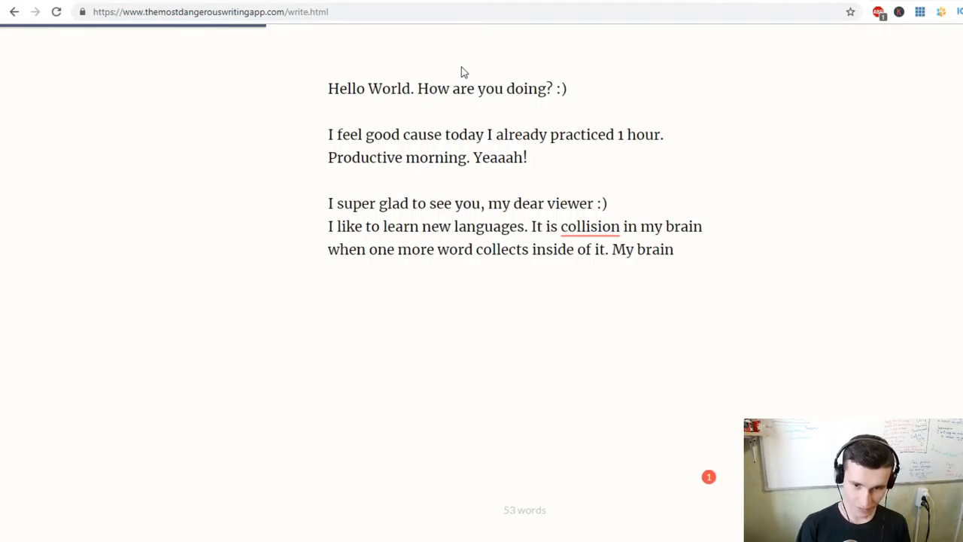
Step: Fix the typo and add 'feel wonderful after this meeting with new word or phrase'
{"action": "key", "text": "Backspace"}
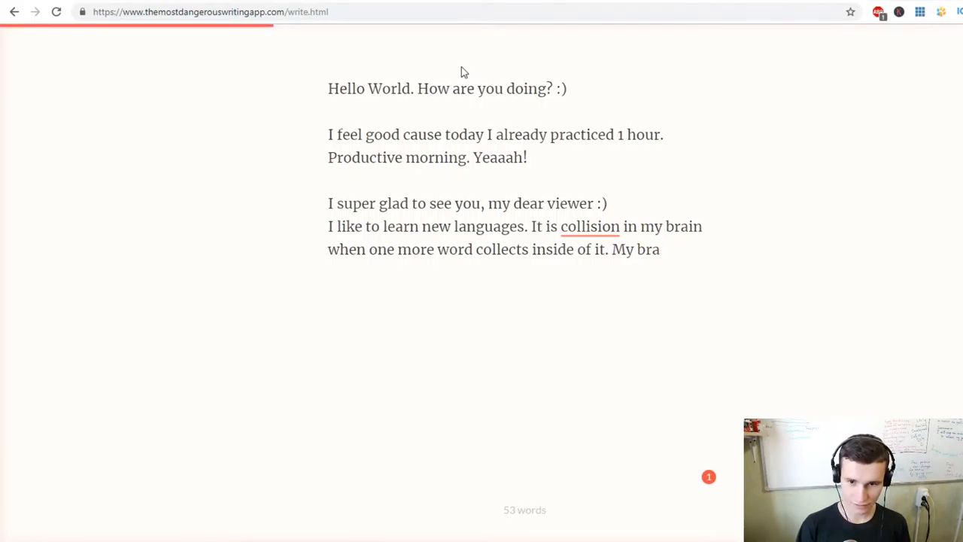
{"action": "type", "text": "in feel"}
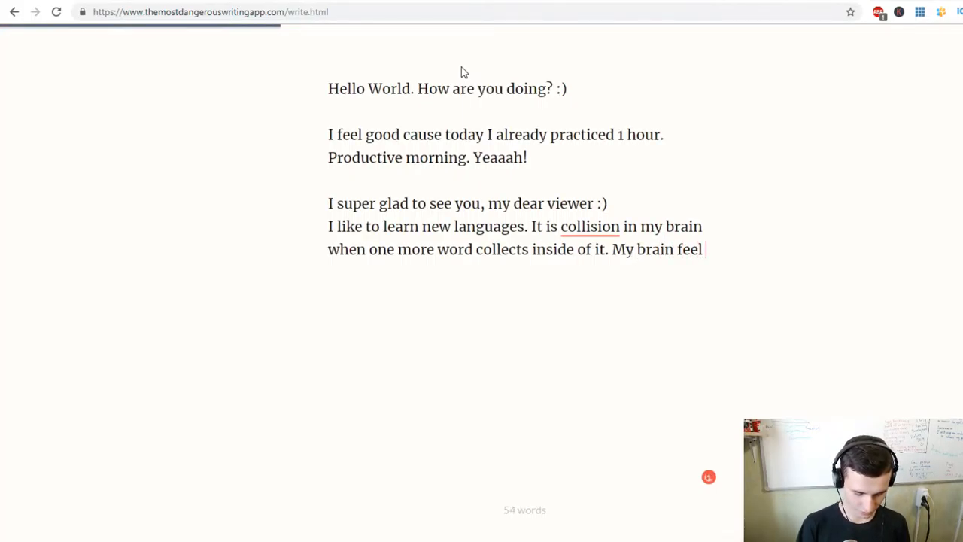
{"action": "type", "text": "wonderful a"}
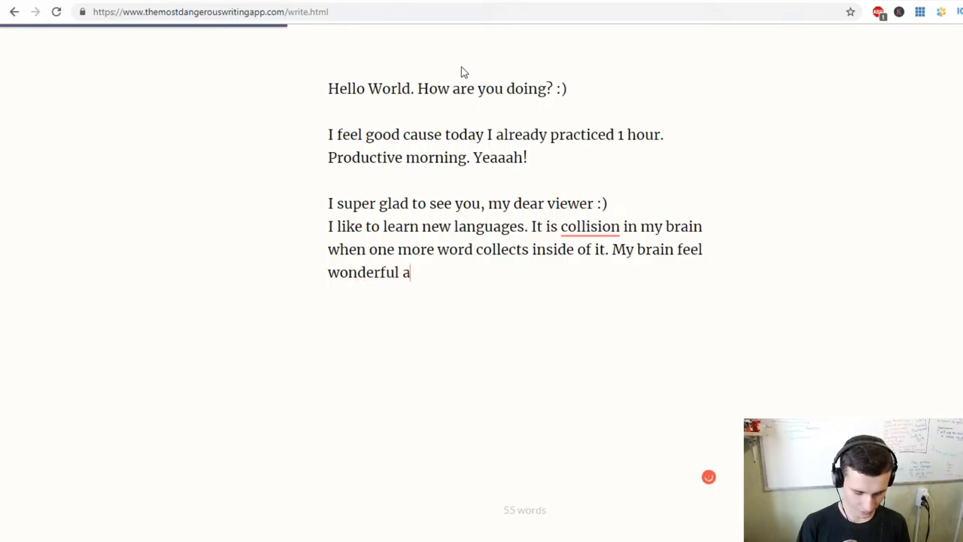
{"action": "type", "text": "fter this"}
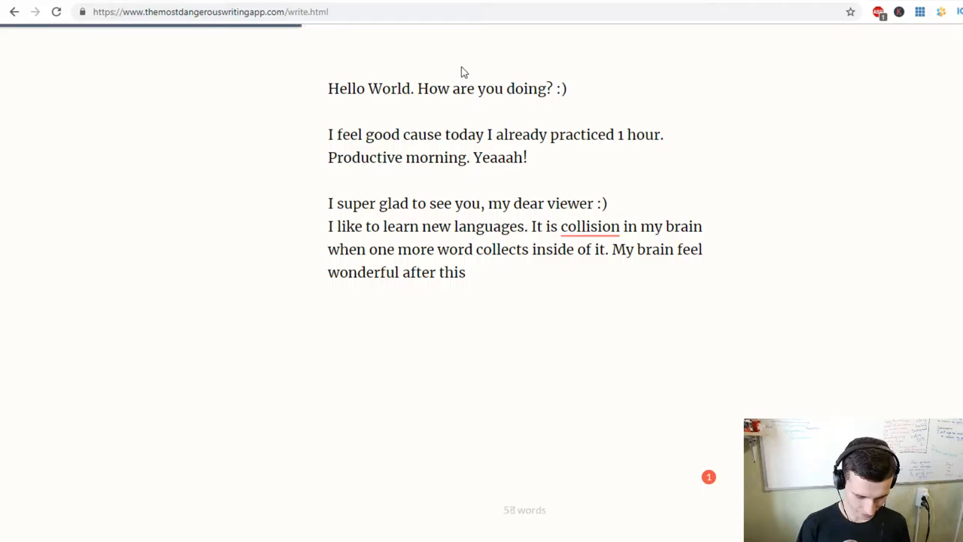
{"action": "type", "text": "meeti"}
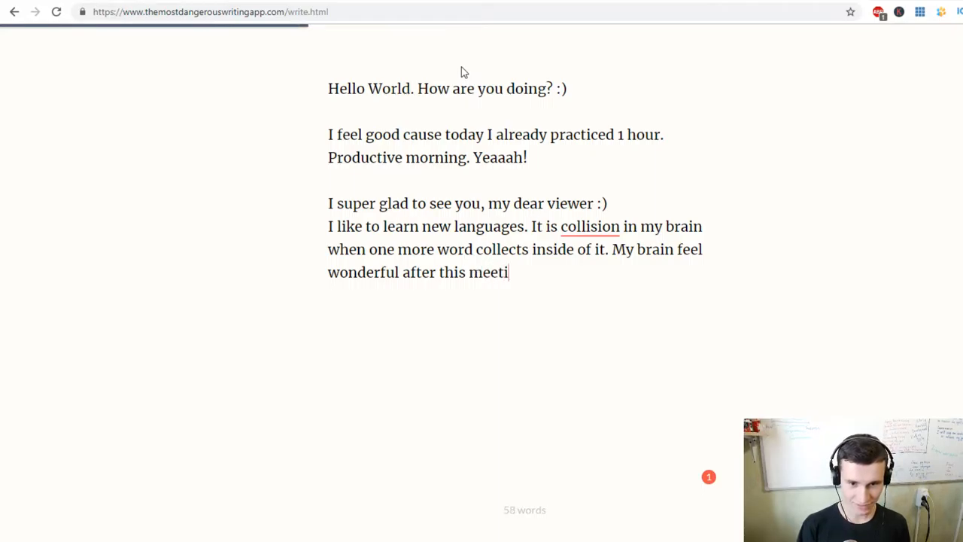
{"action": "type", "text": "ng with new"}
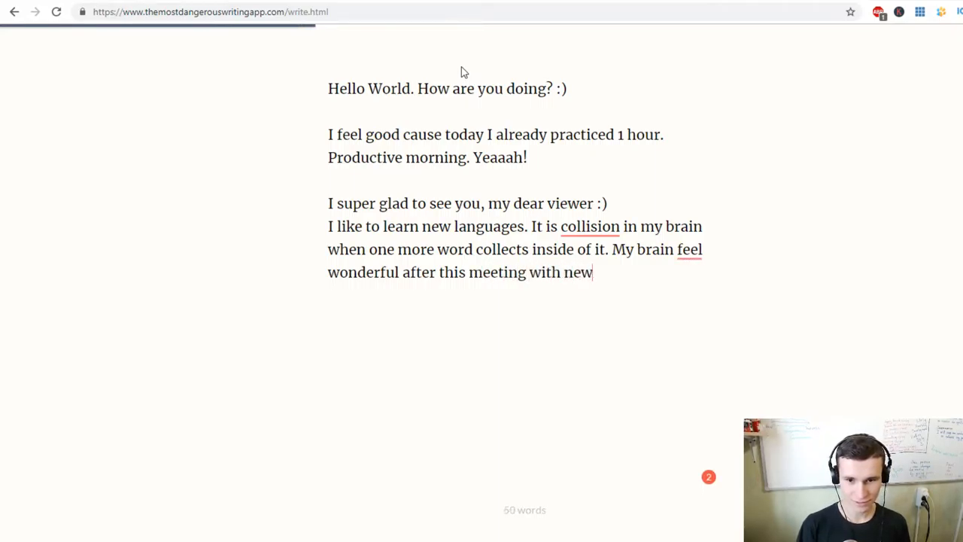
{"action": "type", "text": "v"}
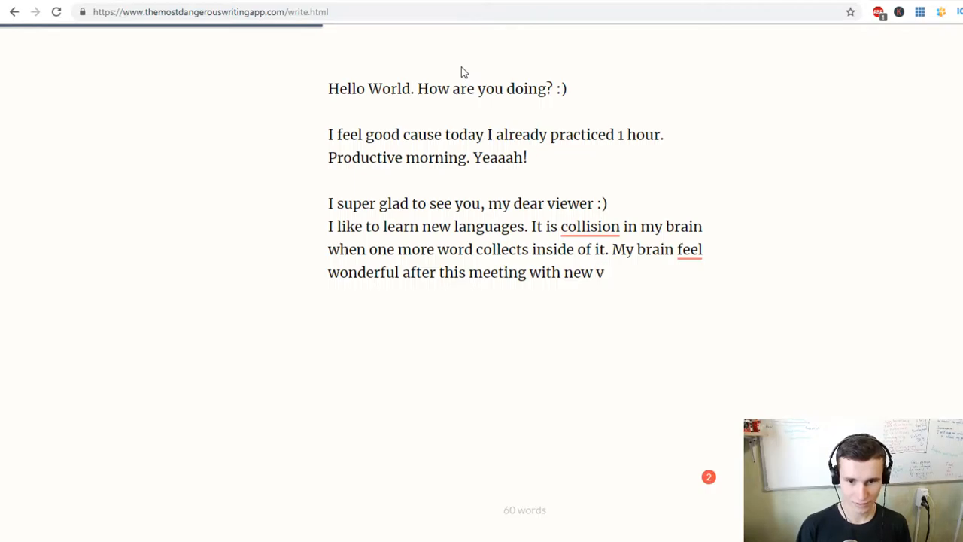
{"action": "type", "text": "ord"}
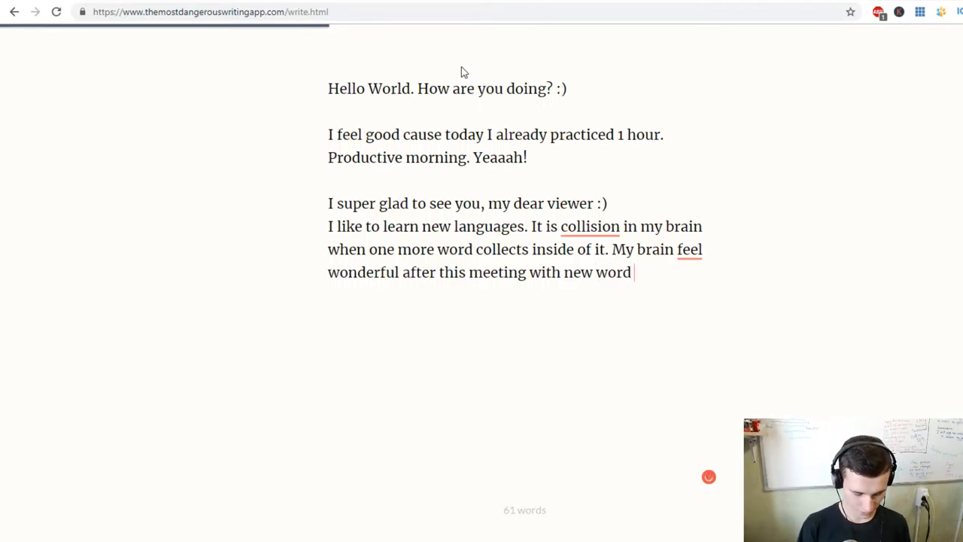
{"action": "type", "text": "or phrase."}
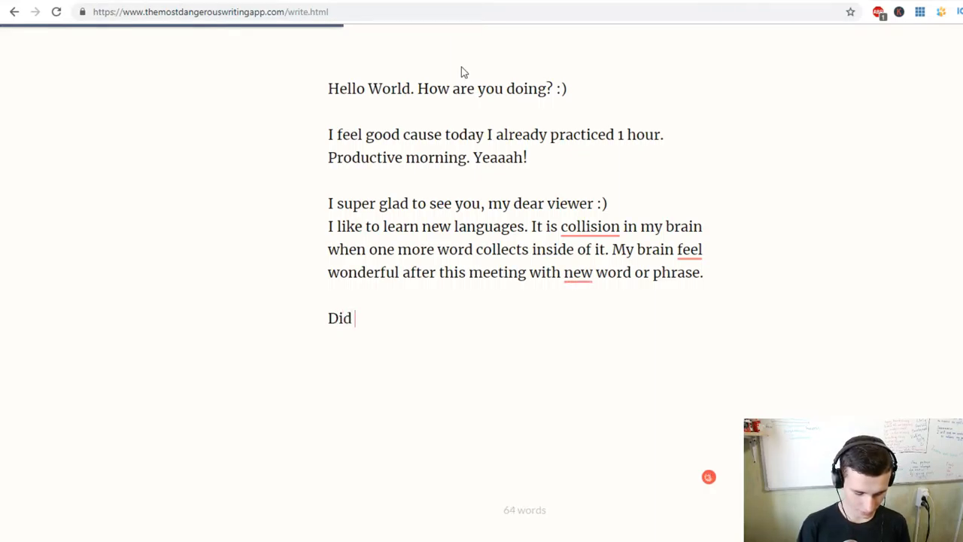
Step: Write 'you know that your income, happiness, productivity', fixing the 'happiness' typo
{"action": "type", "text": "you know t"}
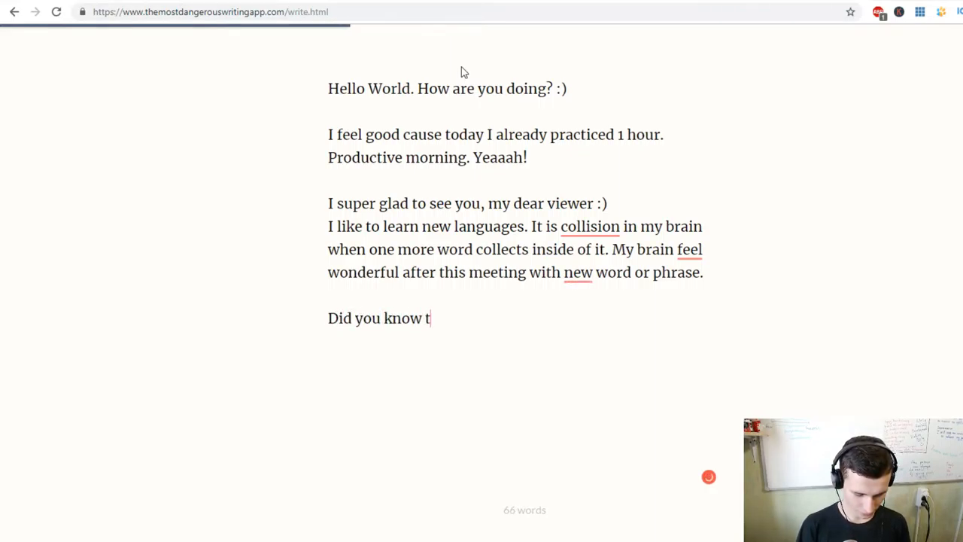
{"action": "type", "text": "hat your"}
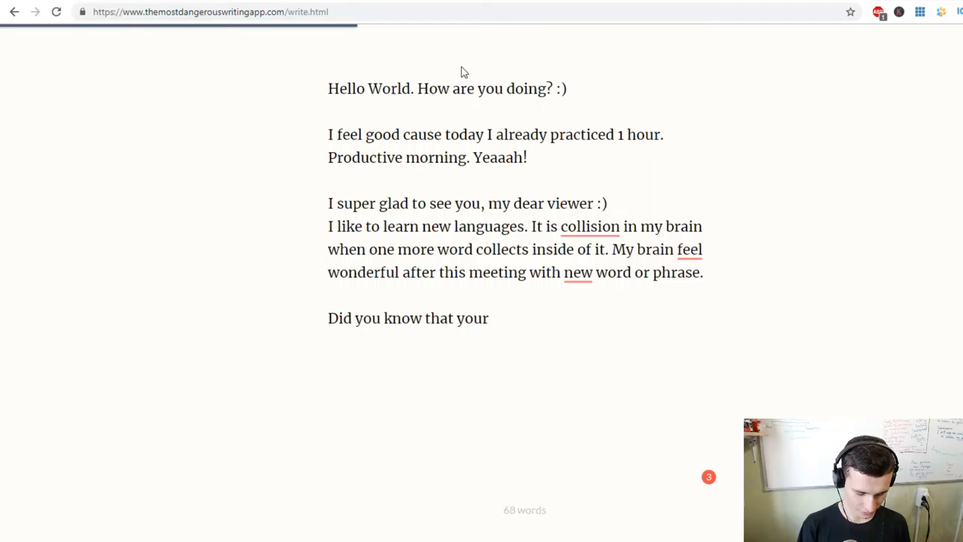
{"action": "type", "text": "income,"}
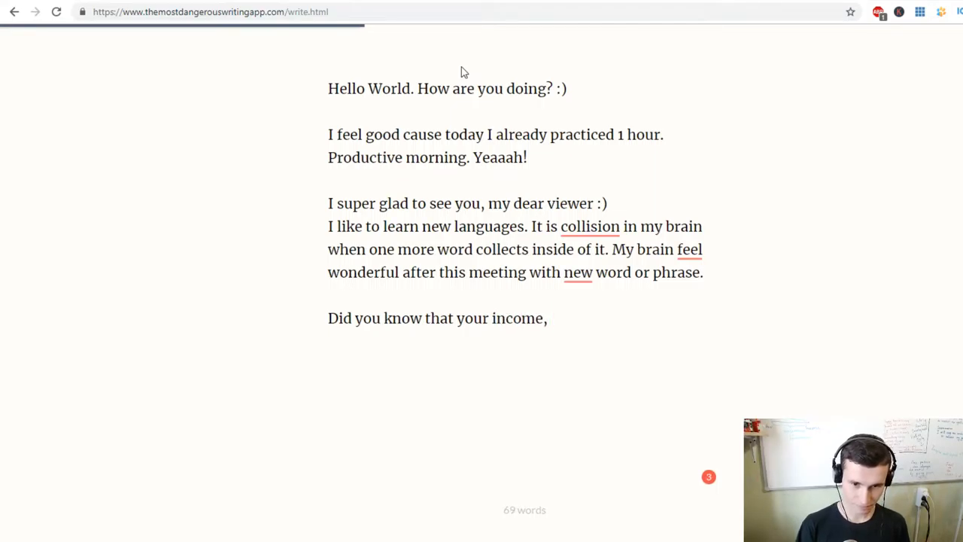
{"action": "type", "text": "hap"}
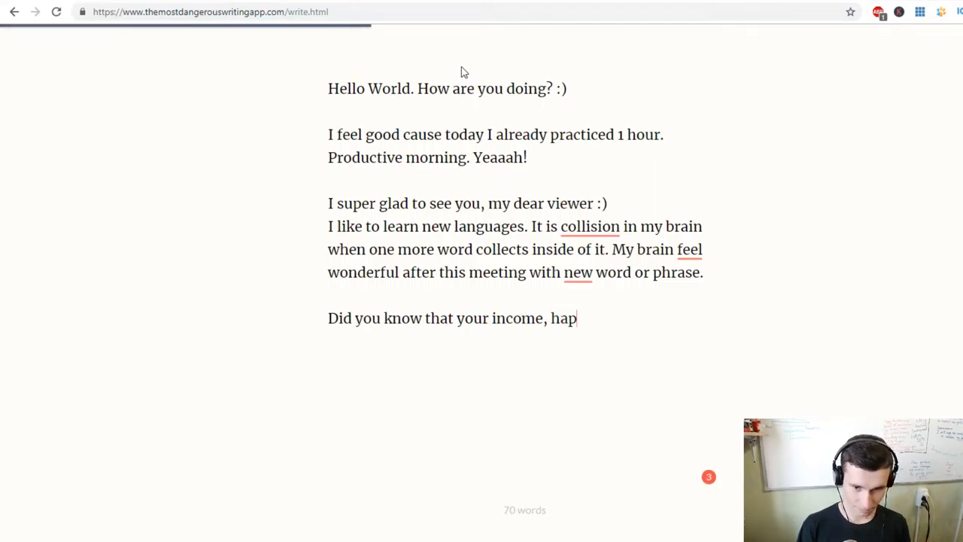
{"action": "type", "text": "pinness"}
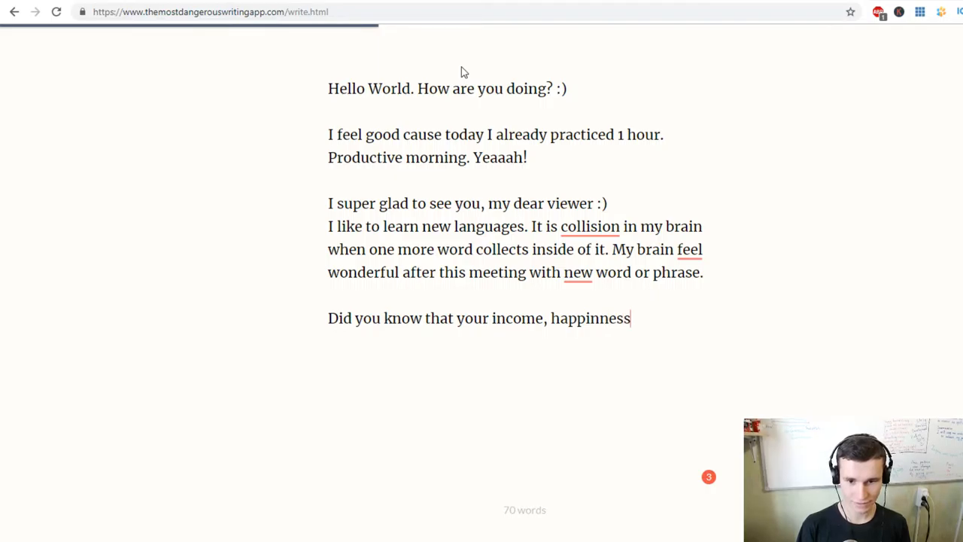
{"action": "key", "text": "Backspace"}
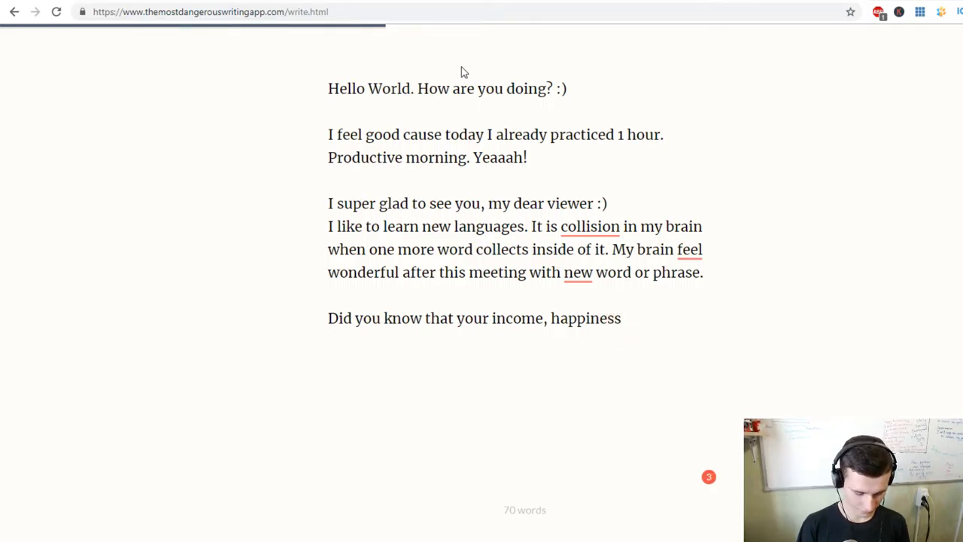
{"action": "type", "text": ","}
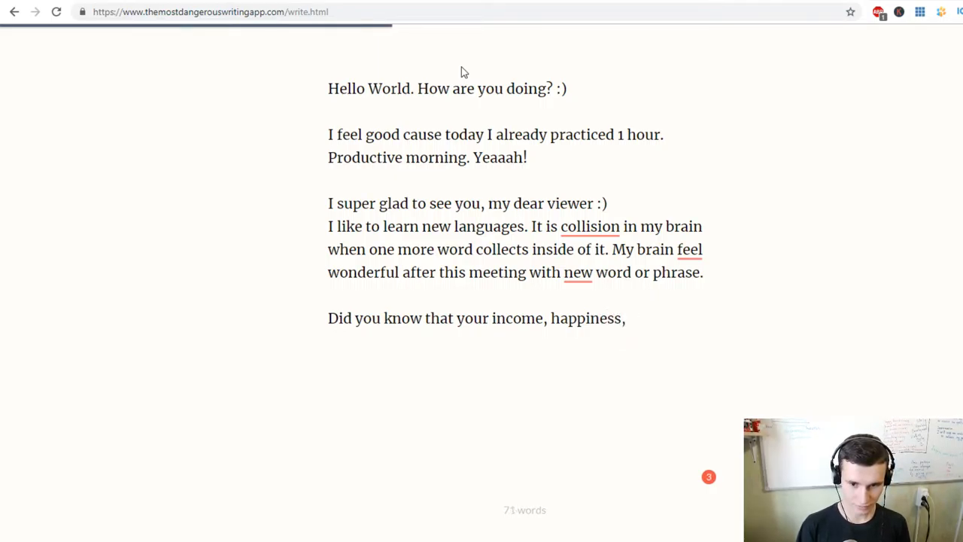
{"action": "type", "text": "e"}
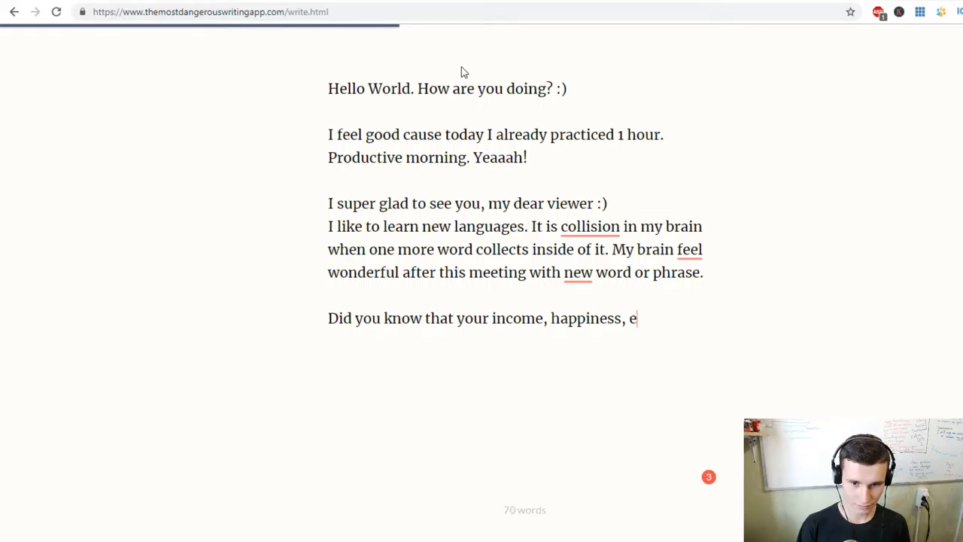
{"action": "type", "text": "productiv"}
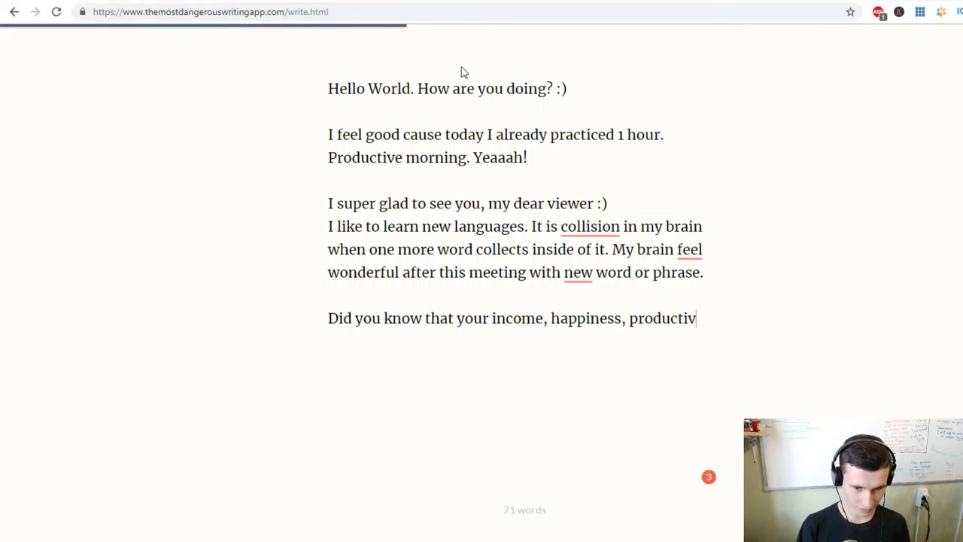
Step: Add 'depend on how many time you are learning daily.' and begin 'Yes, it'
{"action": "type", "text": "ity dep"}
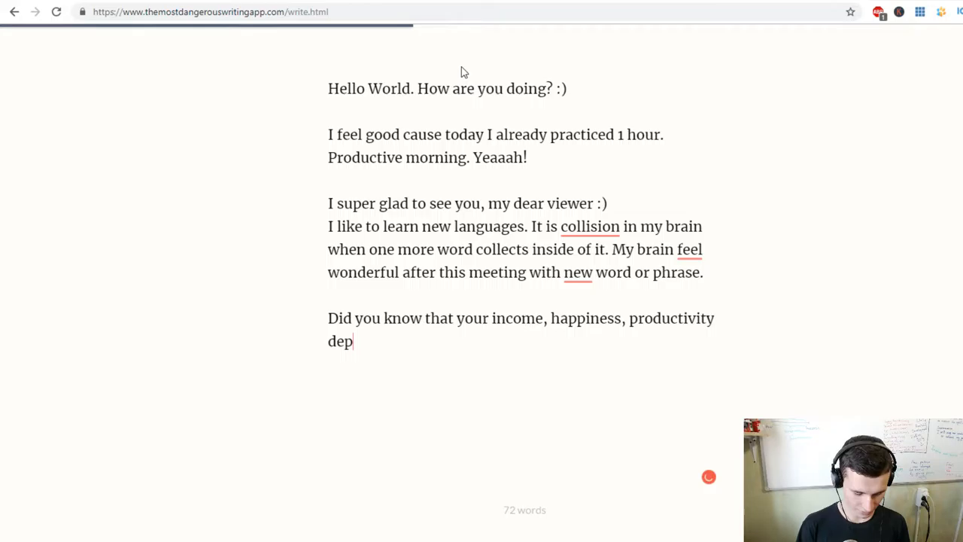
{"action": "type", "text": "end"}
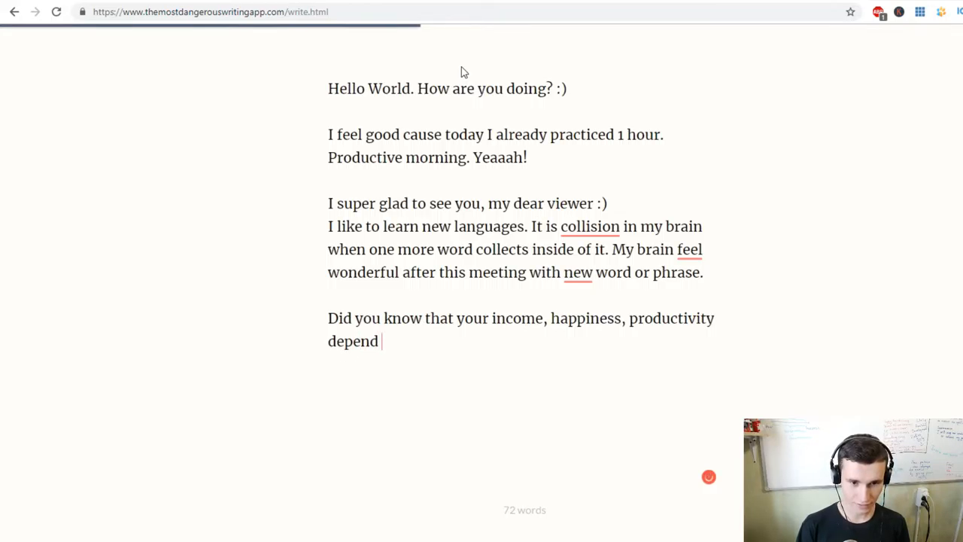
{"action": "type", "text": "on r"}
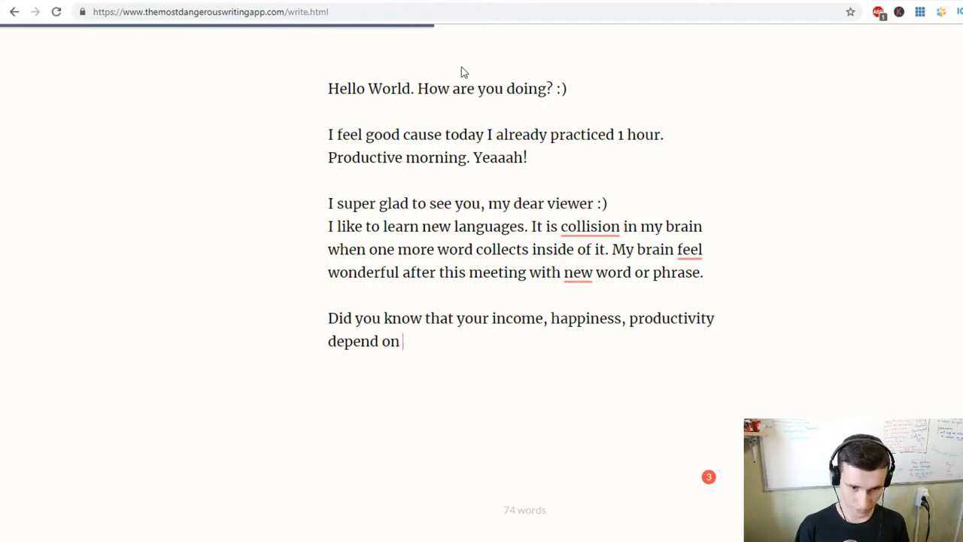
{"action": "type", "text": "how many t"}
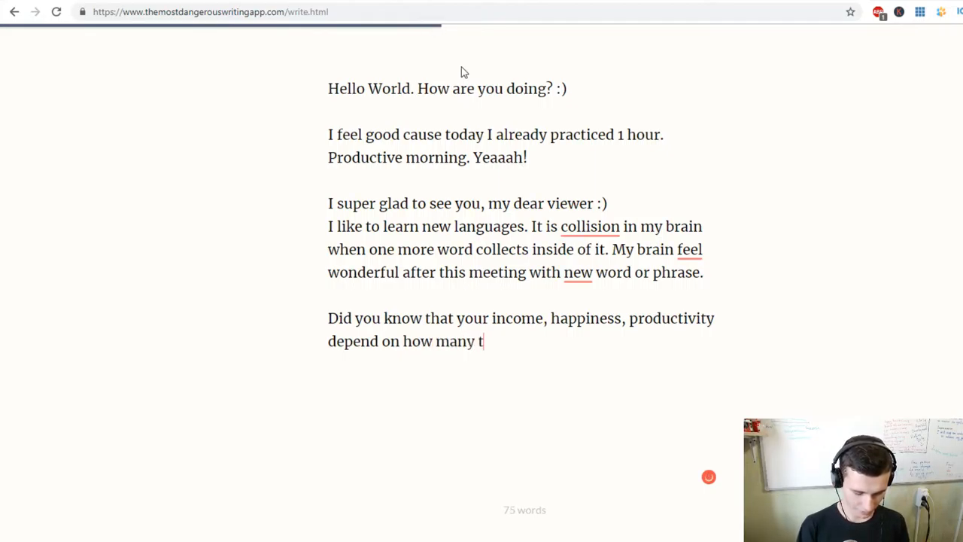
{"action": "type", "text": "ime you"}
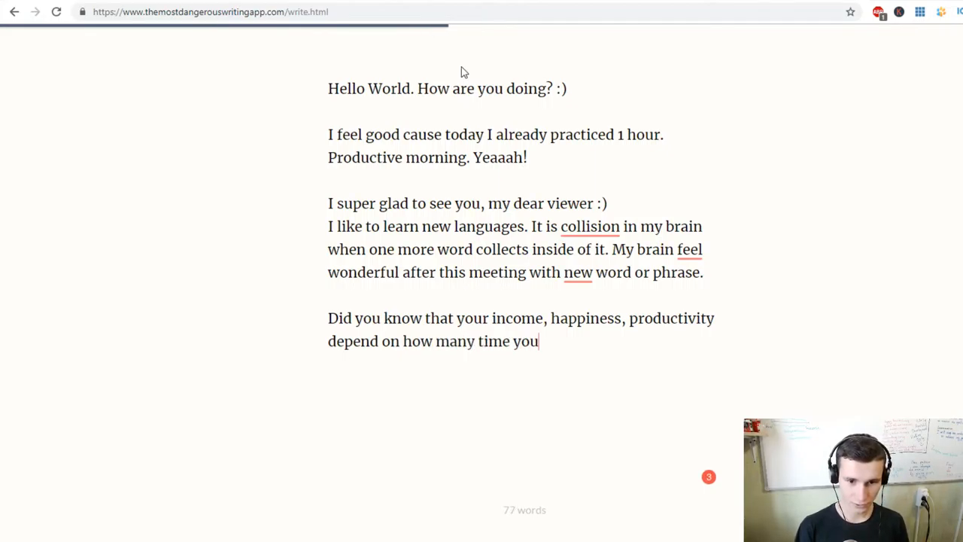
{"action": "type", "text": "are learning"}
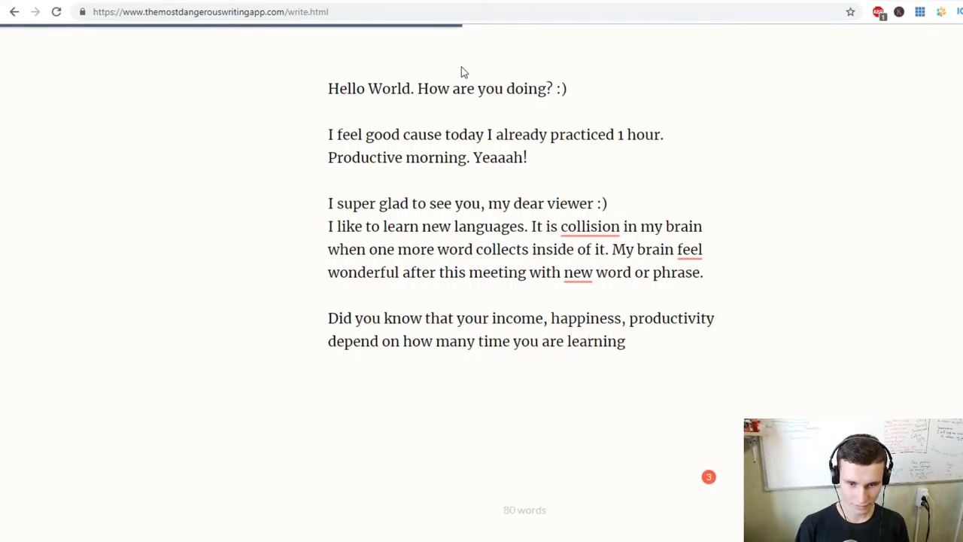
{"action": "type", "text": "daily."}
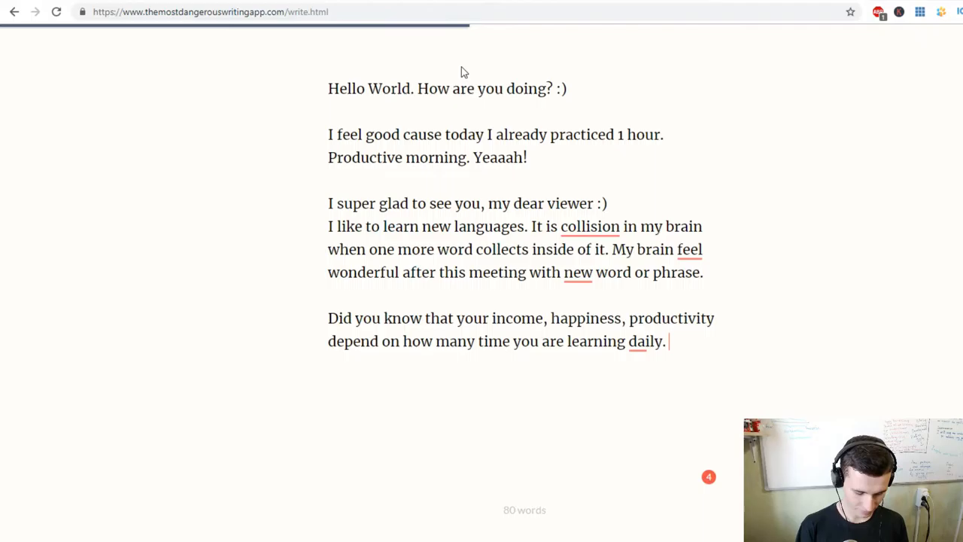
{"action": "type", "text": "Yes"}
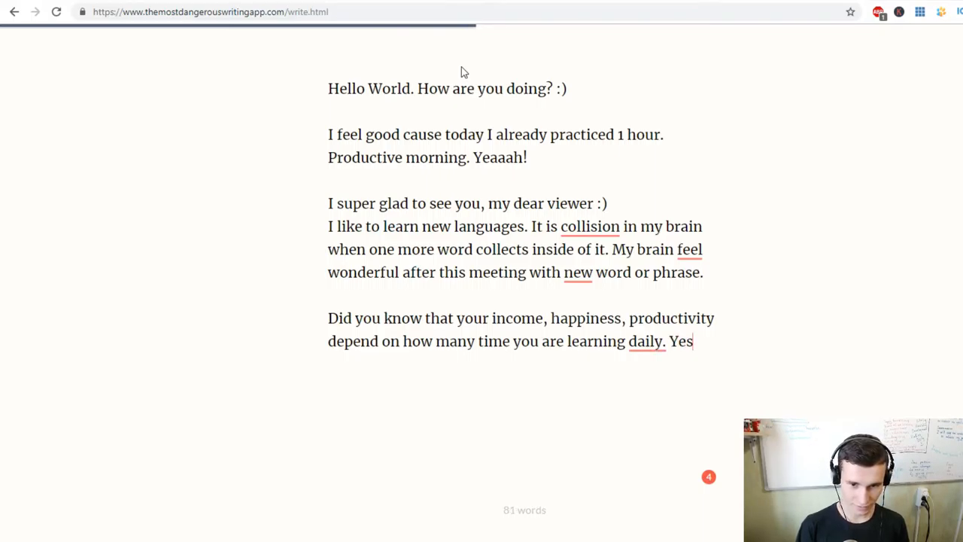
{"action": "type", "text": ", i"}
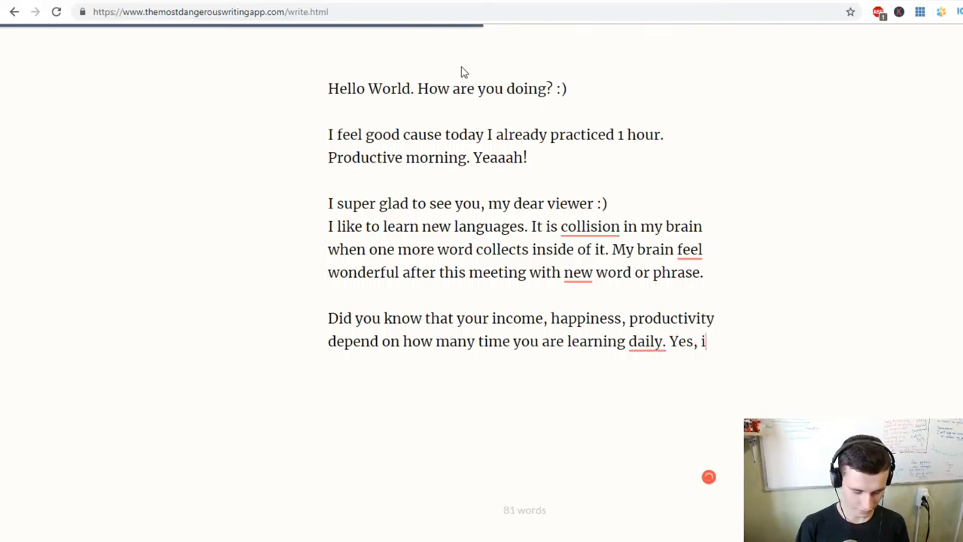
{"action": "type", "text": "t is true."}
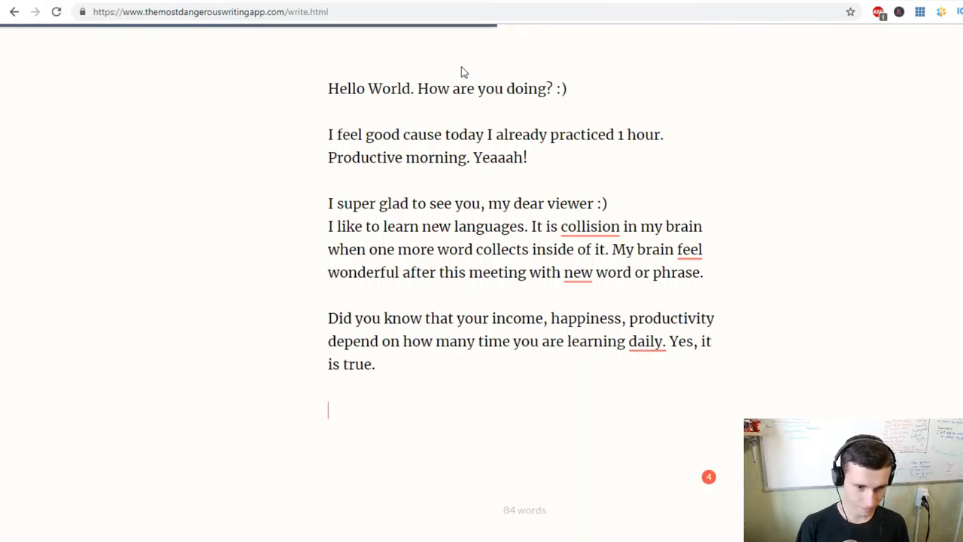
Step: Write 'Also need to learn grammar. Cause grammar is the logic of the language.'
{"action": "type", "text": "Also nee"}
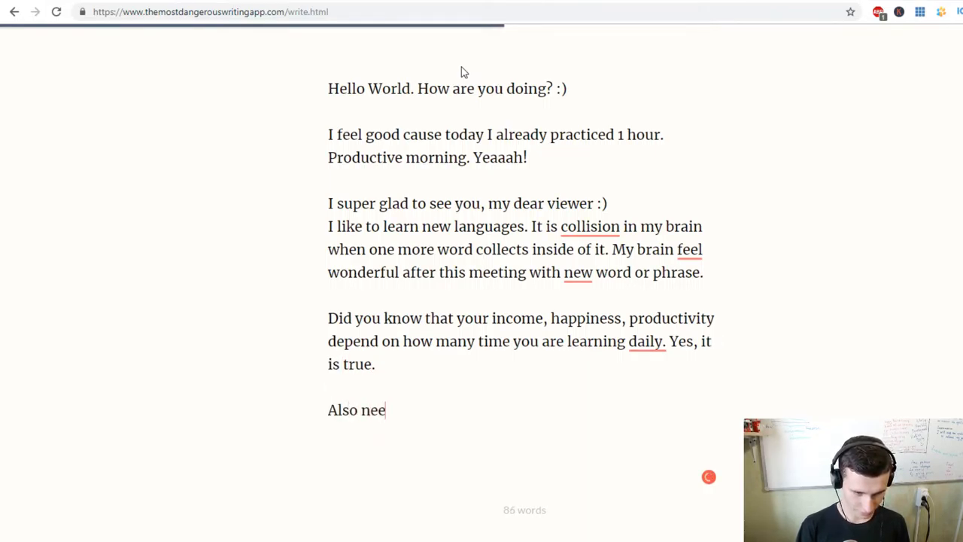
{"action": "type", "text": "d to l"}
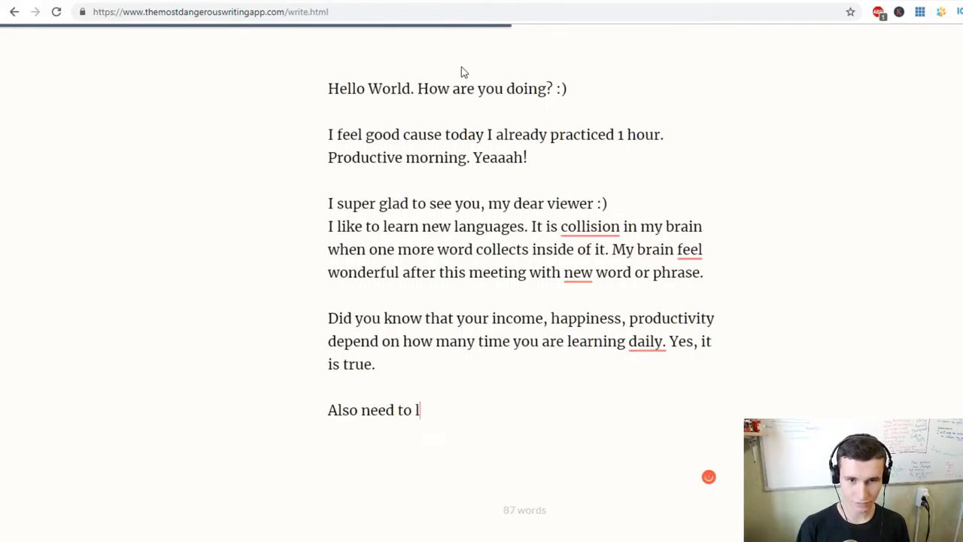
{"action": "type", "text": "earn grammar"}
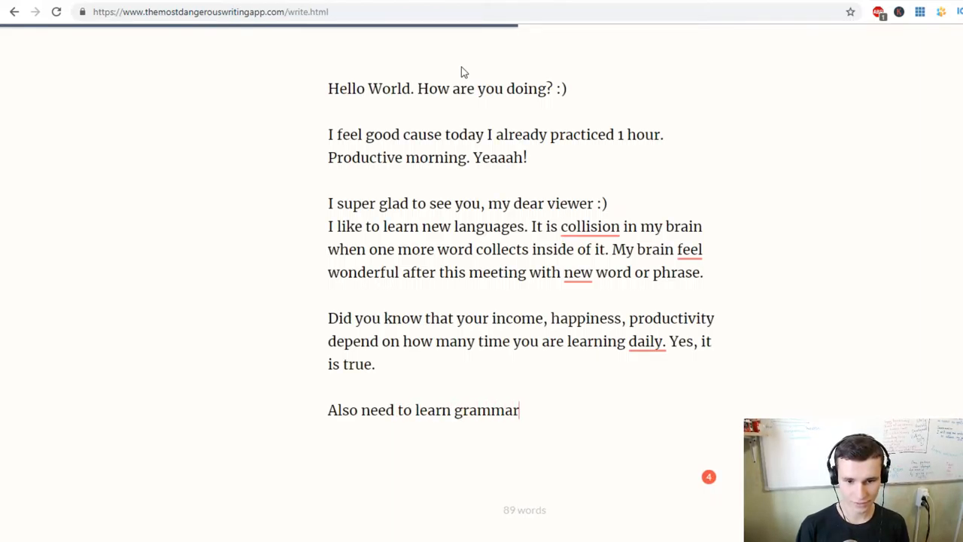
{"action": "type", "text": ". Cause gr"}
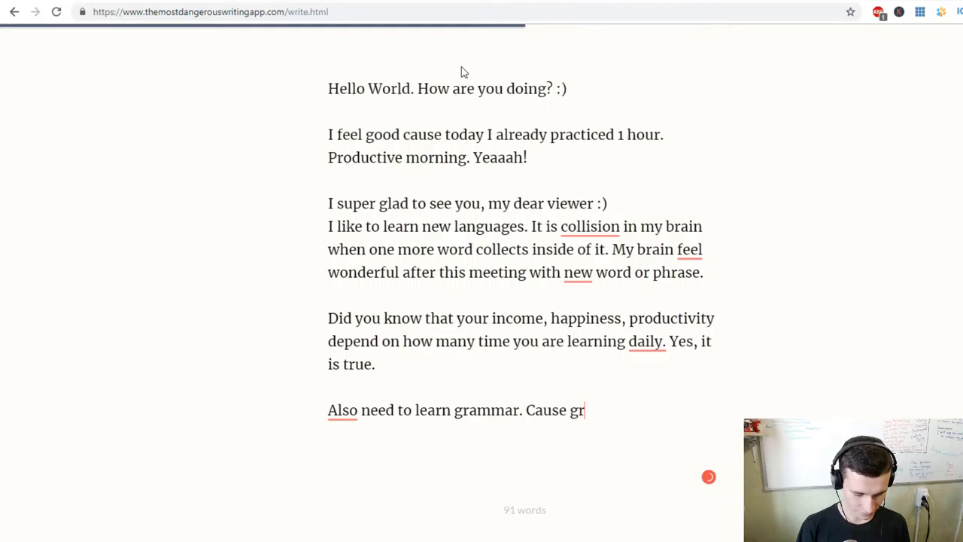
{"action": "type", "text": "ammar i"}
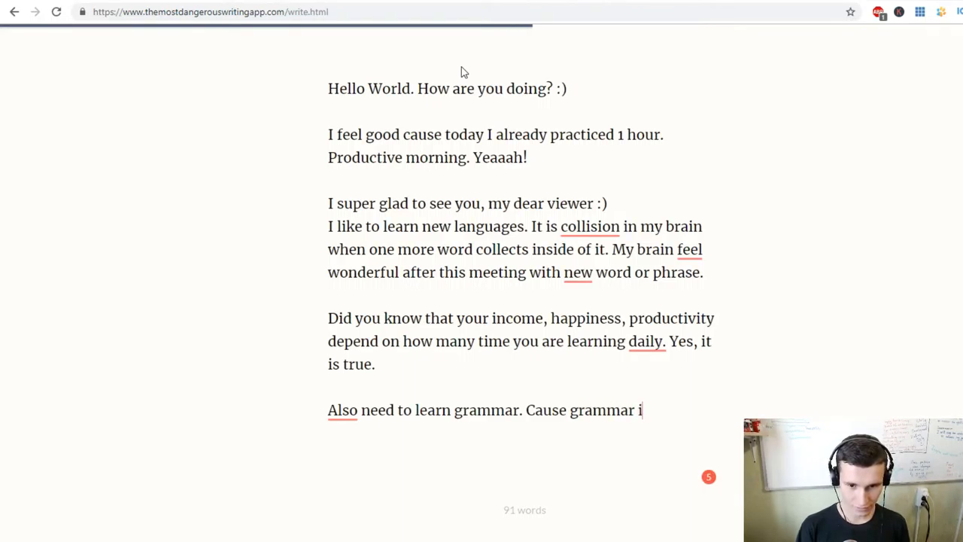
{"action": "type", "text": "s the"}
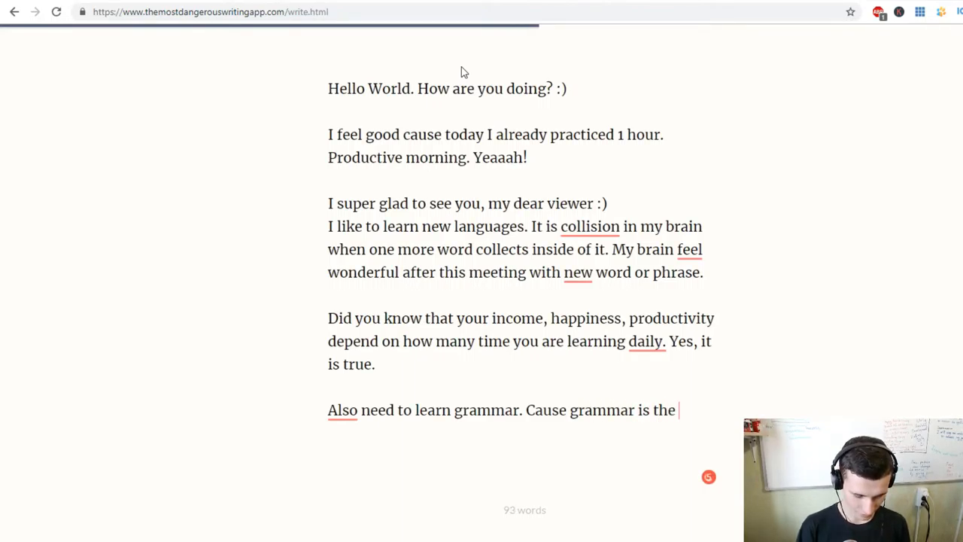
{"action": "type", "text": "logic"}
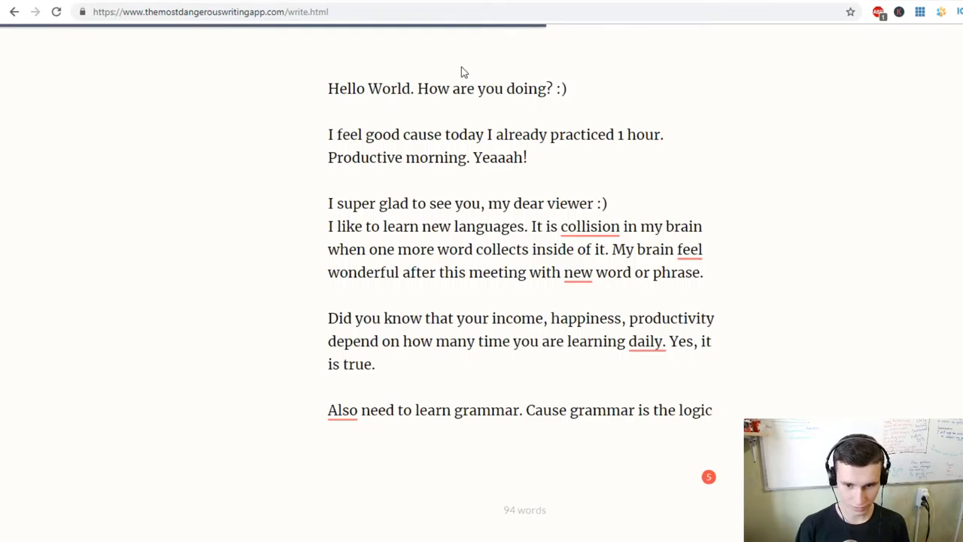
{"action": "type", "text": "of"}
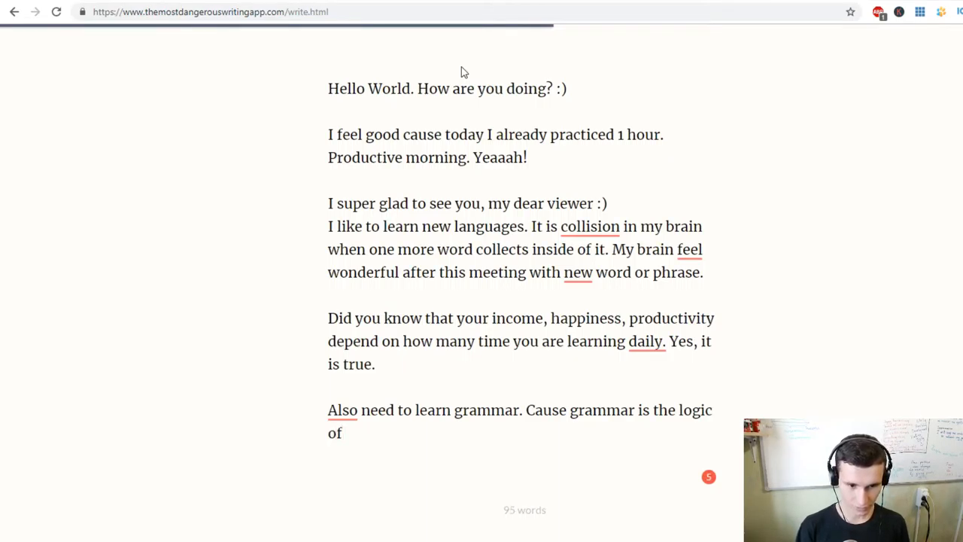
{"action": "type", "text": "the language."}
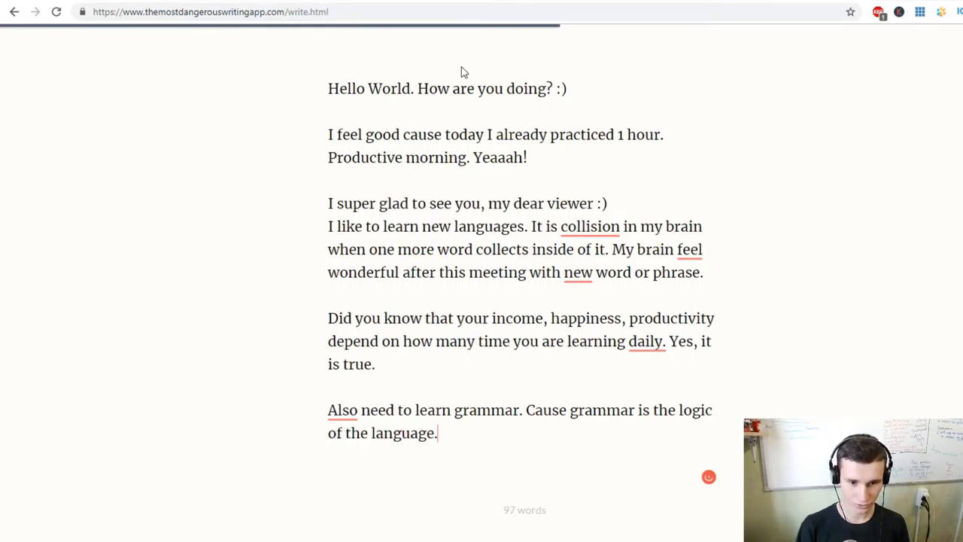
Step: Add that knowing grammar avoids red underlined words, 'Real talk :)', and start 'Guys,'
{"action": "type", "text": "When"}
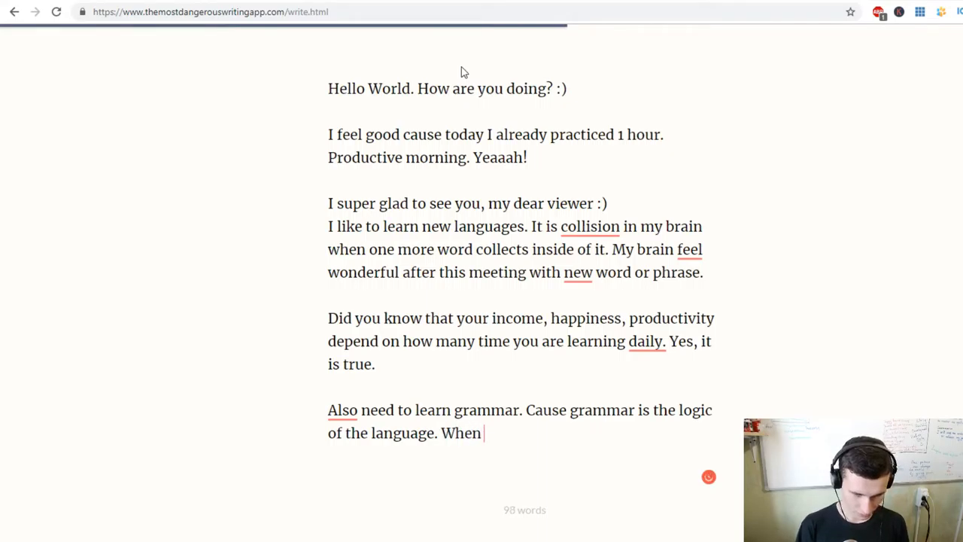
{"action": "type", "text": "you will"}
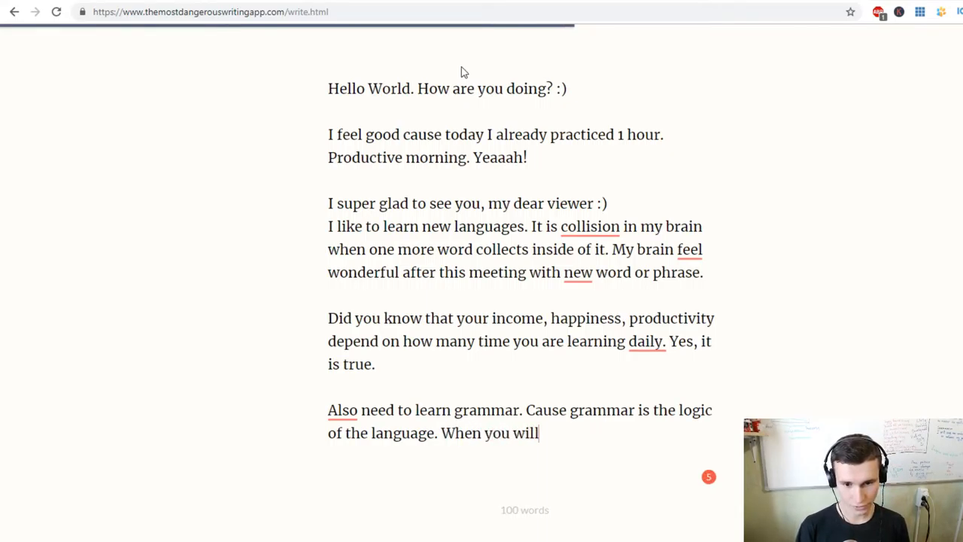
{"action": "type", "text": "know grammar"}
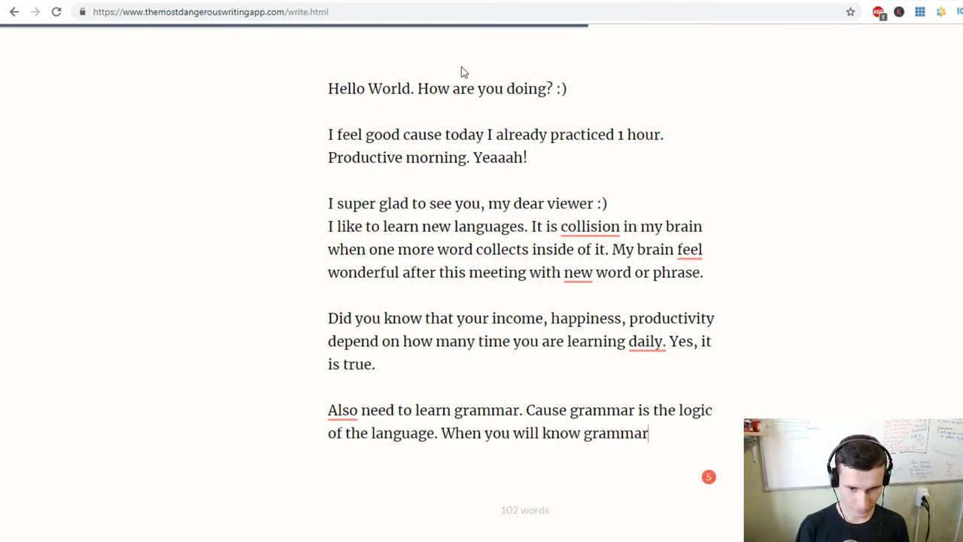
{"action": "type", "text": ", a"}
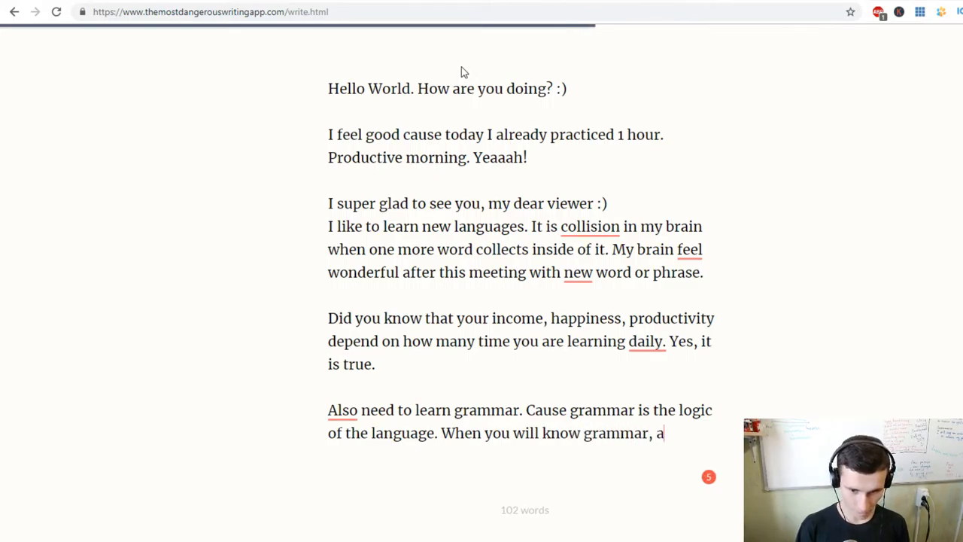
{"action": "type", "text": "t least y"}
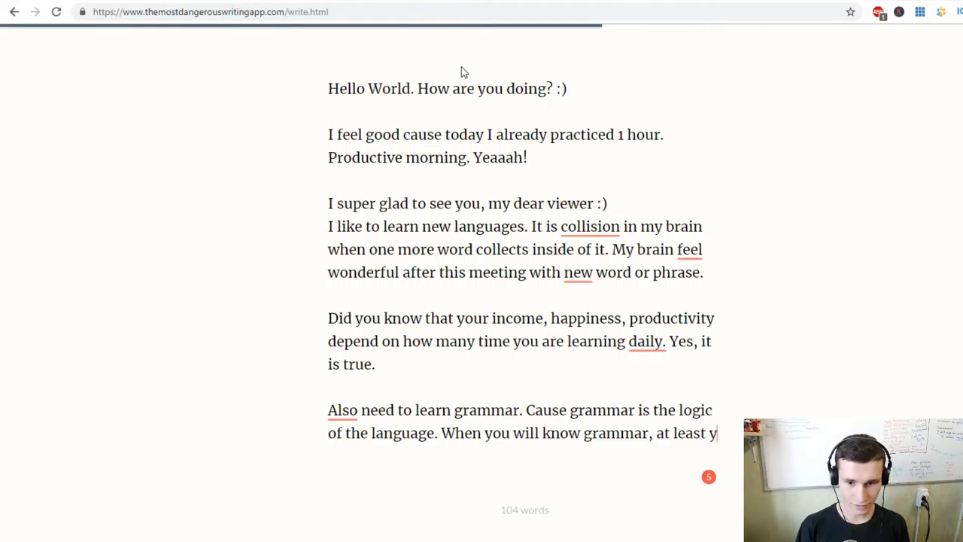
{"action": "type", "text": "ou will not"}
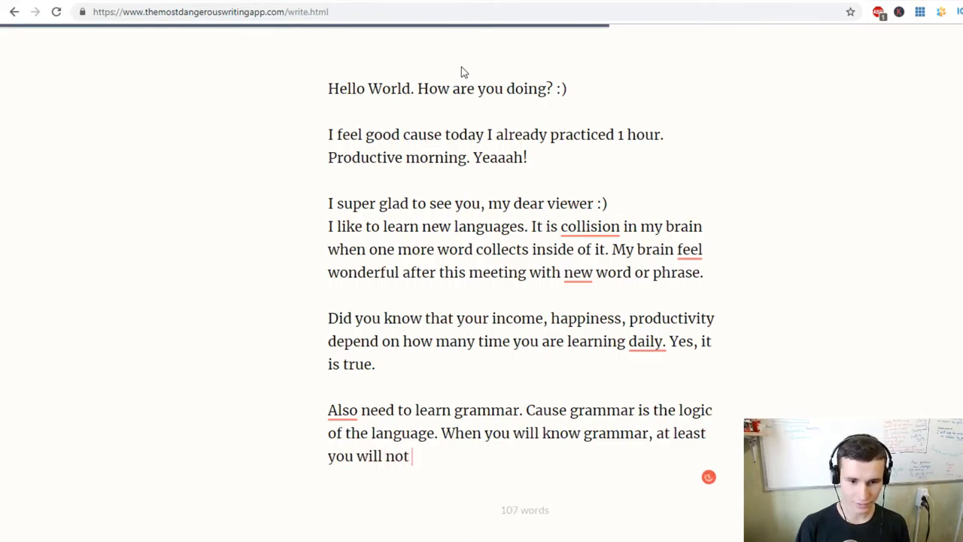
{"action": "type", "text": "have red"}
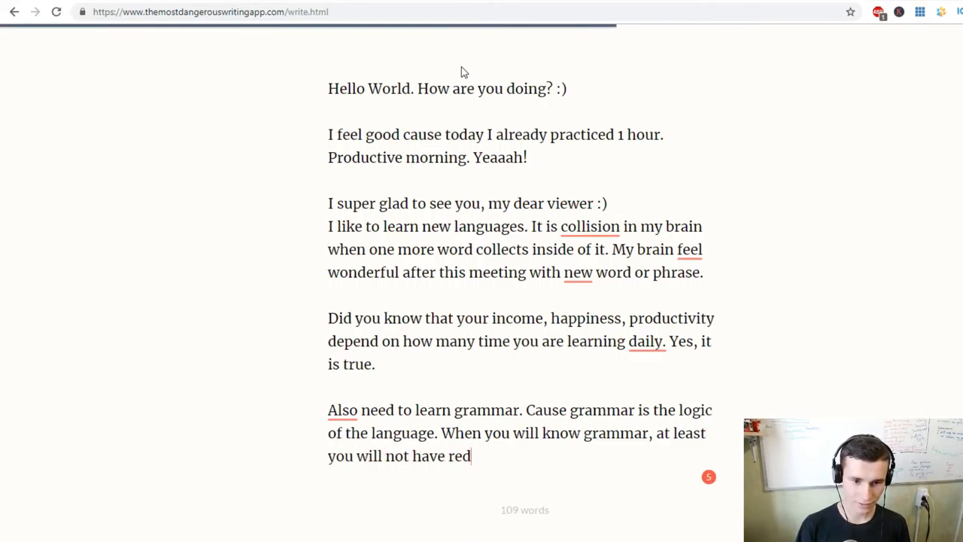
{"action": "type", "text": "underlined w"}
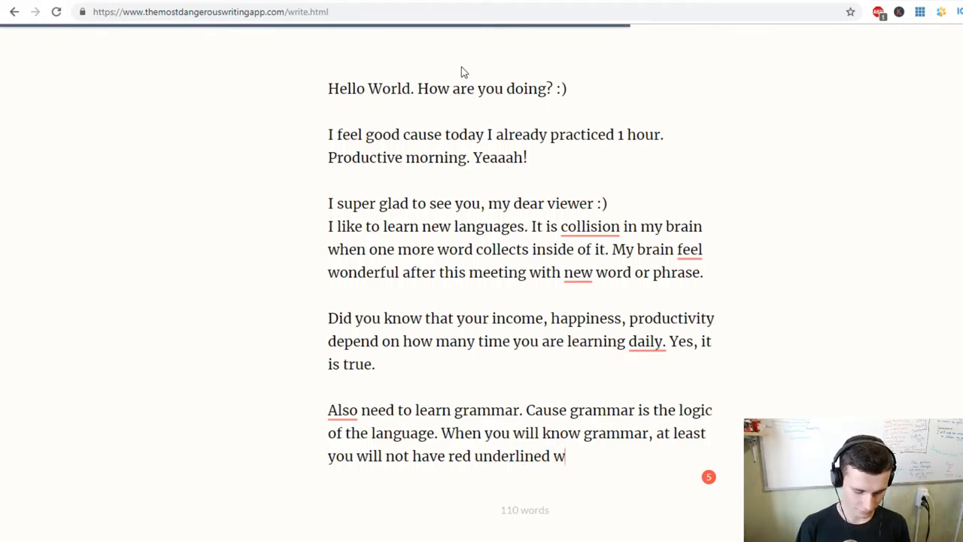
{"action": "type", "text": "ords."}
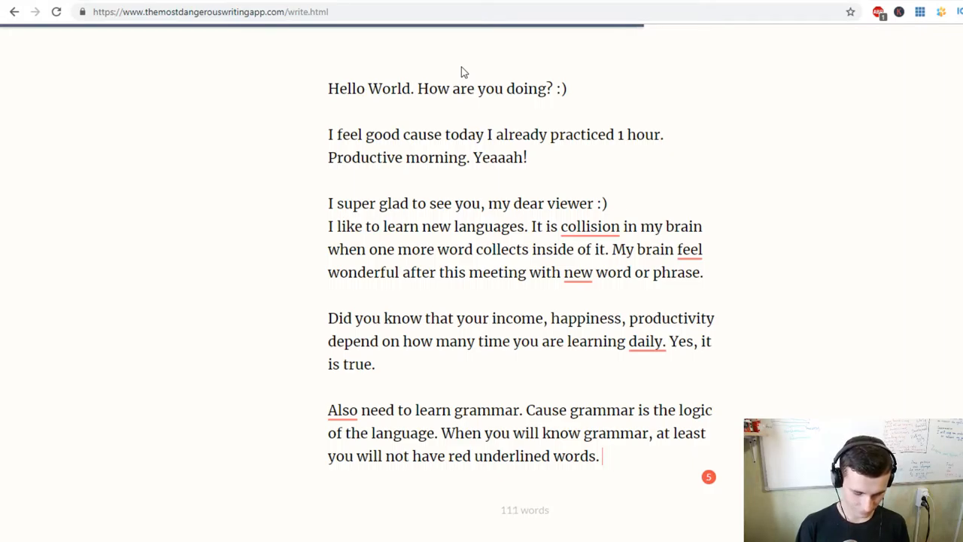
{"action": "type", "text": "Real talk :)"}
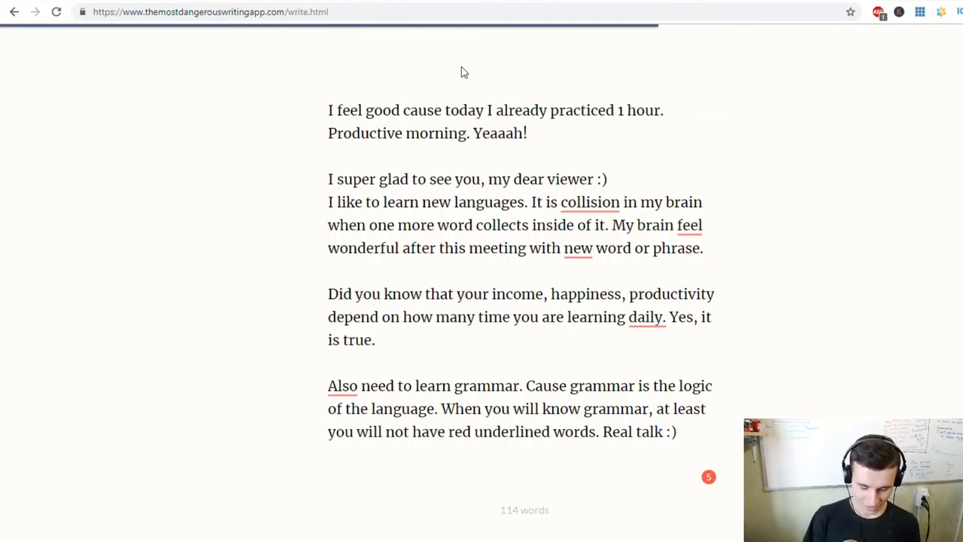
{"action": "type", "text": "Guys,"}
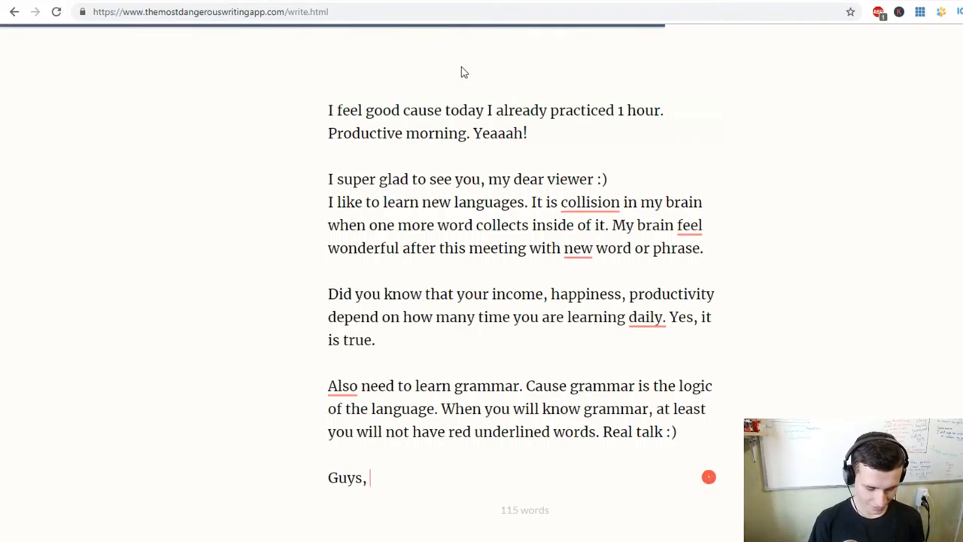
Step: Write 'I really like to write daily. Cause it is process that improve my mind and my health.'
{"action": "type", "text": "I really li"}
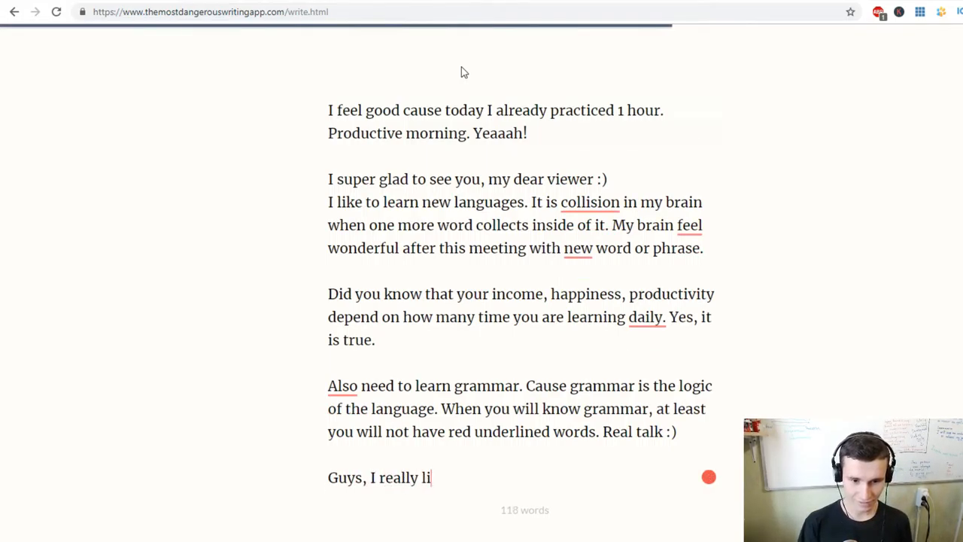
{"action": "type", "text": "ke to write"}
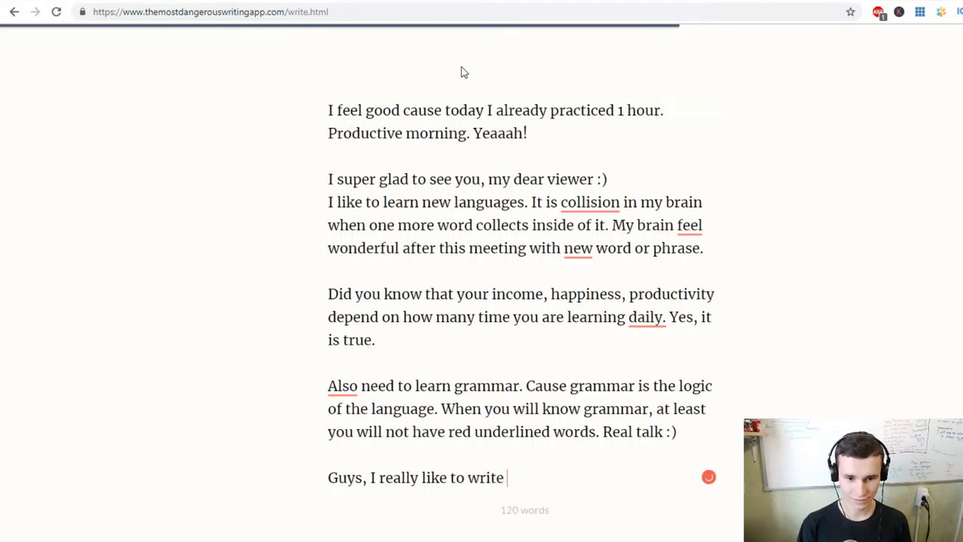
{"action": "type", "text": "daily. C"}
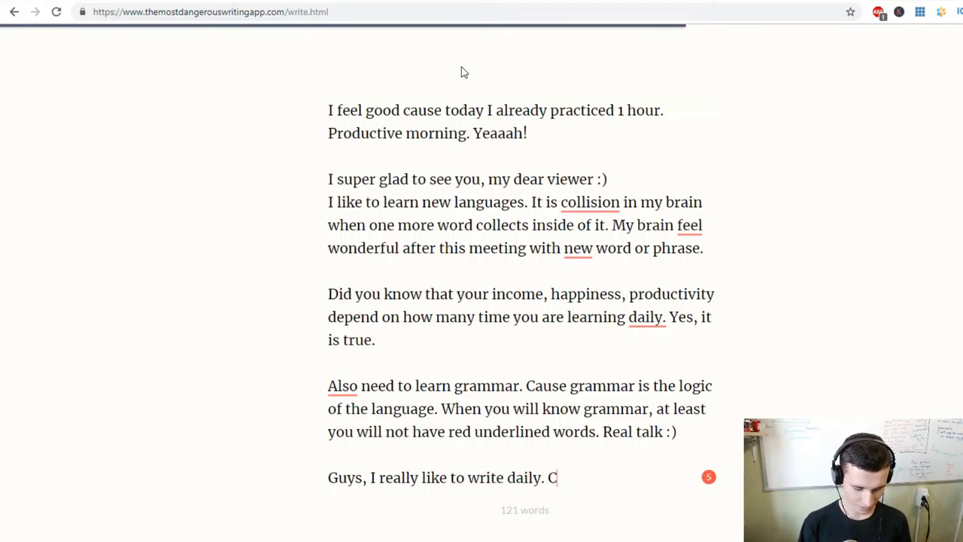
{"action": "type", "text": "ause it is"}
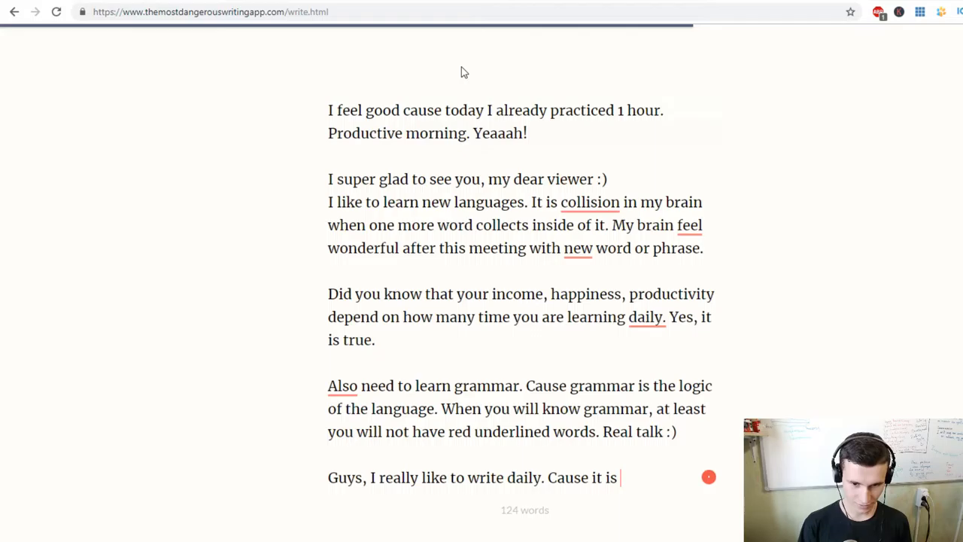
{"action": "type", "text": "proc"}
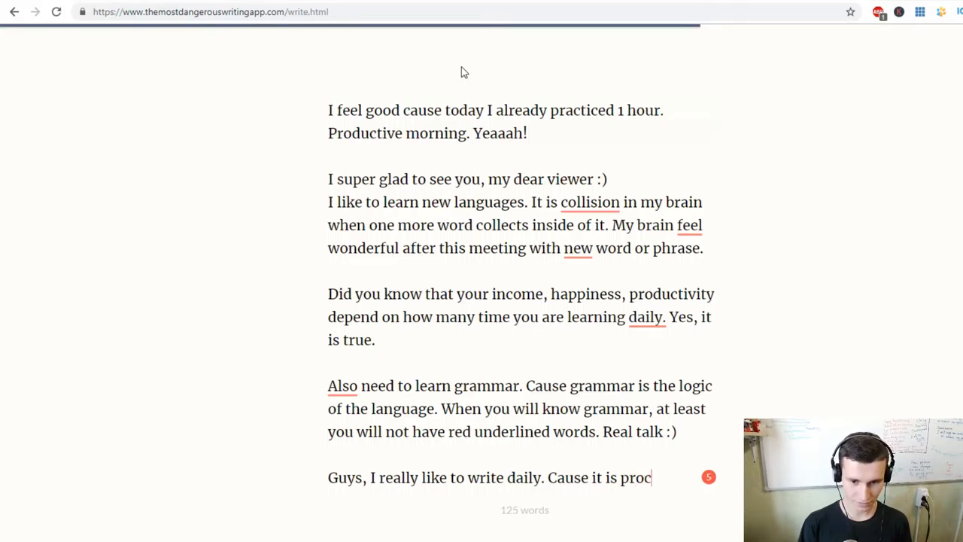
{"action": "type", "text": "ess that"}
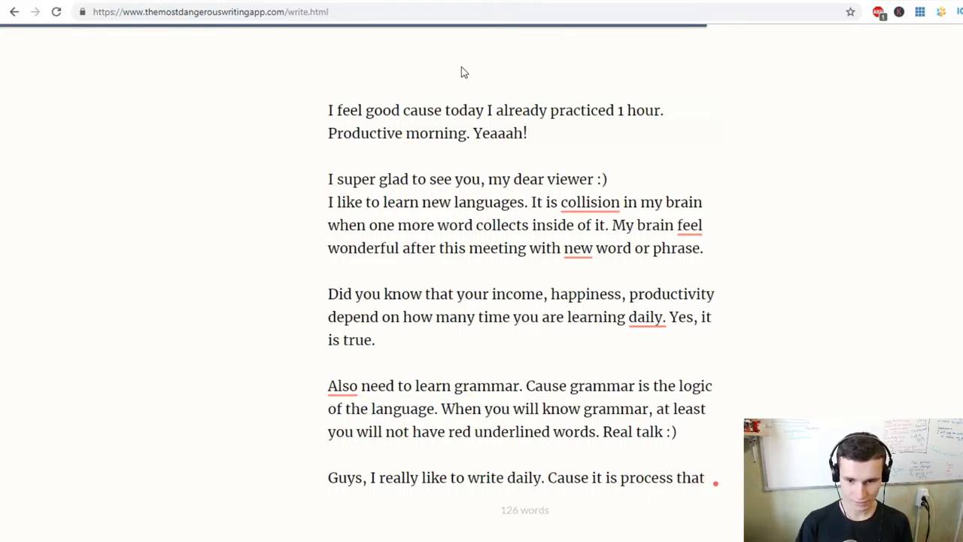
{"action": "type", "text": "improve"}
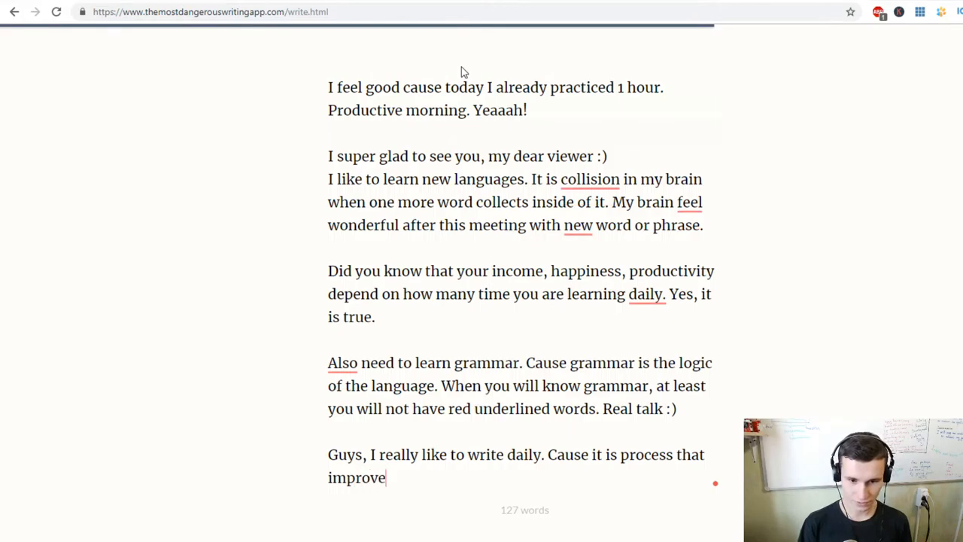
{"action": "type", "text": "my"}
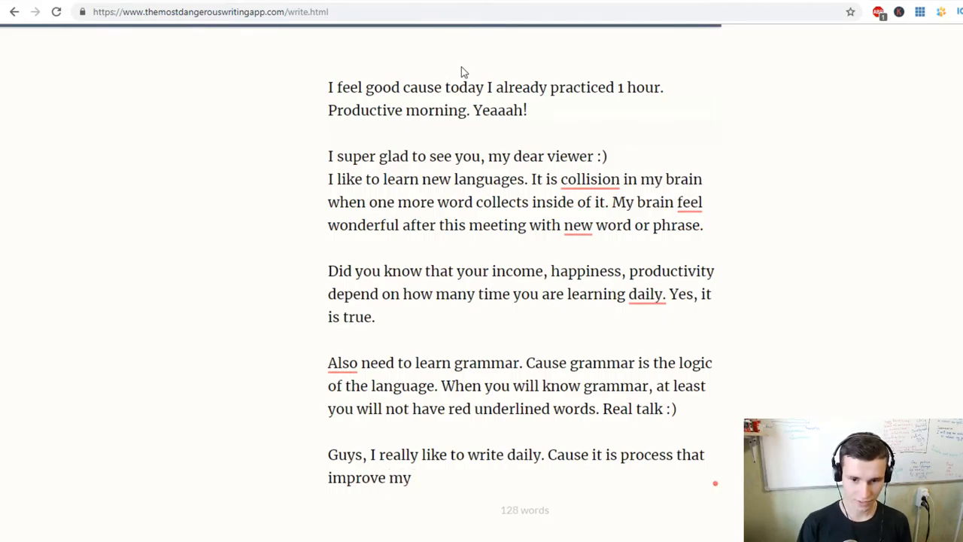
{"action": "type", "text": "mind"}
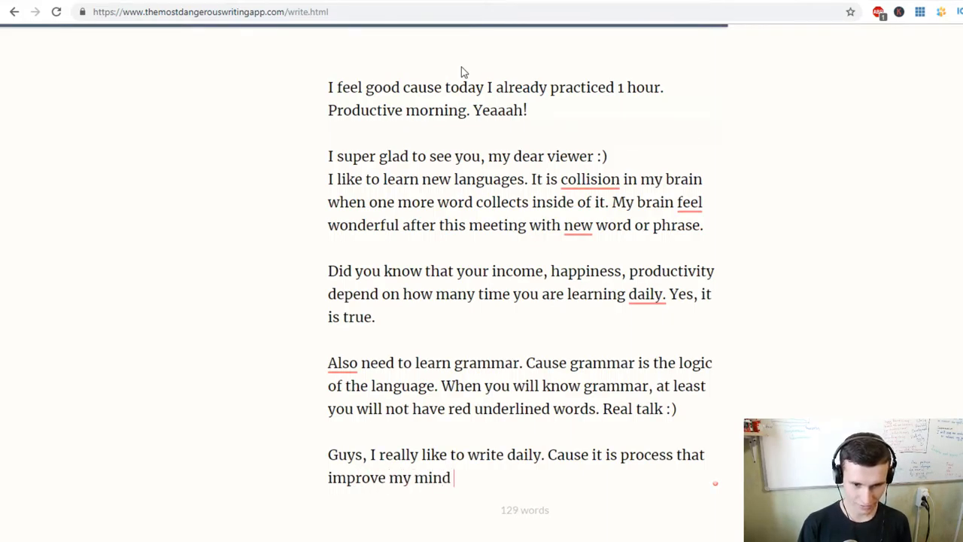
{"action": "type", "text": "and my"}
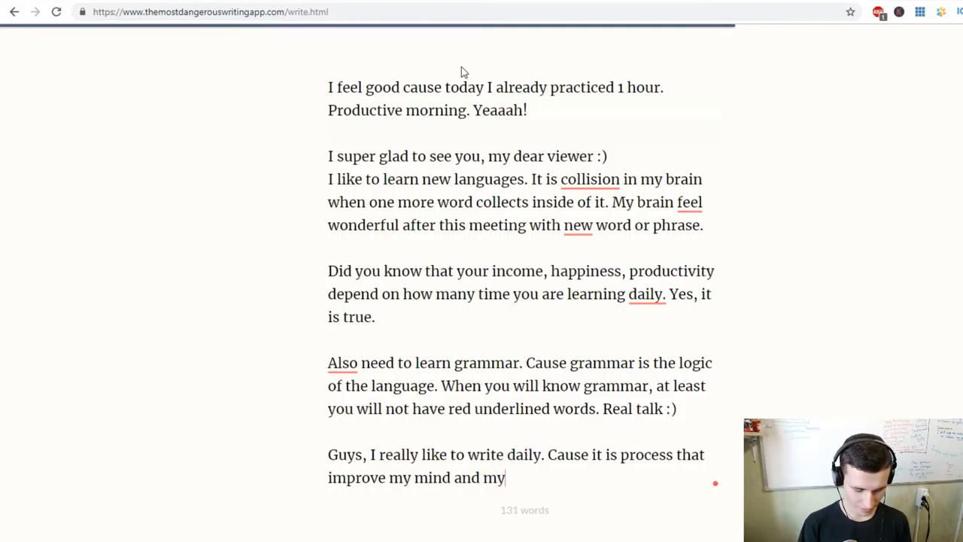
{"action": "type", "text": "health."}
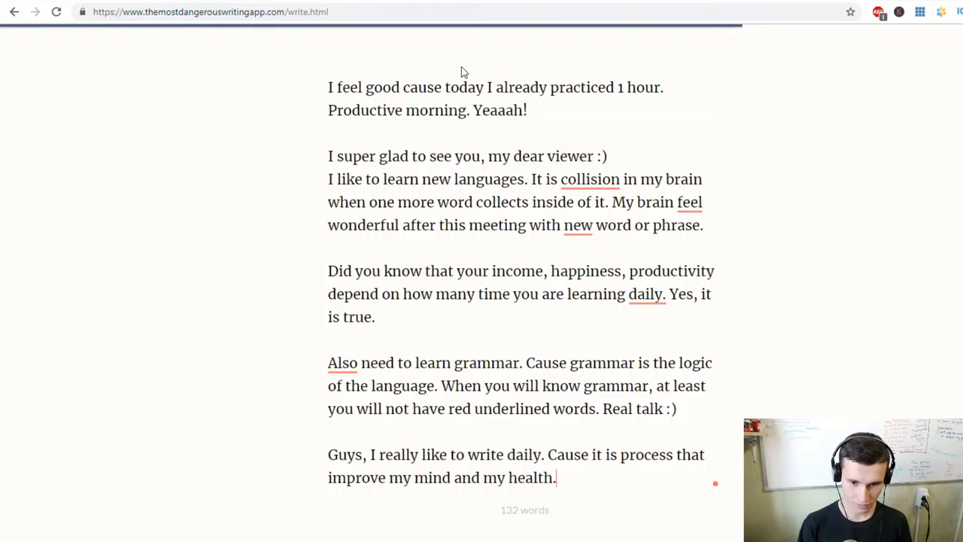
Step: Add 'Health of the brain means helth of your body, did you know it?'
{"action": "type", "text": "Hea"}
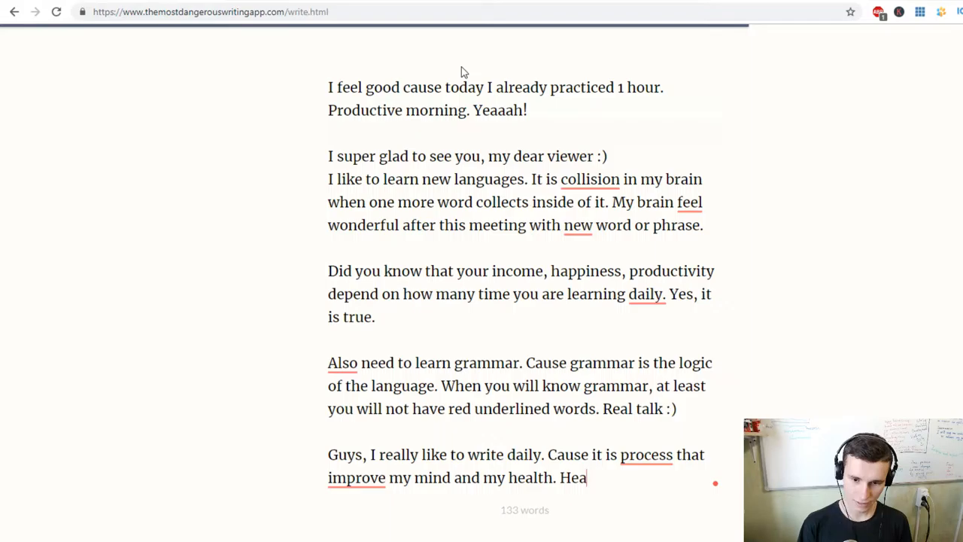
{"action": "type", "text": "lth of th"}
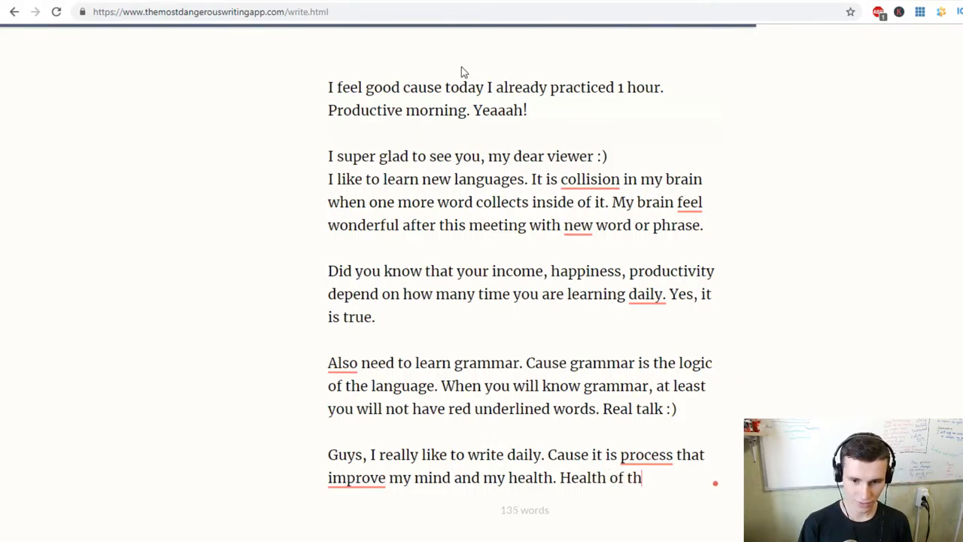
{"action": "type", "text": "e brain"}
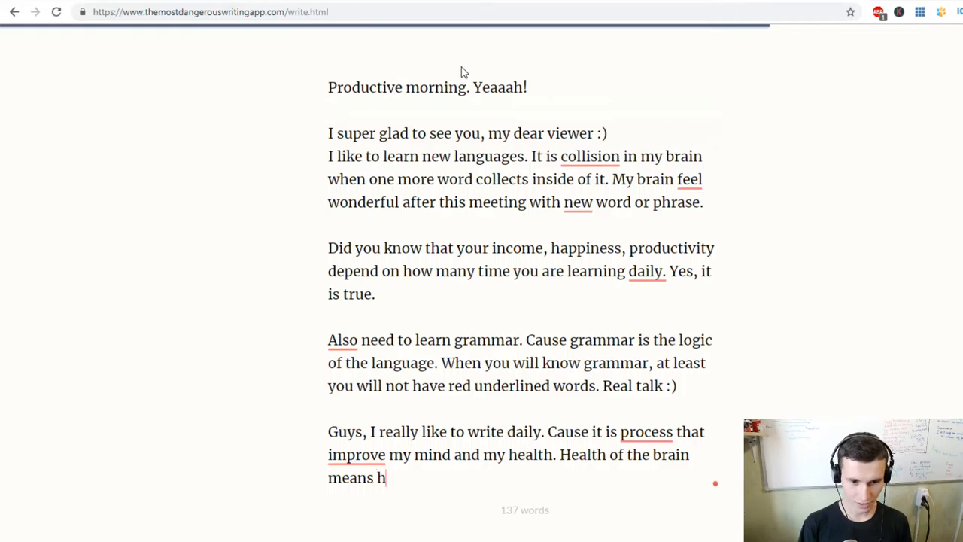
{"action": "type", "text": "elth for"}
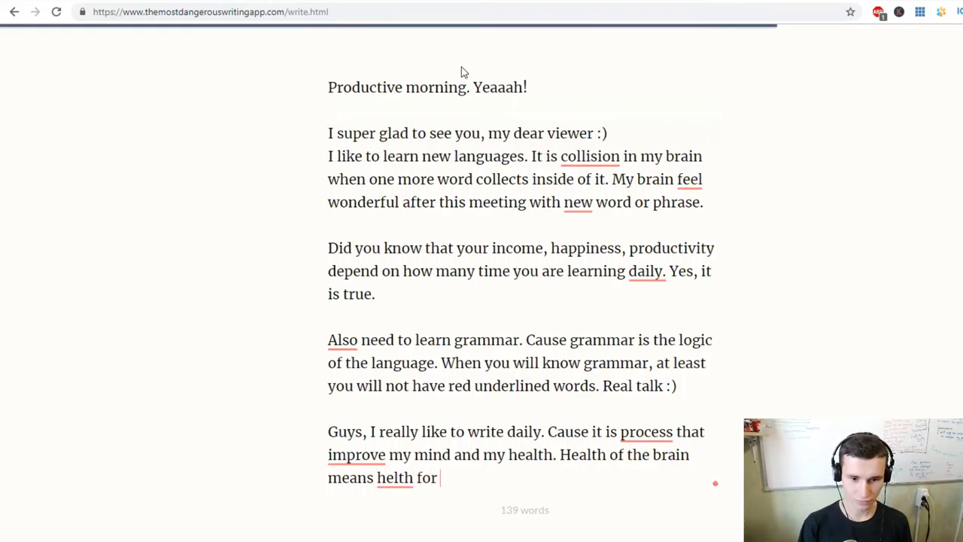
{"action": "key", "text": "backspace"}
{"action": "type", "text": "of you"}
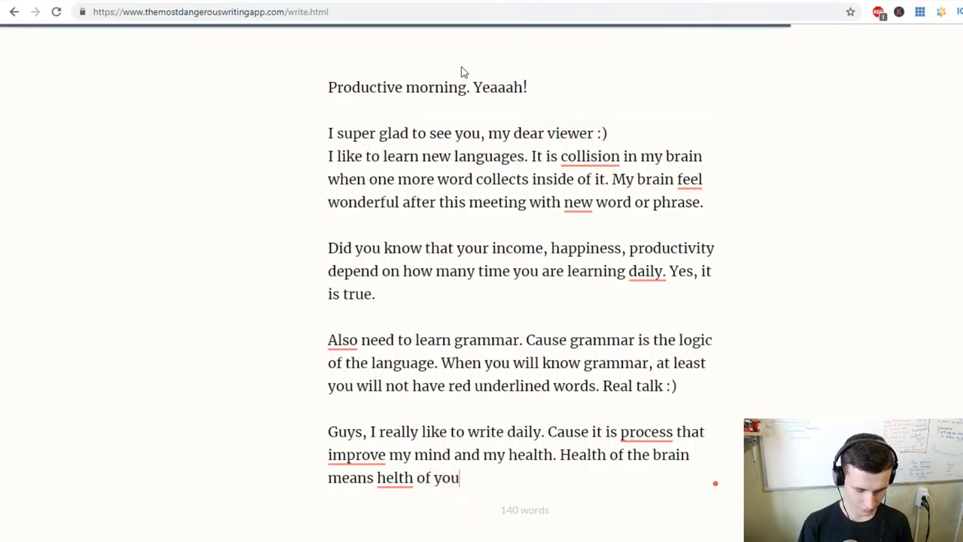
{"action": "type", "text": "body,"}
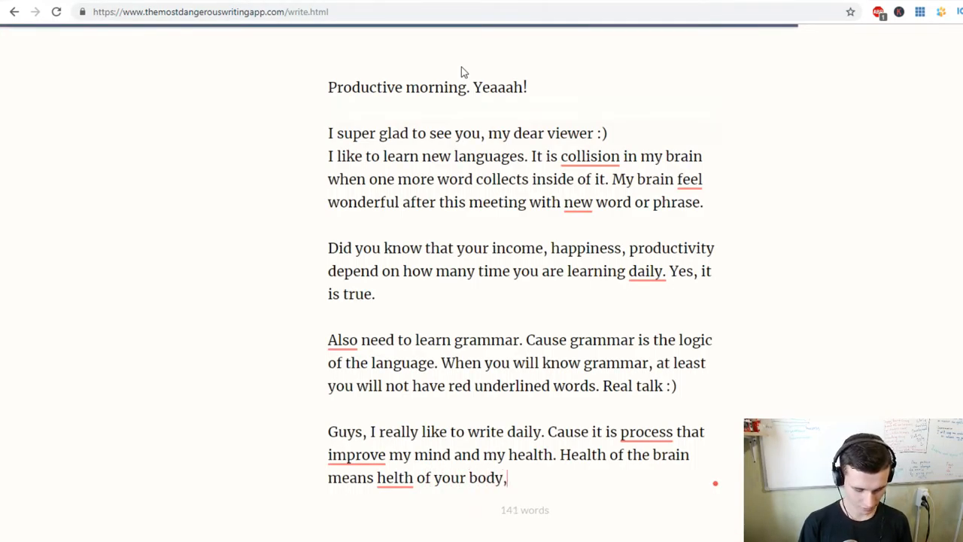
{"action": "type", "text": "did you know it?"}
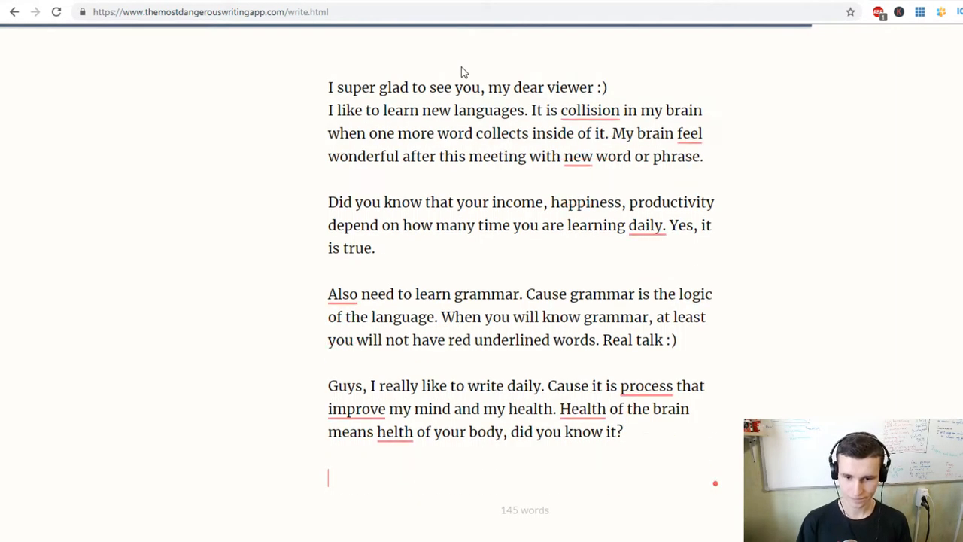
Step: Write 'I like to speak in English too. When you are speaking you feel:'
{"action": "type", "text": "I like"}
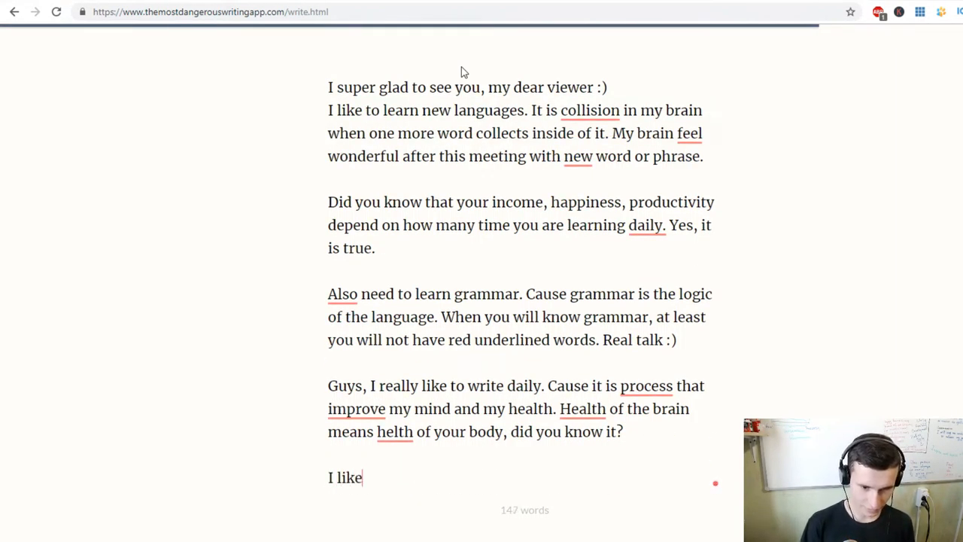
{"action": "type", "text": "to spe"}
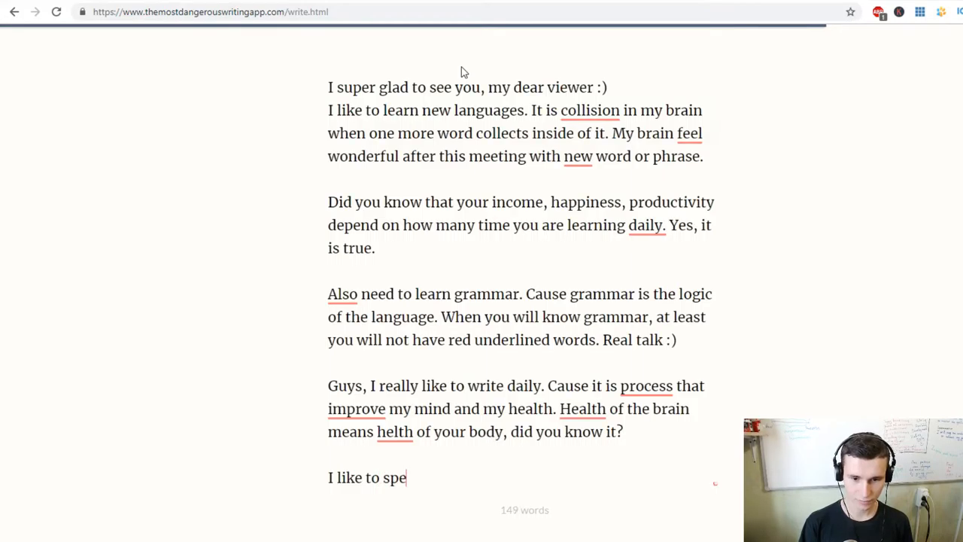
{"action": "type", "text": "ak in Englis"}
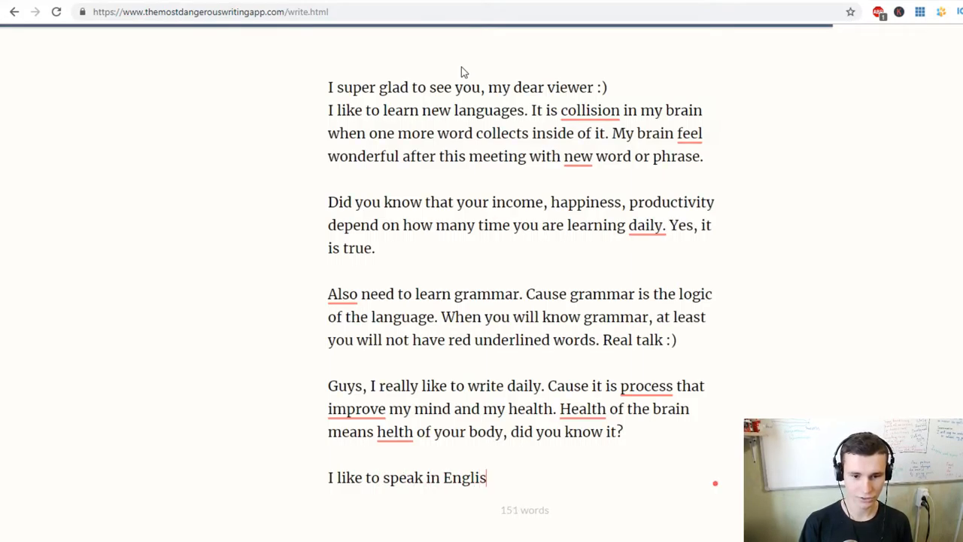
{"action": "type", "text": "h too."}
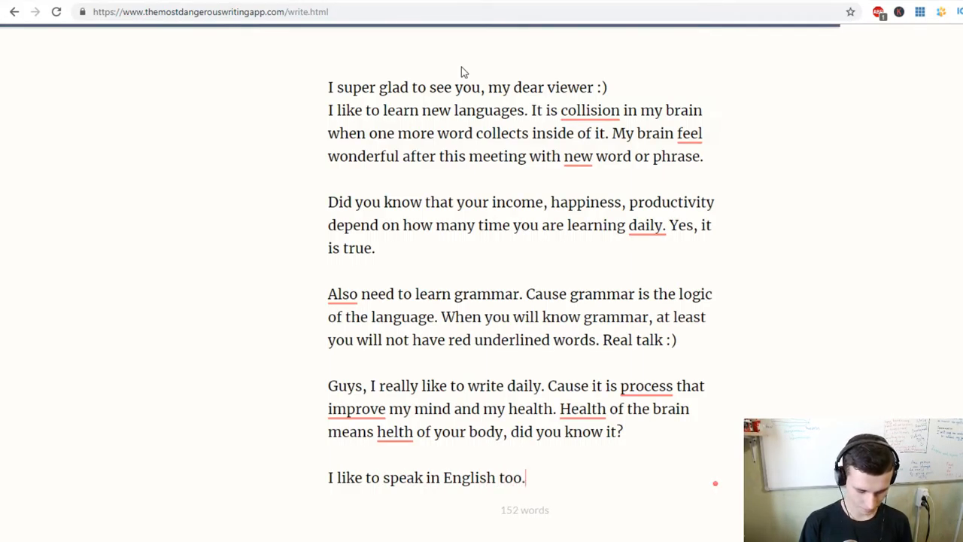
{"action": "type", "text": "When"}
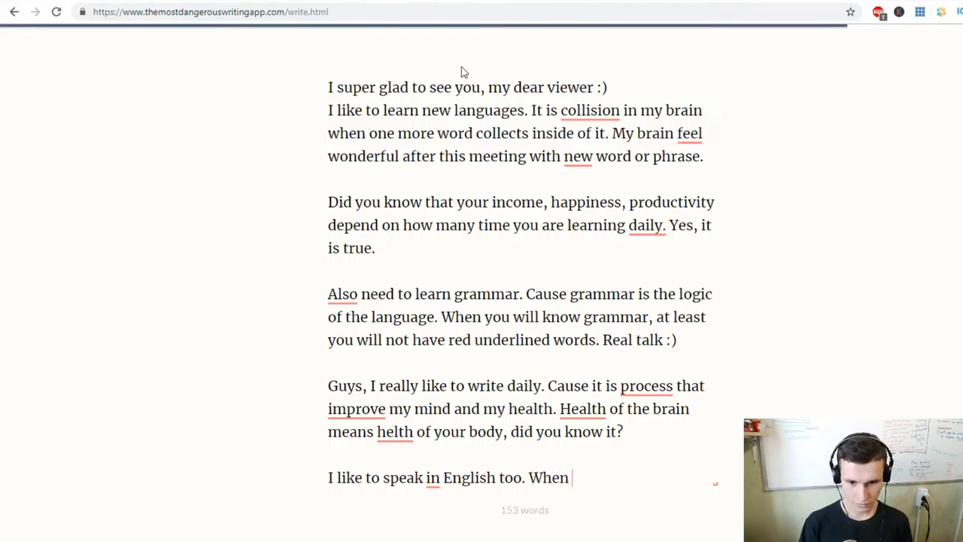
{"action": "type", "text": "you are"}
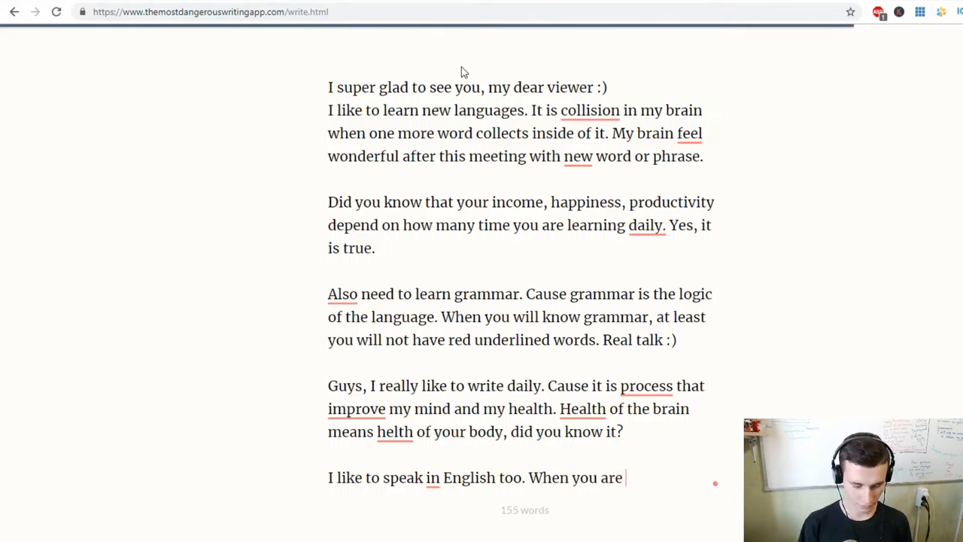
{"action": "type", "text": "speaking"}
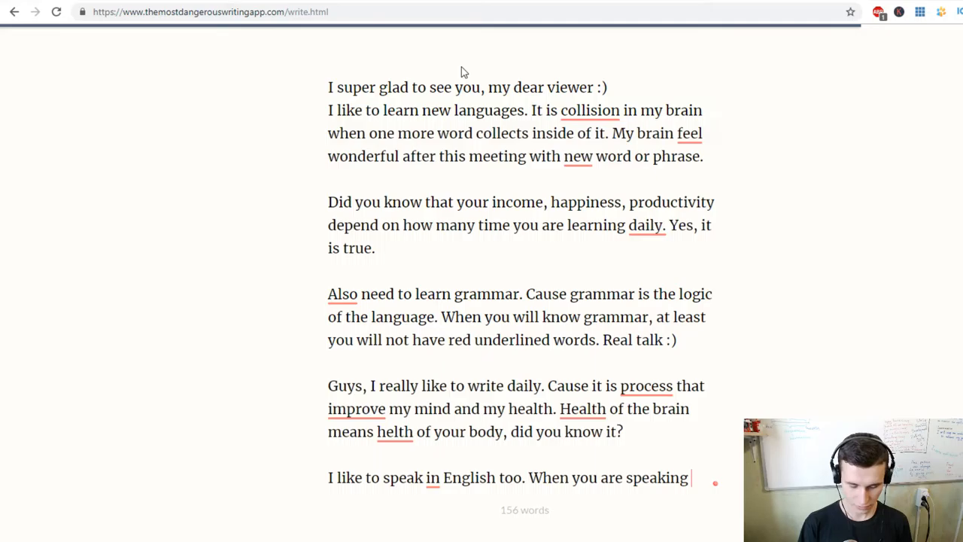
{"action": "type", "text": "you feel:"}
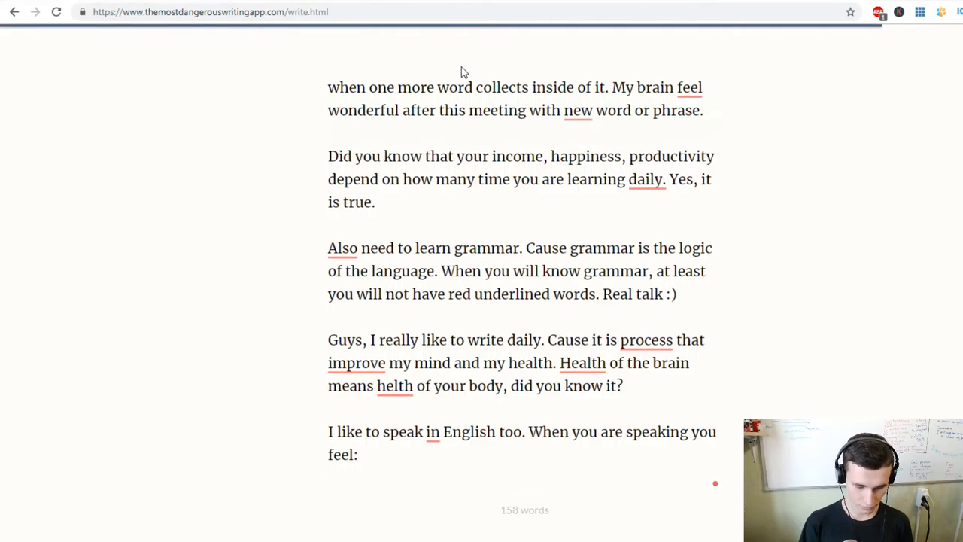
Step: List 'Firstly, shame and shy.' and 'Secondly, freedom and flying.' on separate lines
{"action": "type", "text": "Firstly"}
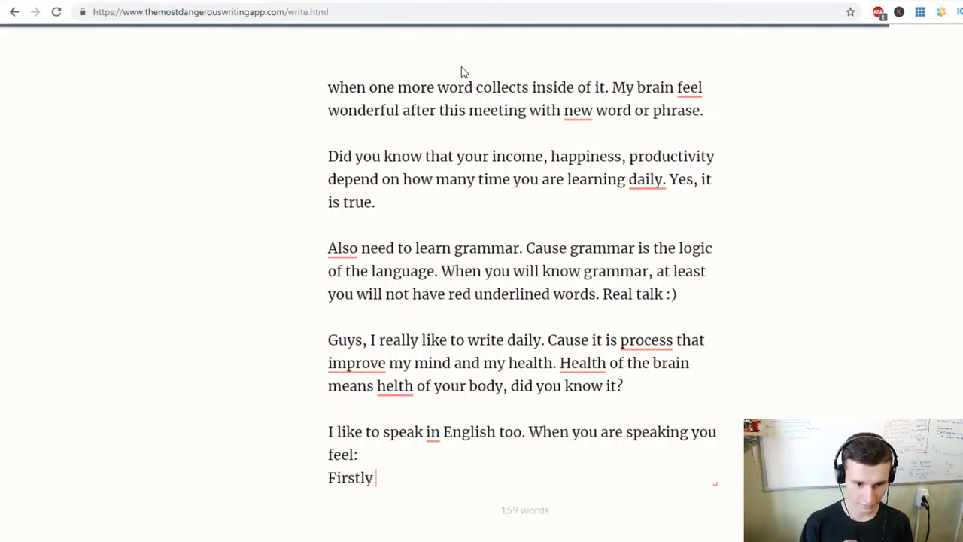
{"action": "type", "text": ","}
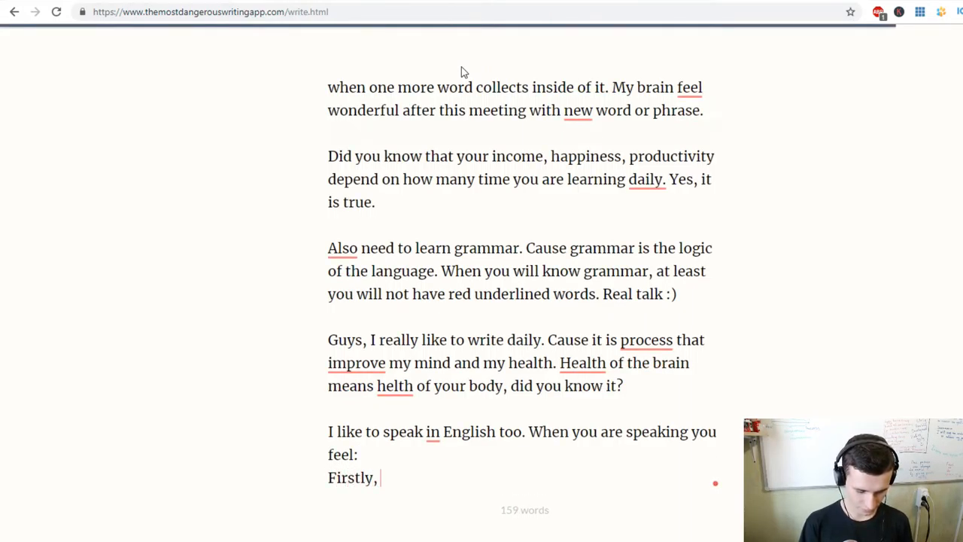
{"action": "type", "text": "shame and"}
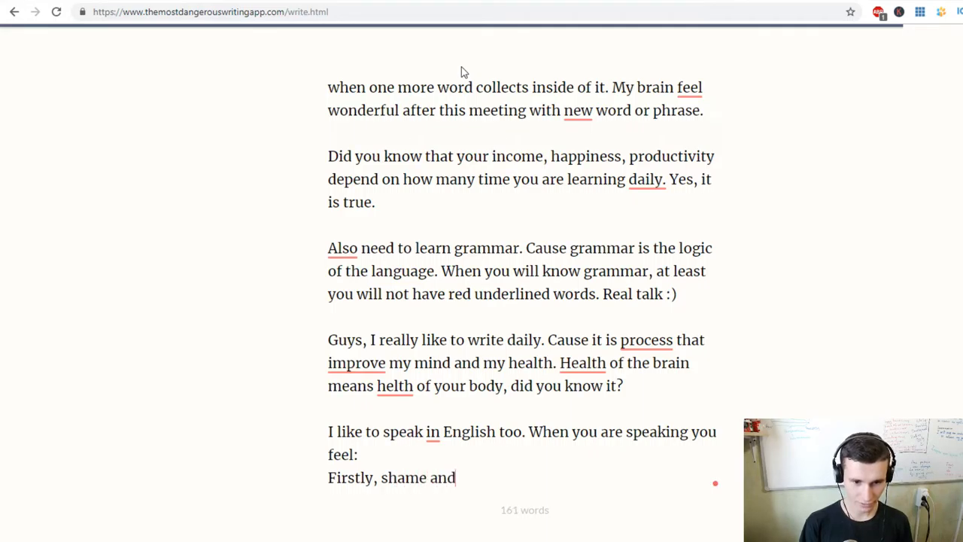
{"action": "type", "text": "shy"}
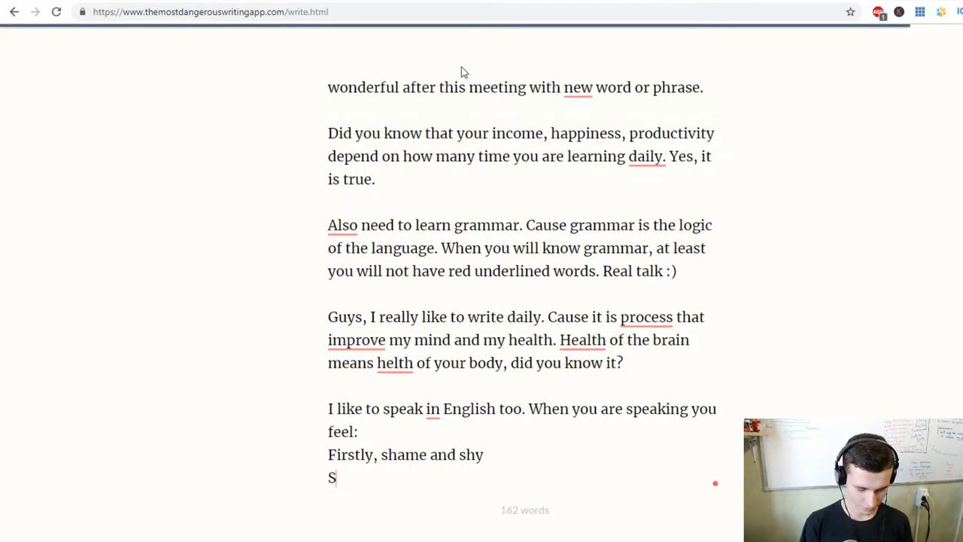
{"action": "type", "text": "econdly"}
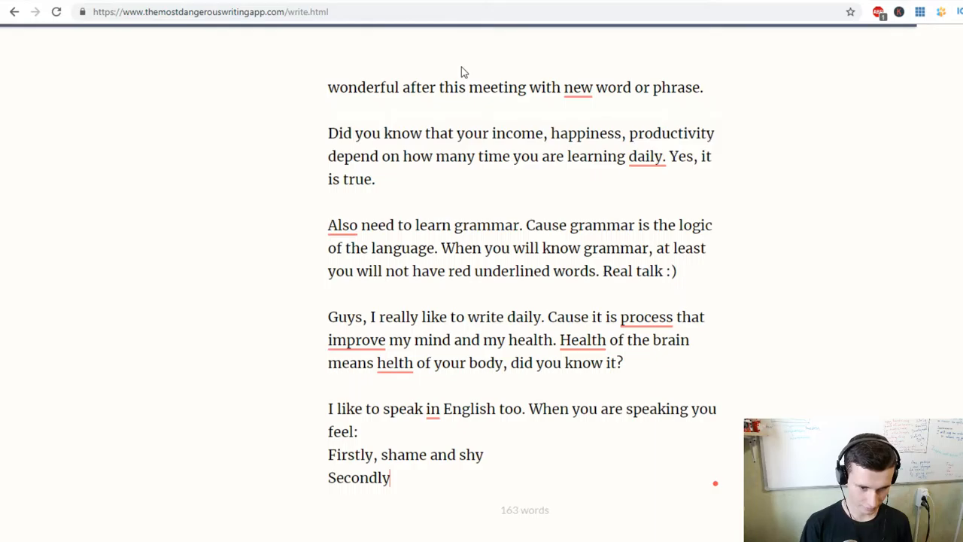
{"action": "type", "text": ", freedi"}
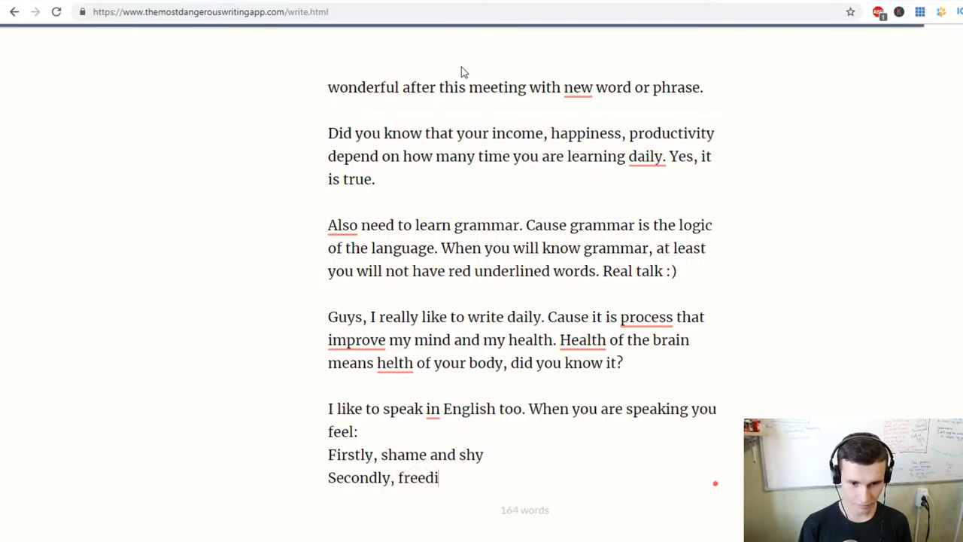
{"action": "type", "text": "om and"}
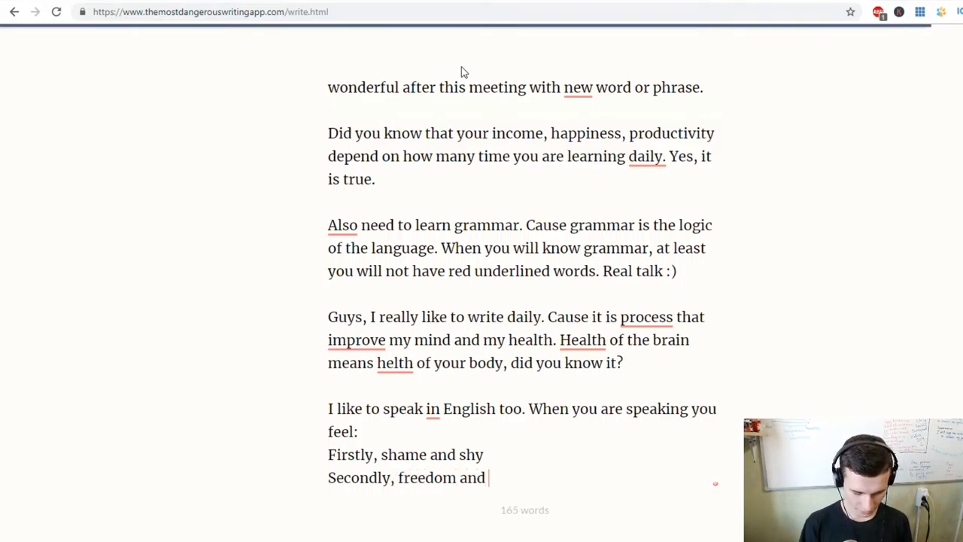
{"action": "type", "text": "flying."}
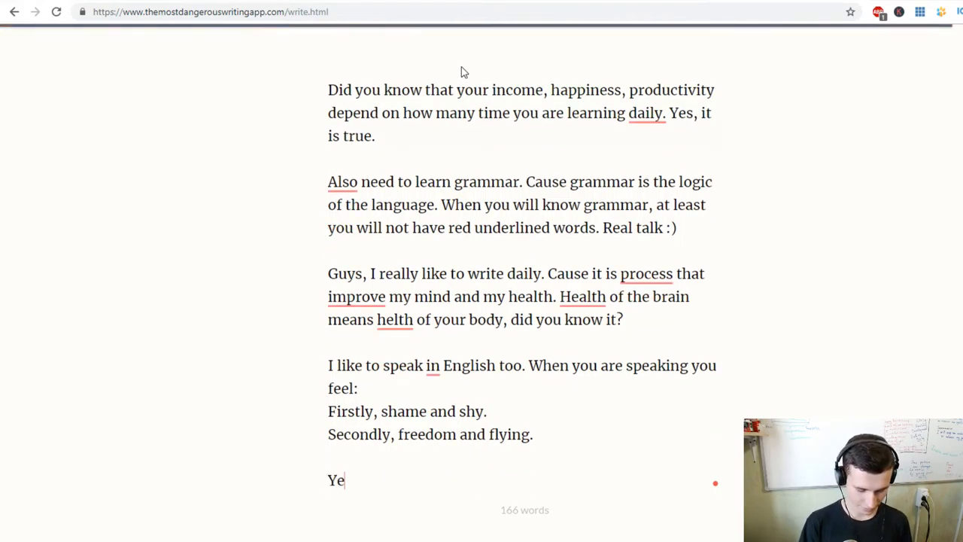
Step: Write 'Fly daily! Be strong!' and 'Practice makes perfect!'
{"action": "type", "text": "s. Fly daily"}
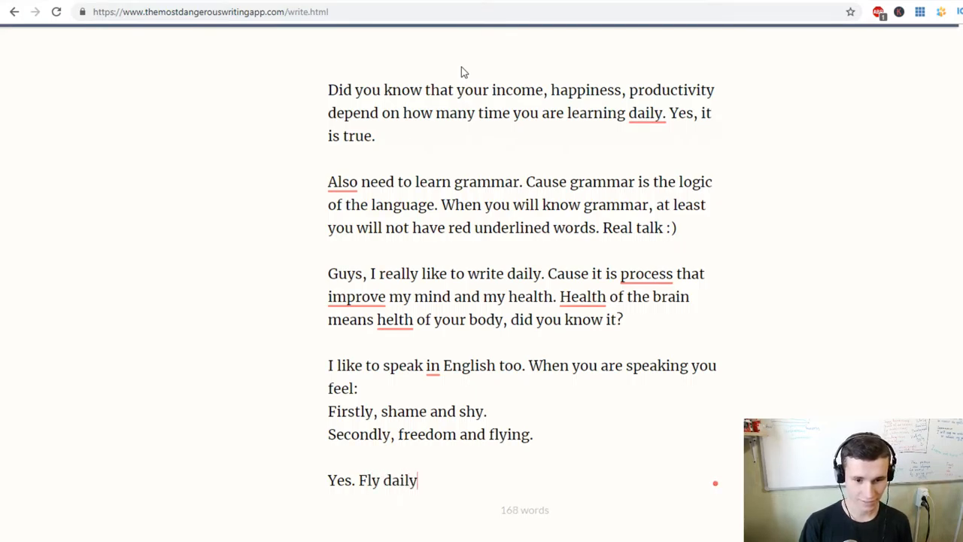
{"action": "type", "text": "! Be strong!"}
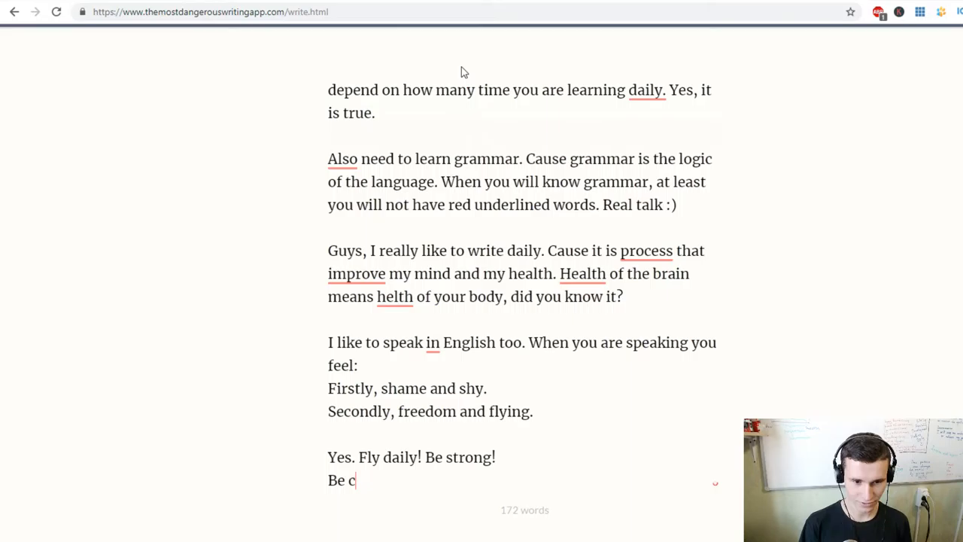
{"action": "type", "text": "ool! P"}
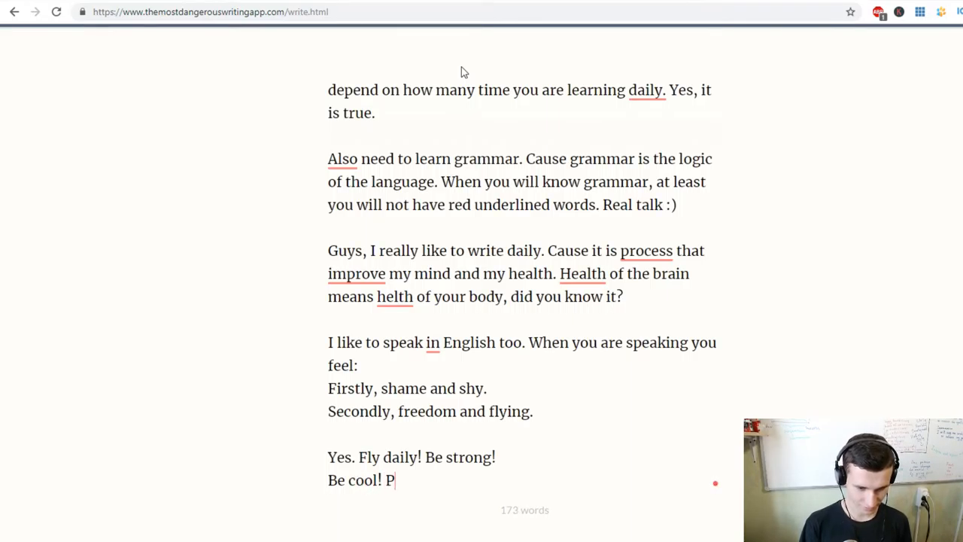
{"action": "type", "text": "ractice makes"}
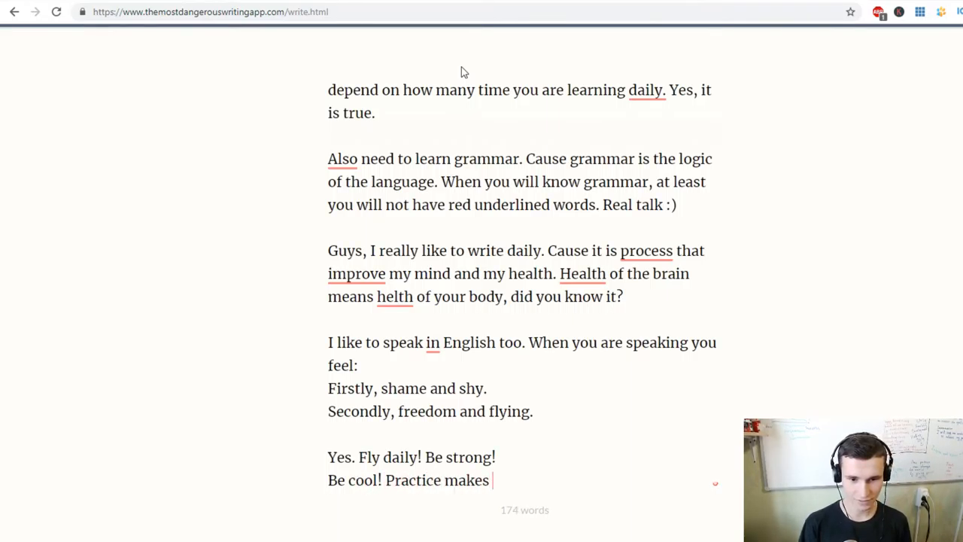
{"action": "type", "text": "perfect!"}
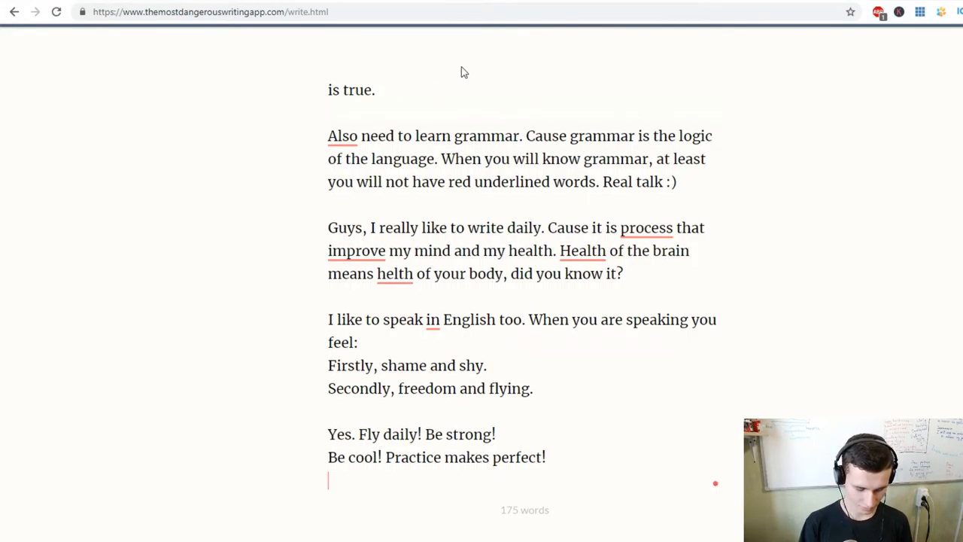
Step: Add 'Thanks so much for everybody in our World.', 'Have a nice day! :)' and 'With love'
{"action": "type", "text": "Thanks so much"}
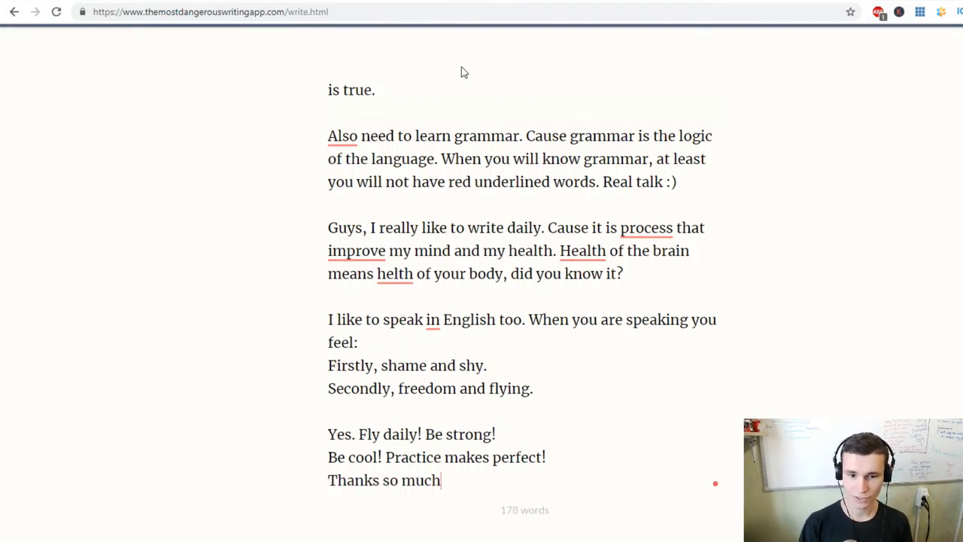
{"action": "type", "text": "for everybody"}
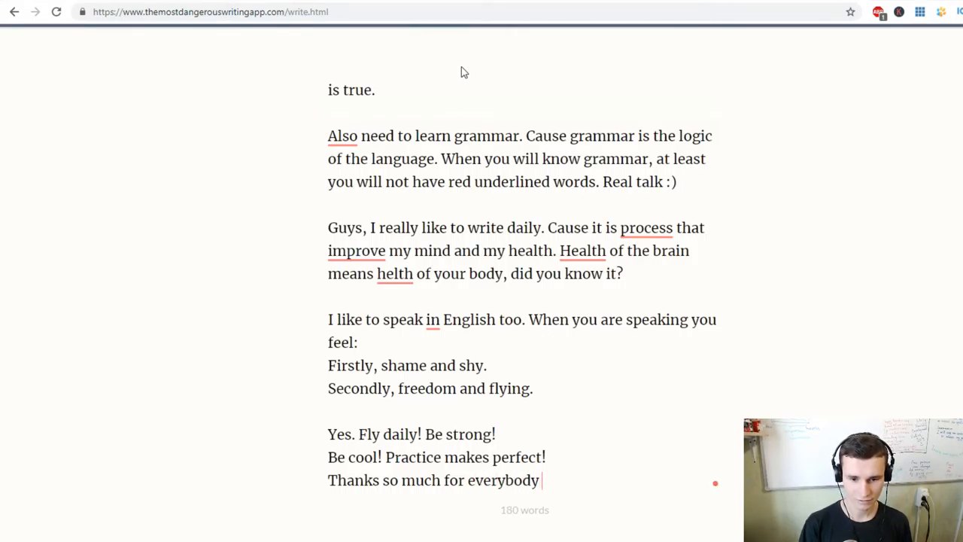
{"action": "type", "text": "in out W"}
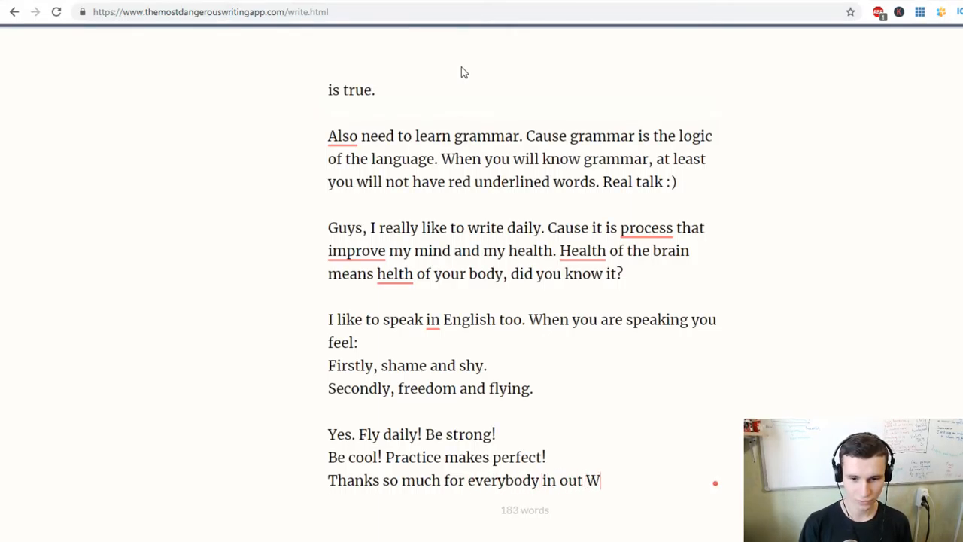
{"action": "type", "text": "orld."}
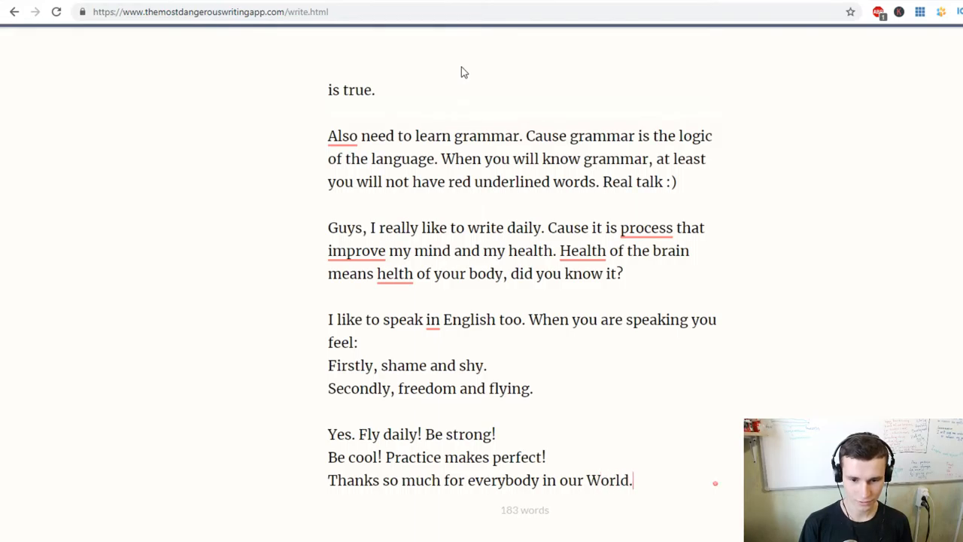
{"action": "type", "text": "Have a nice da"}
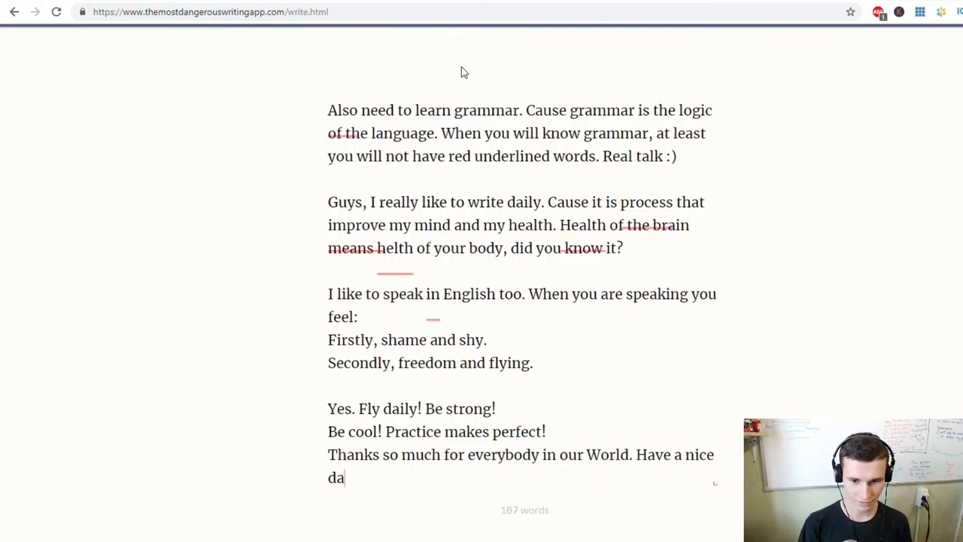
{"action": "type", "text": "y! :)"}
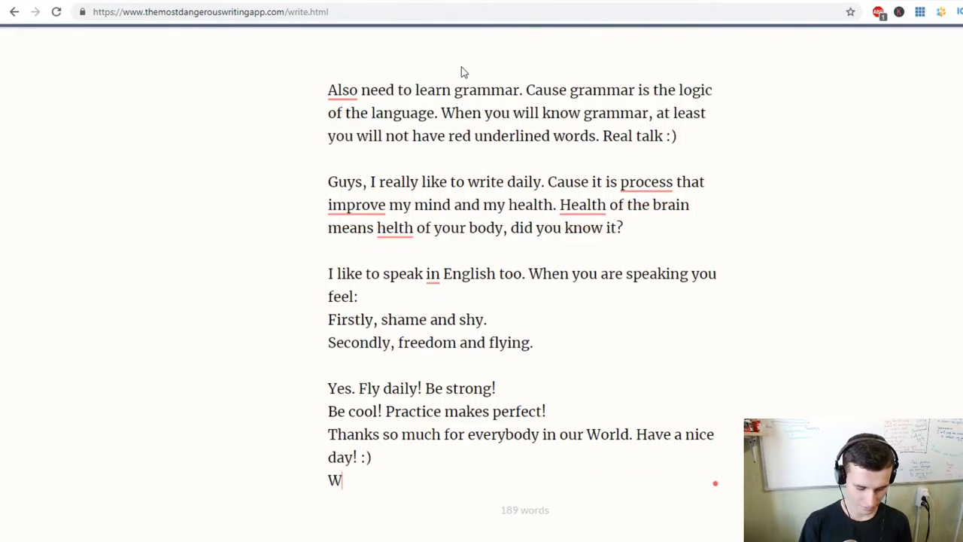
{"action": "type", "text": "ith love"}
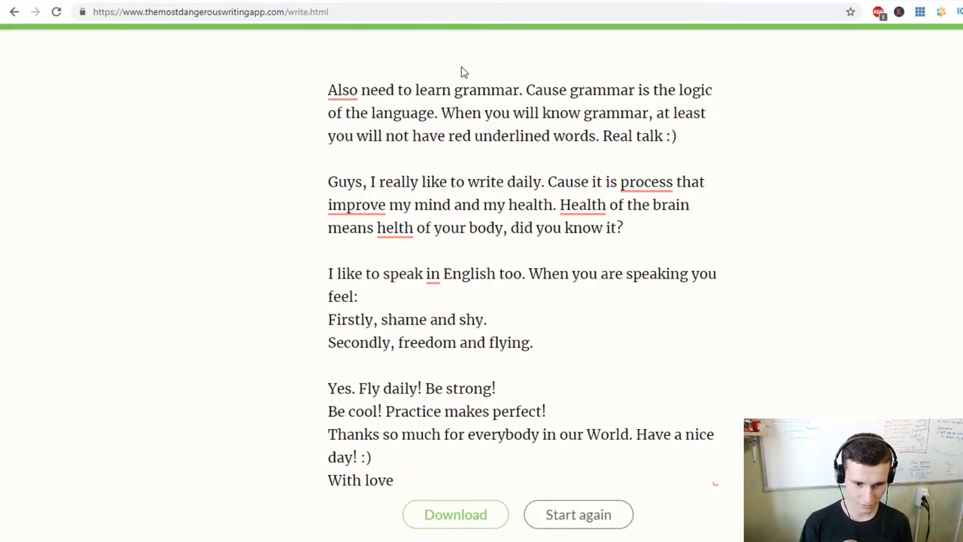
Step: Sign off as 'Egor :)' and insert the missing 'a' and 's' corrections
{"action": "type", "text": ", Egor :)"}
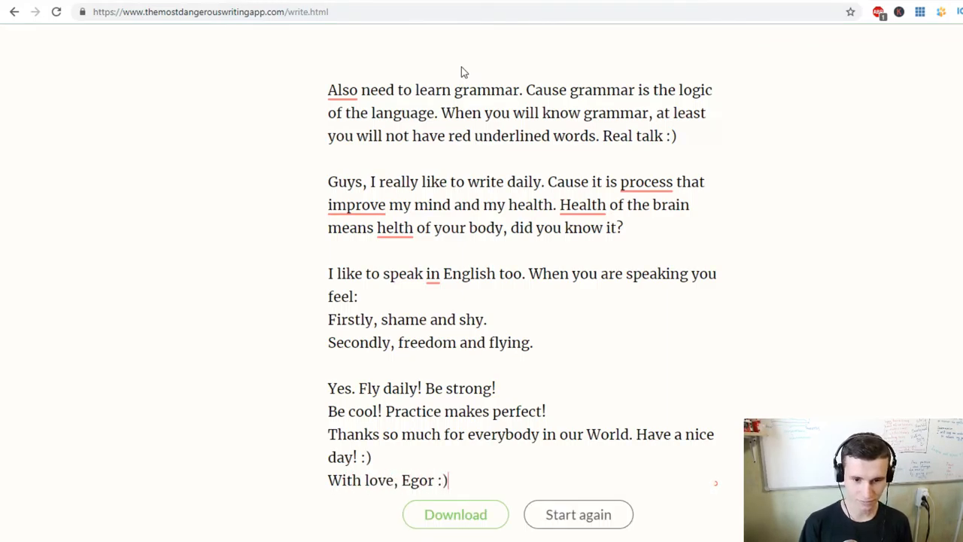
{"action": "mouse_move", "coordinate": [432, 273]}
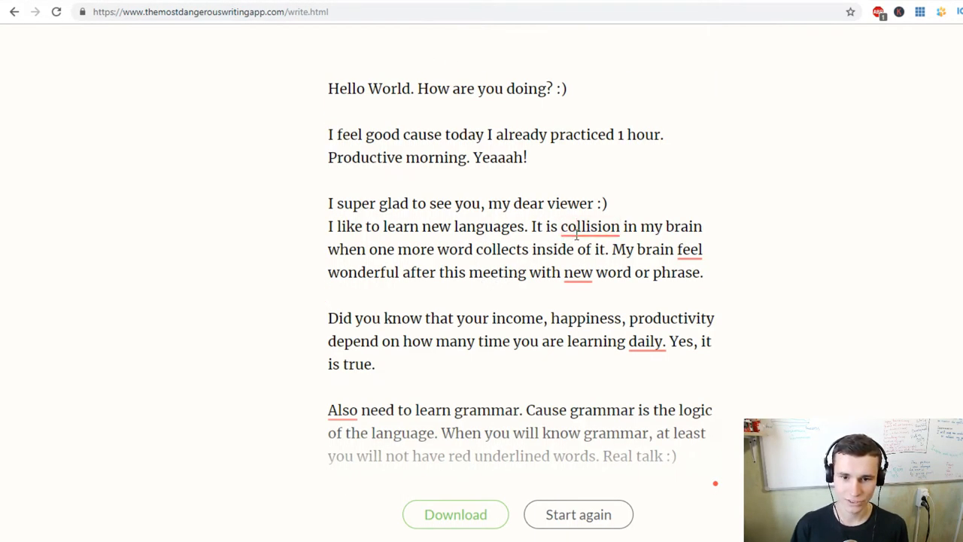
{"action": "type", "text": "a"}
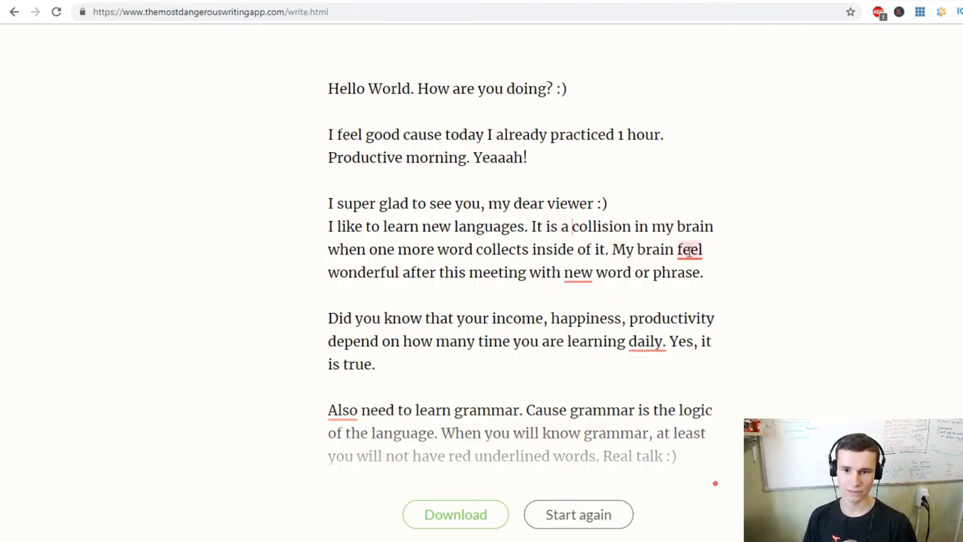
{"action": "type", "text": "s"}
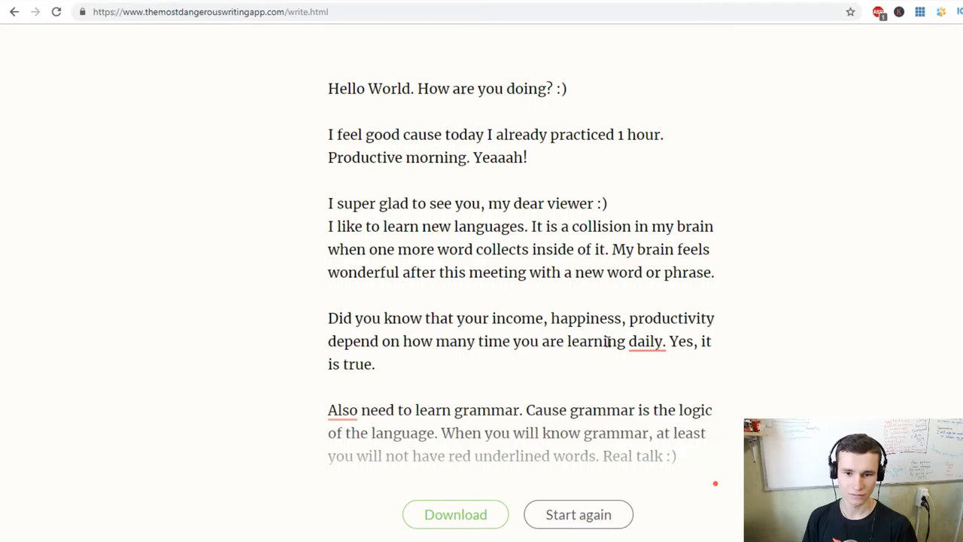
Step: Turn the learning-daily sentence into a question by replacing its period with '?'
{"action": "left_click", "coordinate": [645, 341]}
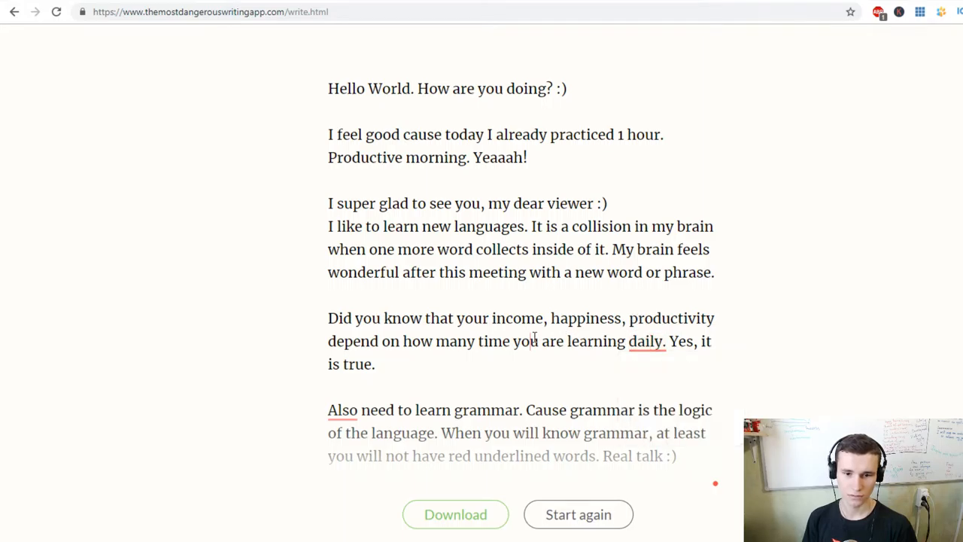
{"action": "left_click", "coordinate": [646, 341]}
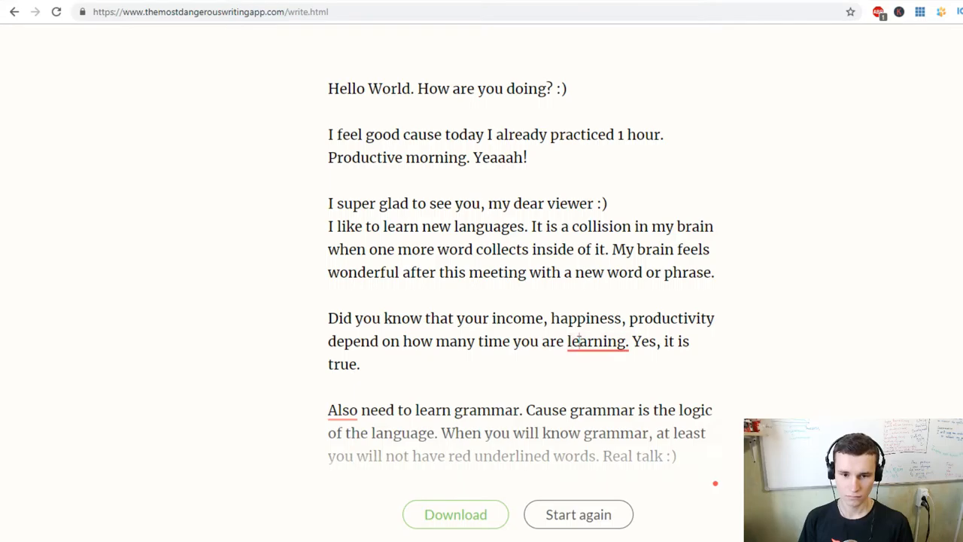
{"action": "left_click", "coordinate": [596, 341]}
{"action": "type", "text": " daily"}
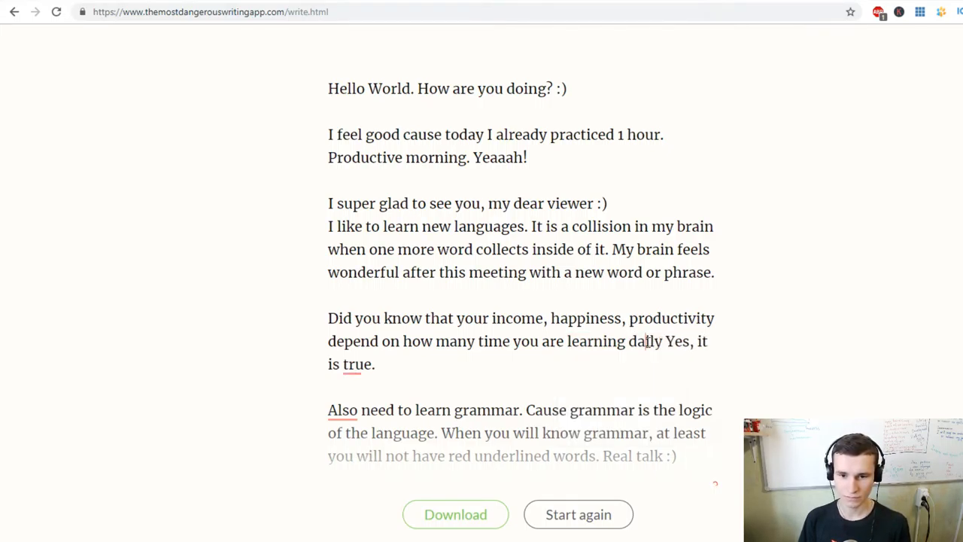
{"action": "type", "text": "?"}
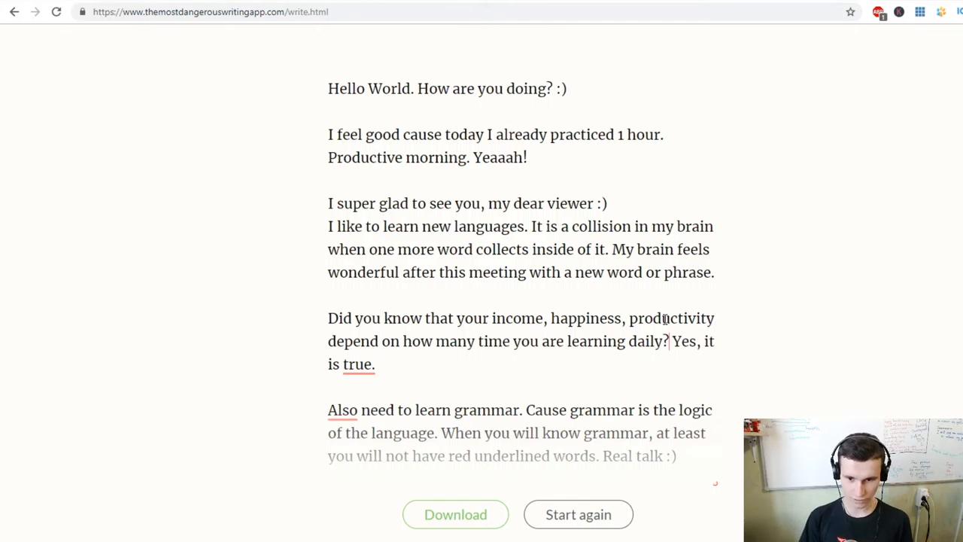
{"action": "scroll", "scroll_direction": "down", "scroll_amount": 3}
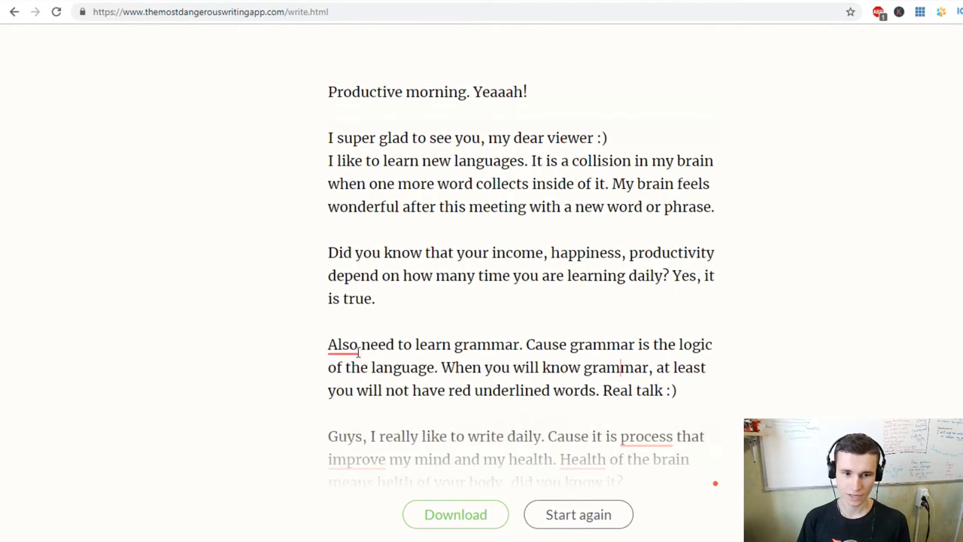
Step: Add a comma after 'Also', insert 'the' before 'process', and change 'improve' to 'improves'
{"action": "left_click", "coordinate": [343, 344]}
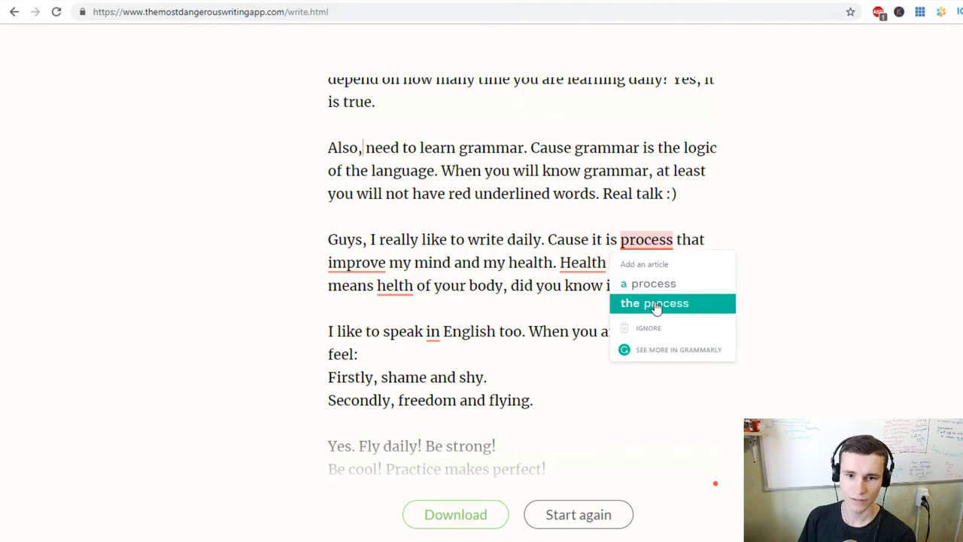
{"action": "left_click", "coordinate": [654, 303]}
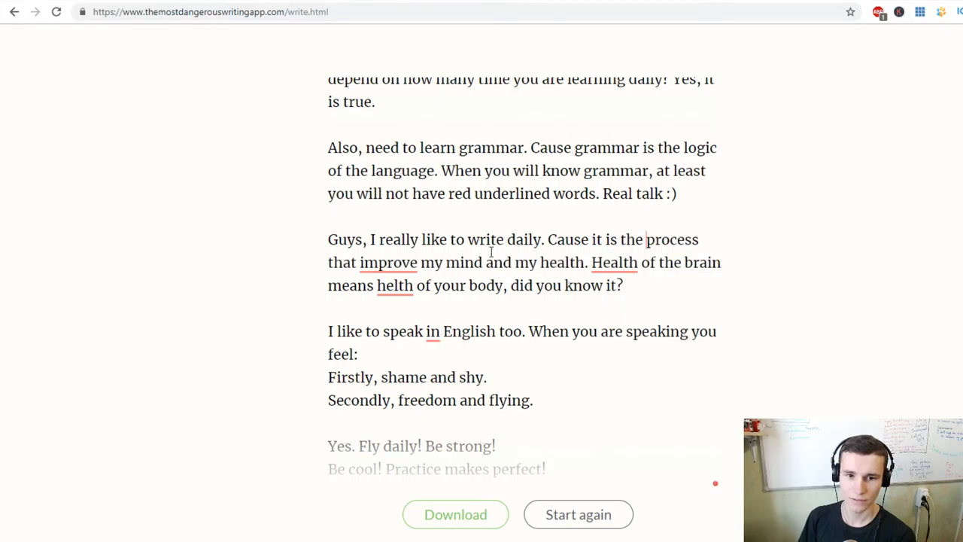
{"action": "double_click", "coordinate": [630, 239]}
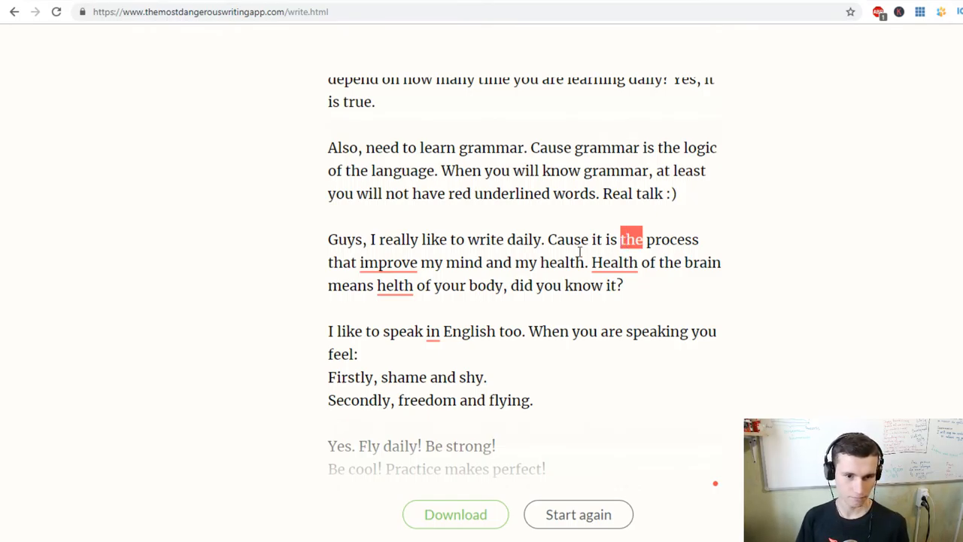
{"action": "left_click", "coordinate": [389, 262]}
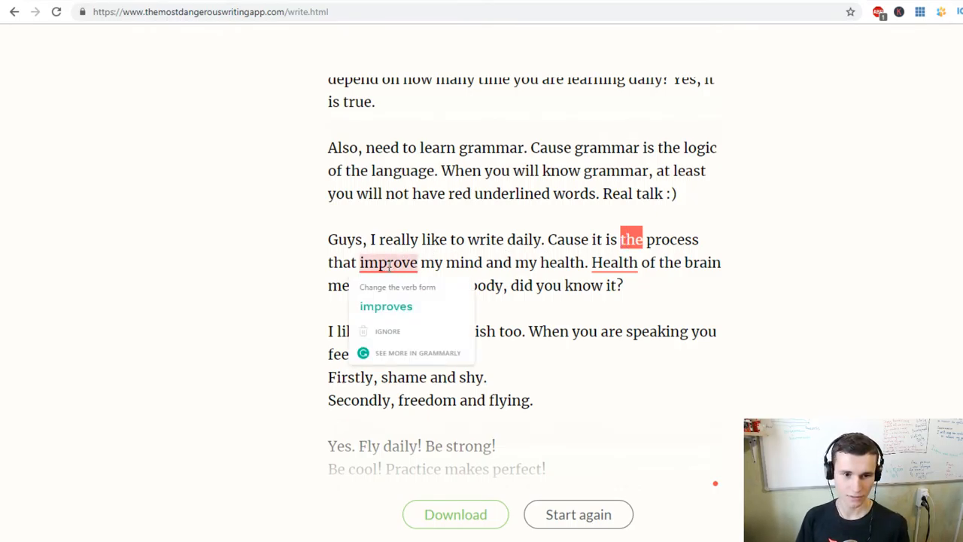
{"action": "left_click", "coordinate": [386, 306]}
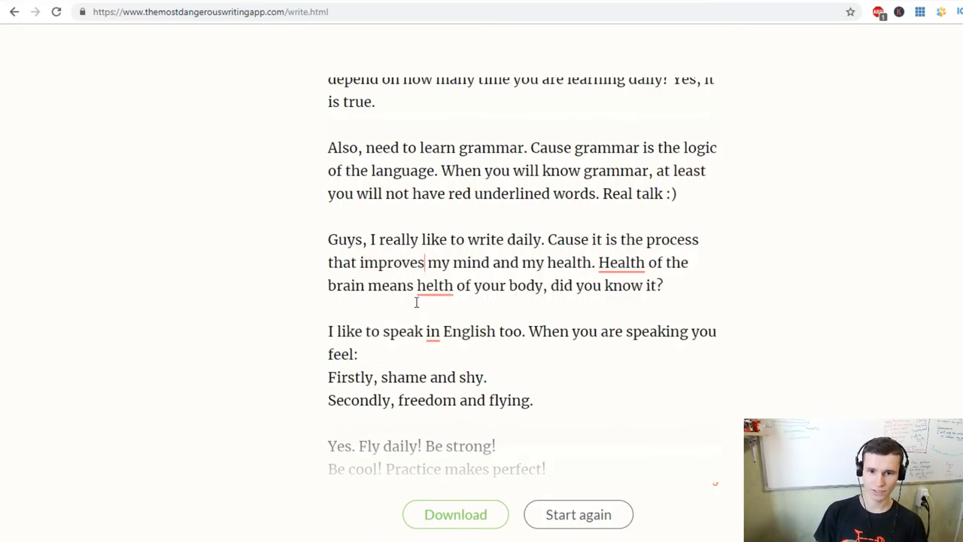
Step: Change 'Health' to 'The health', fix 'helth' to 'health', and add 'the' before the second 'health'
{"action": "left_click", "coordinate": [622, 262]}
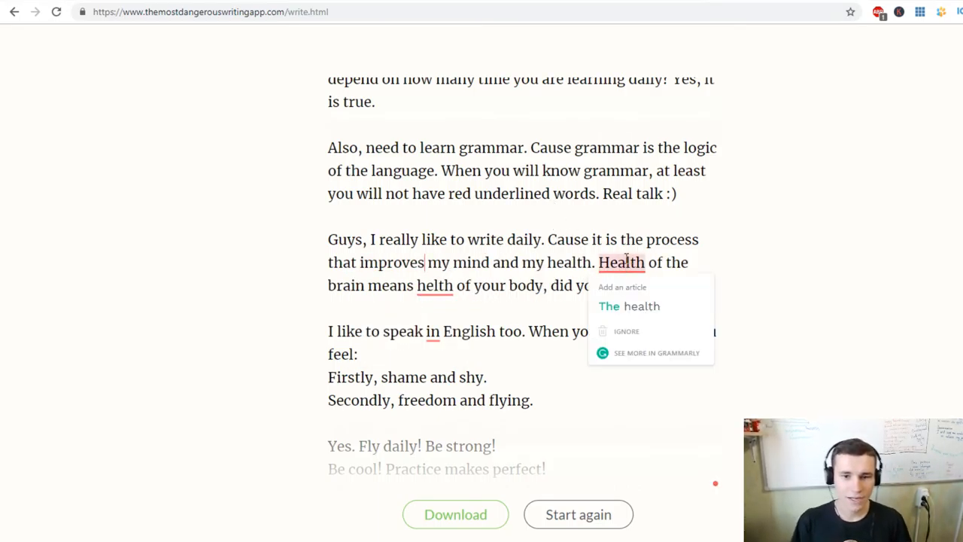
{"action": "left_click", "coordinate": [629, 305]}
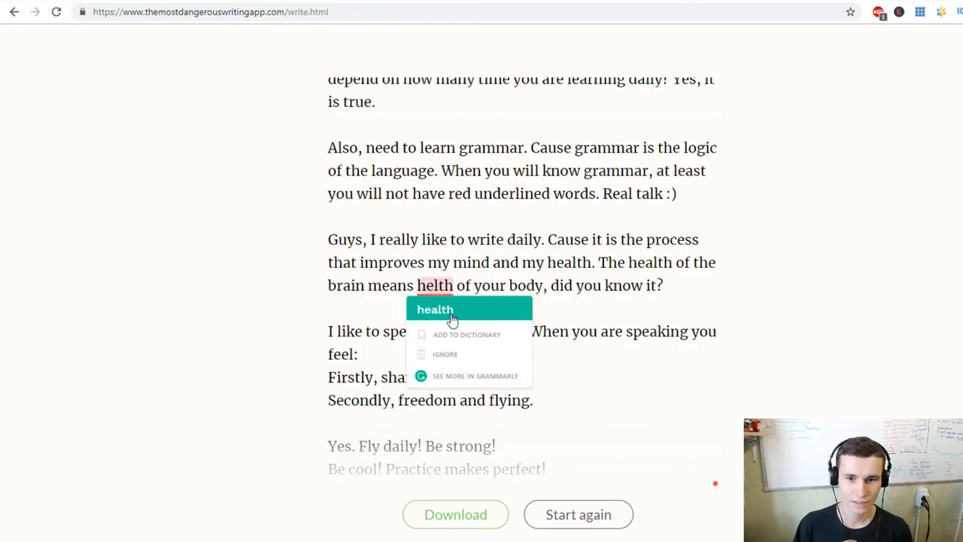
{"action": "left_click", "coordinate": [434, 309]}
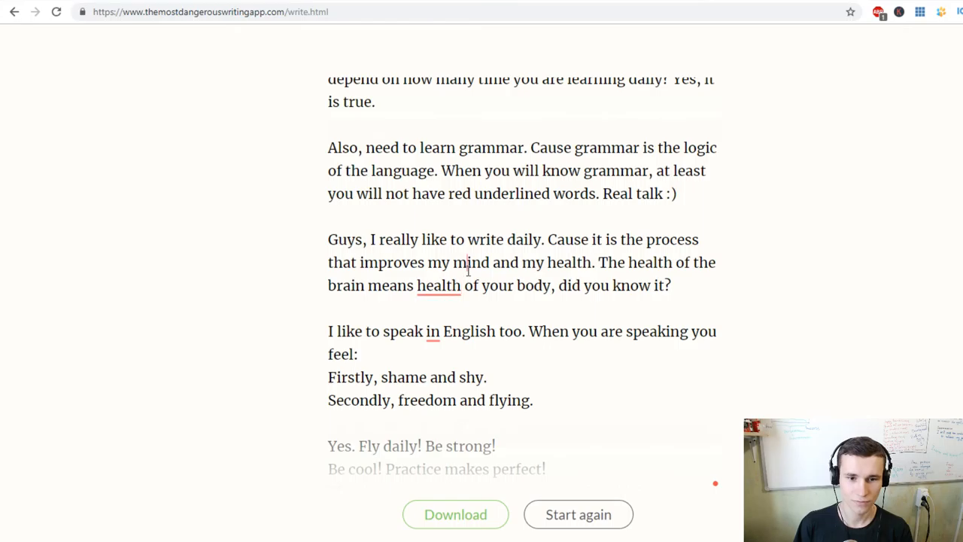
{"action": "left_click", "coordinate": [439, 285]}
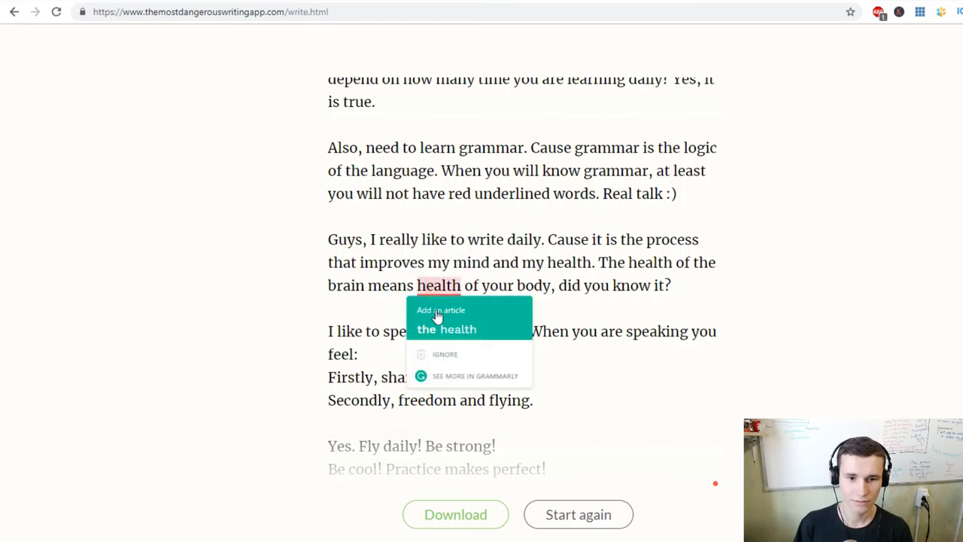
{"action": "left_click", "coordinate": [441, 316]}
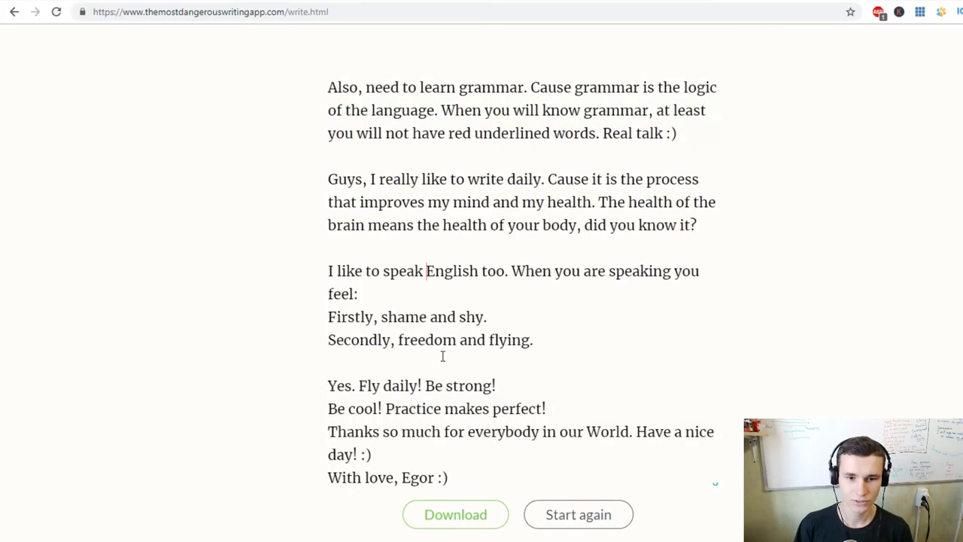
{"action": "mouse_move", "coordinate": [442, 340]}
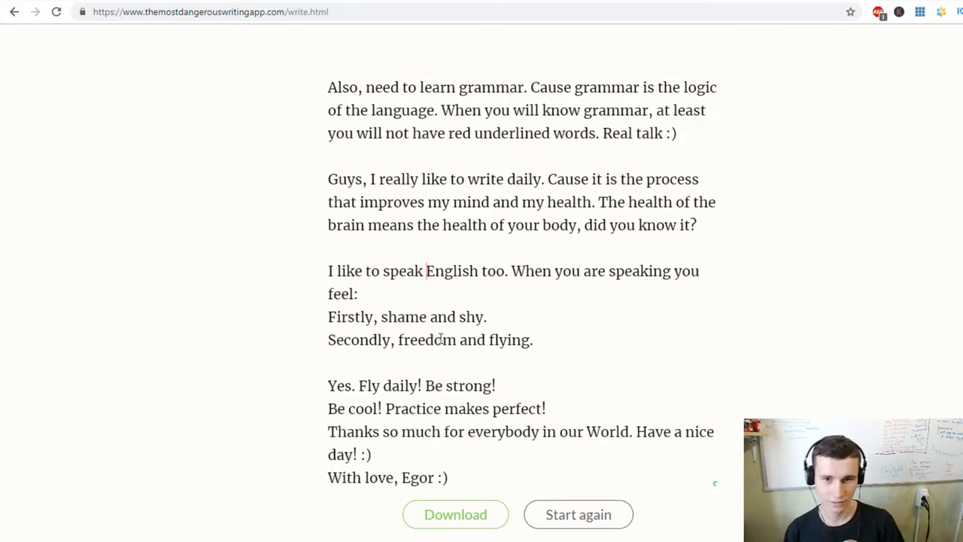